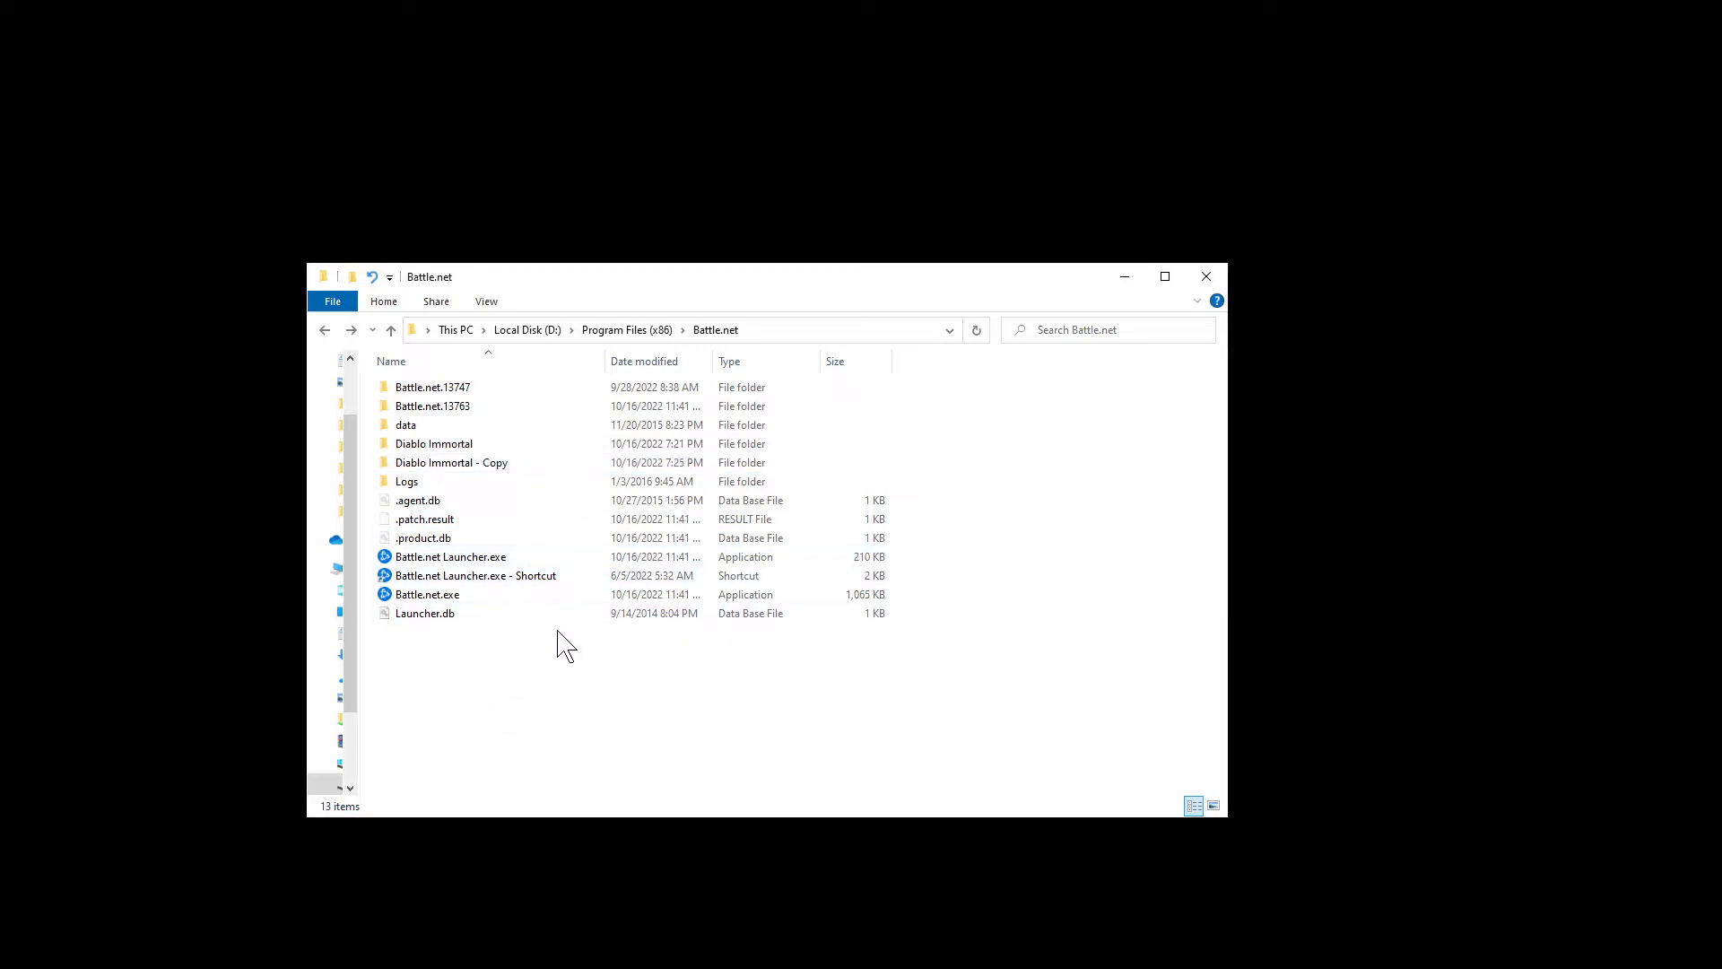
mouse_move(496, 665)
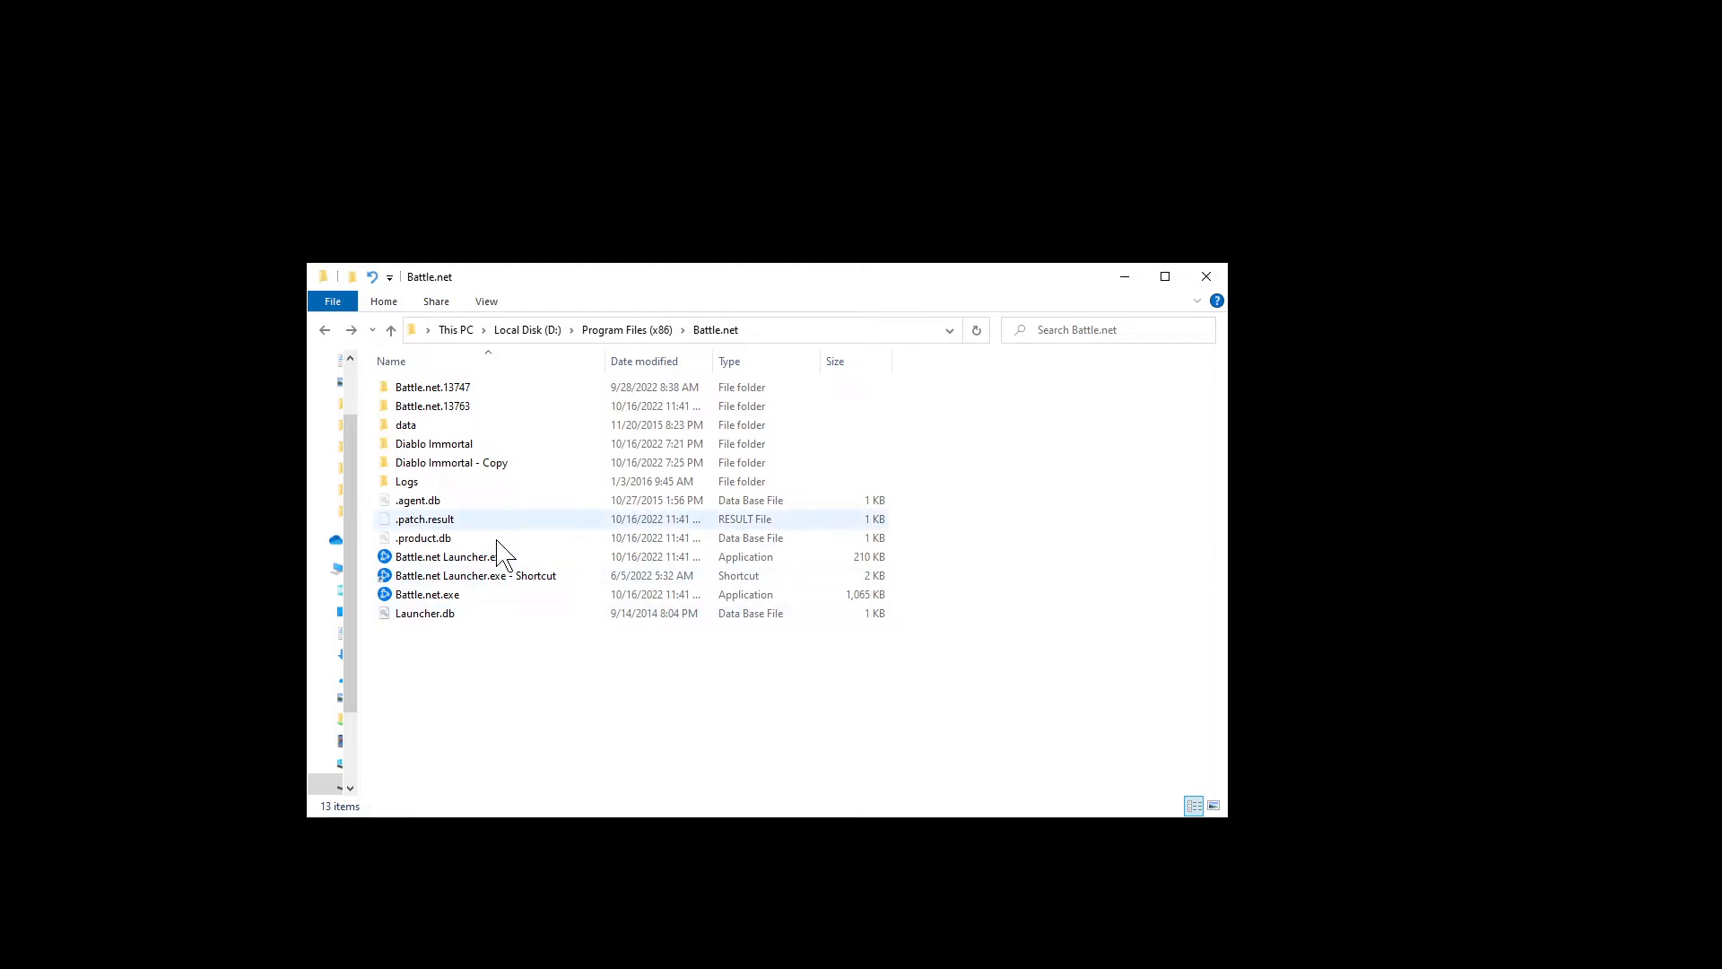
mouse_move(451, 507)
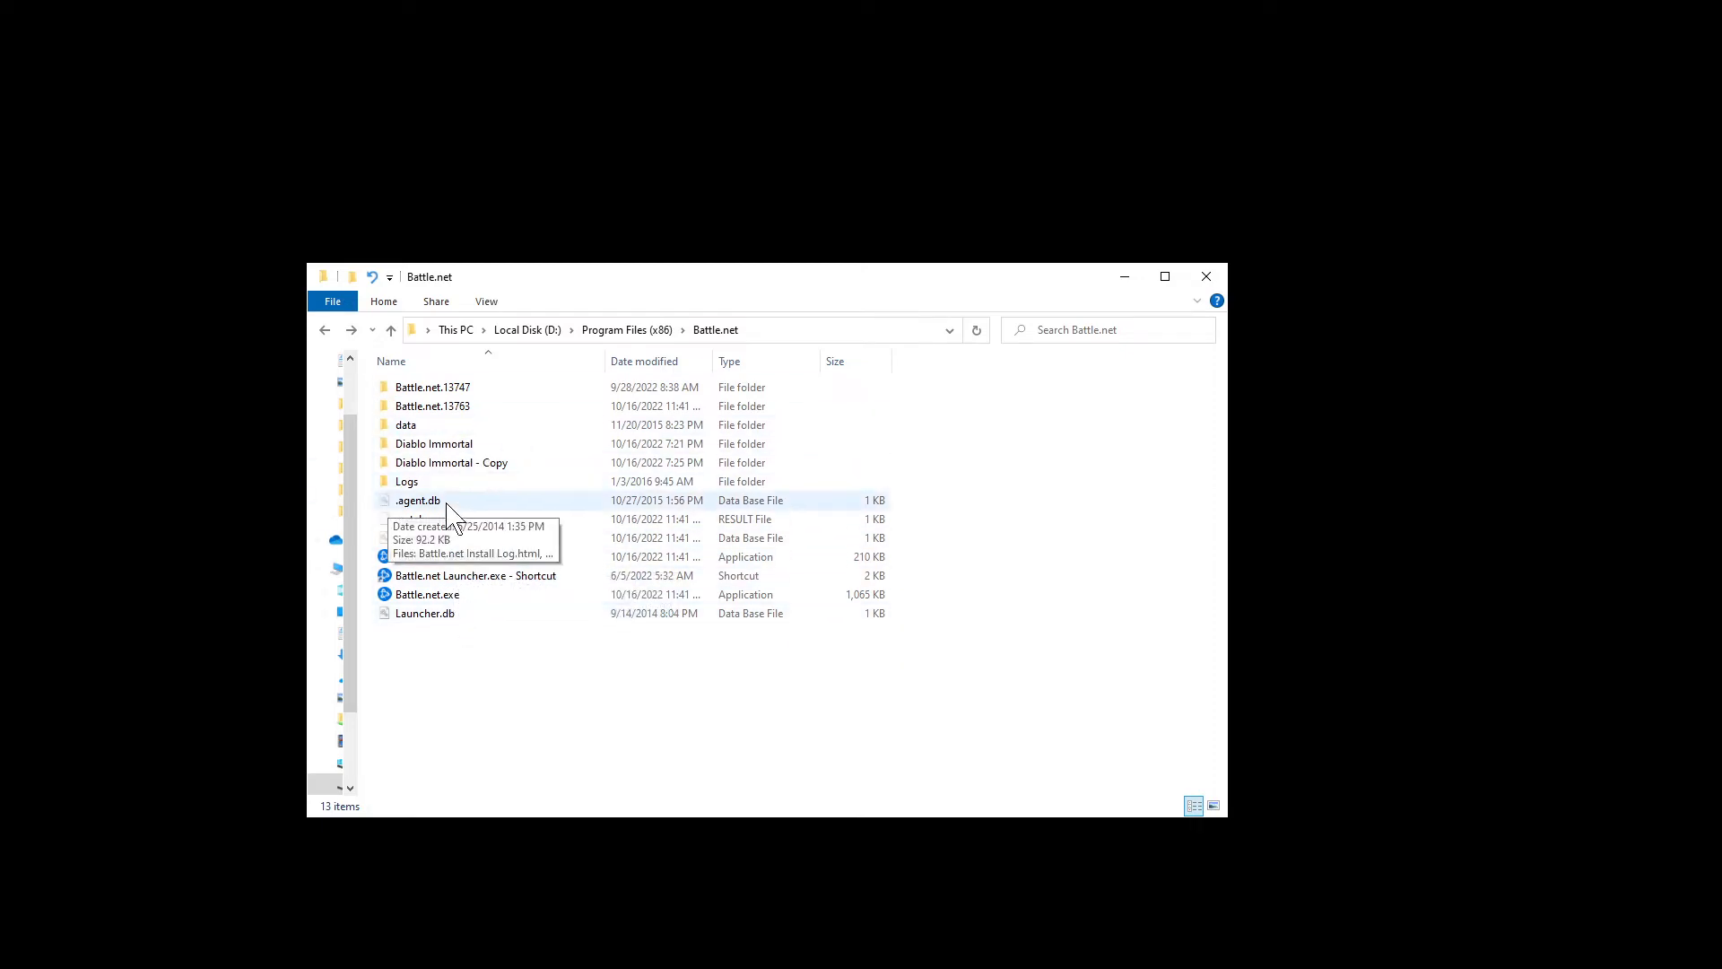
mouse_move(493, 358)
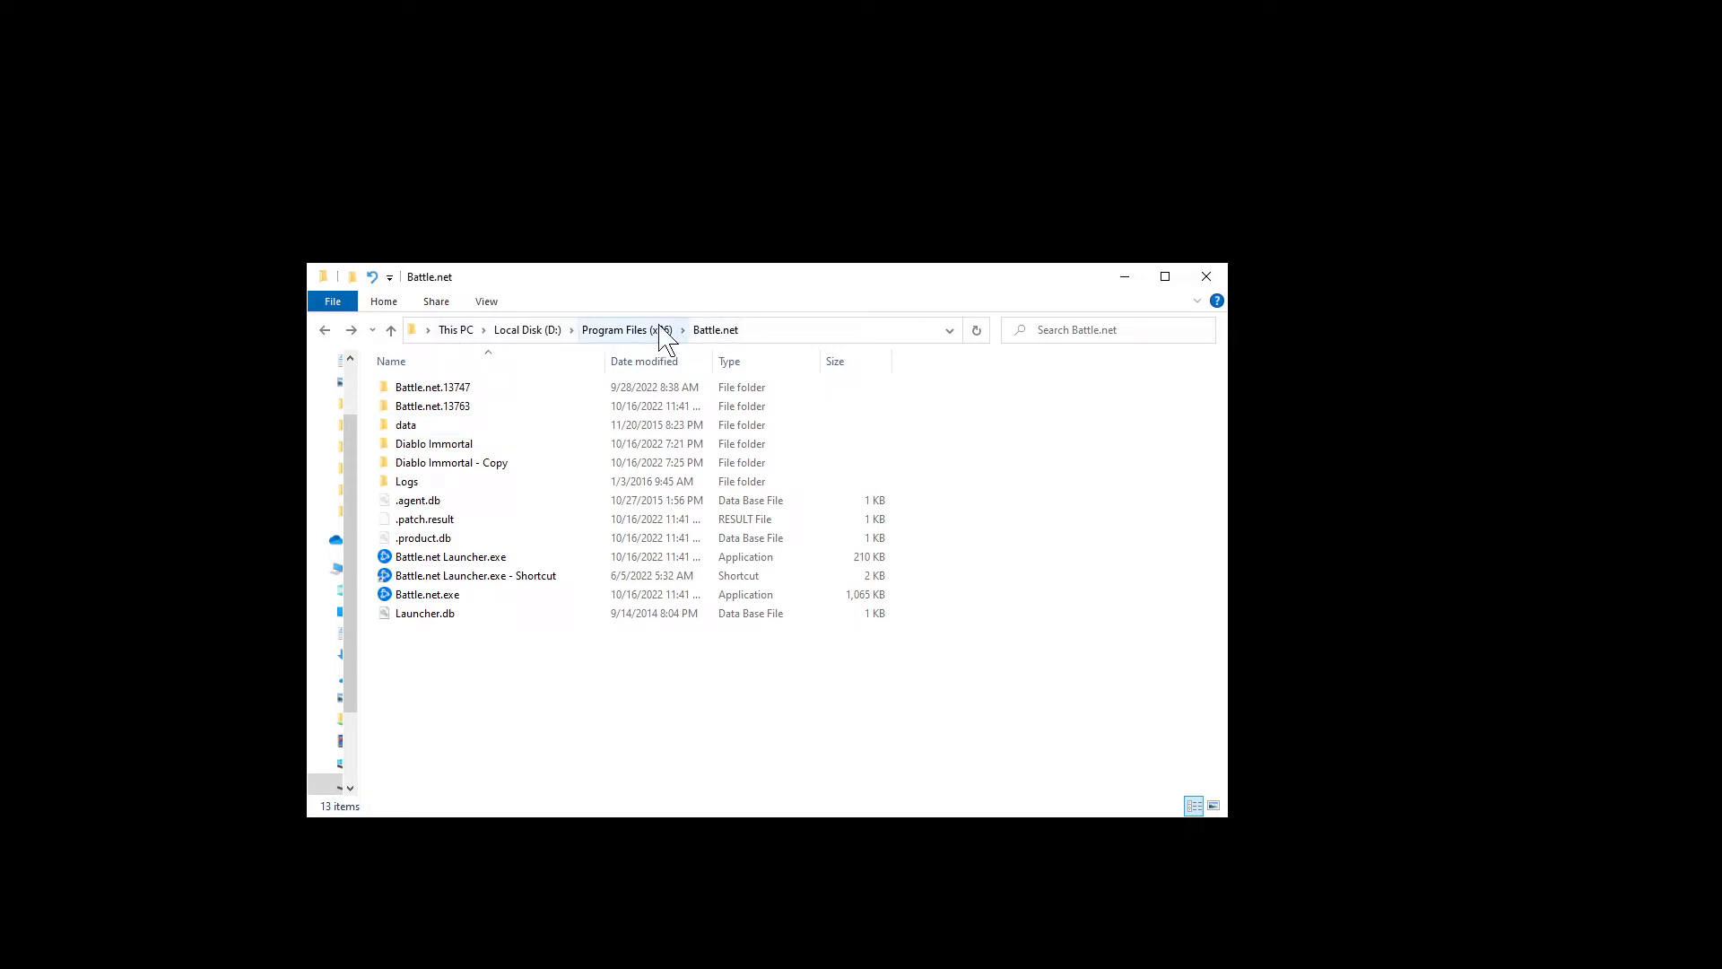
mouse_move(563, 347)
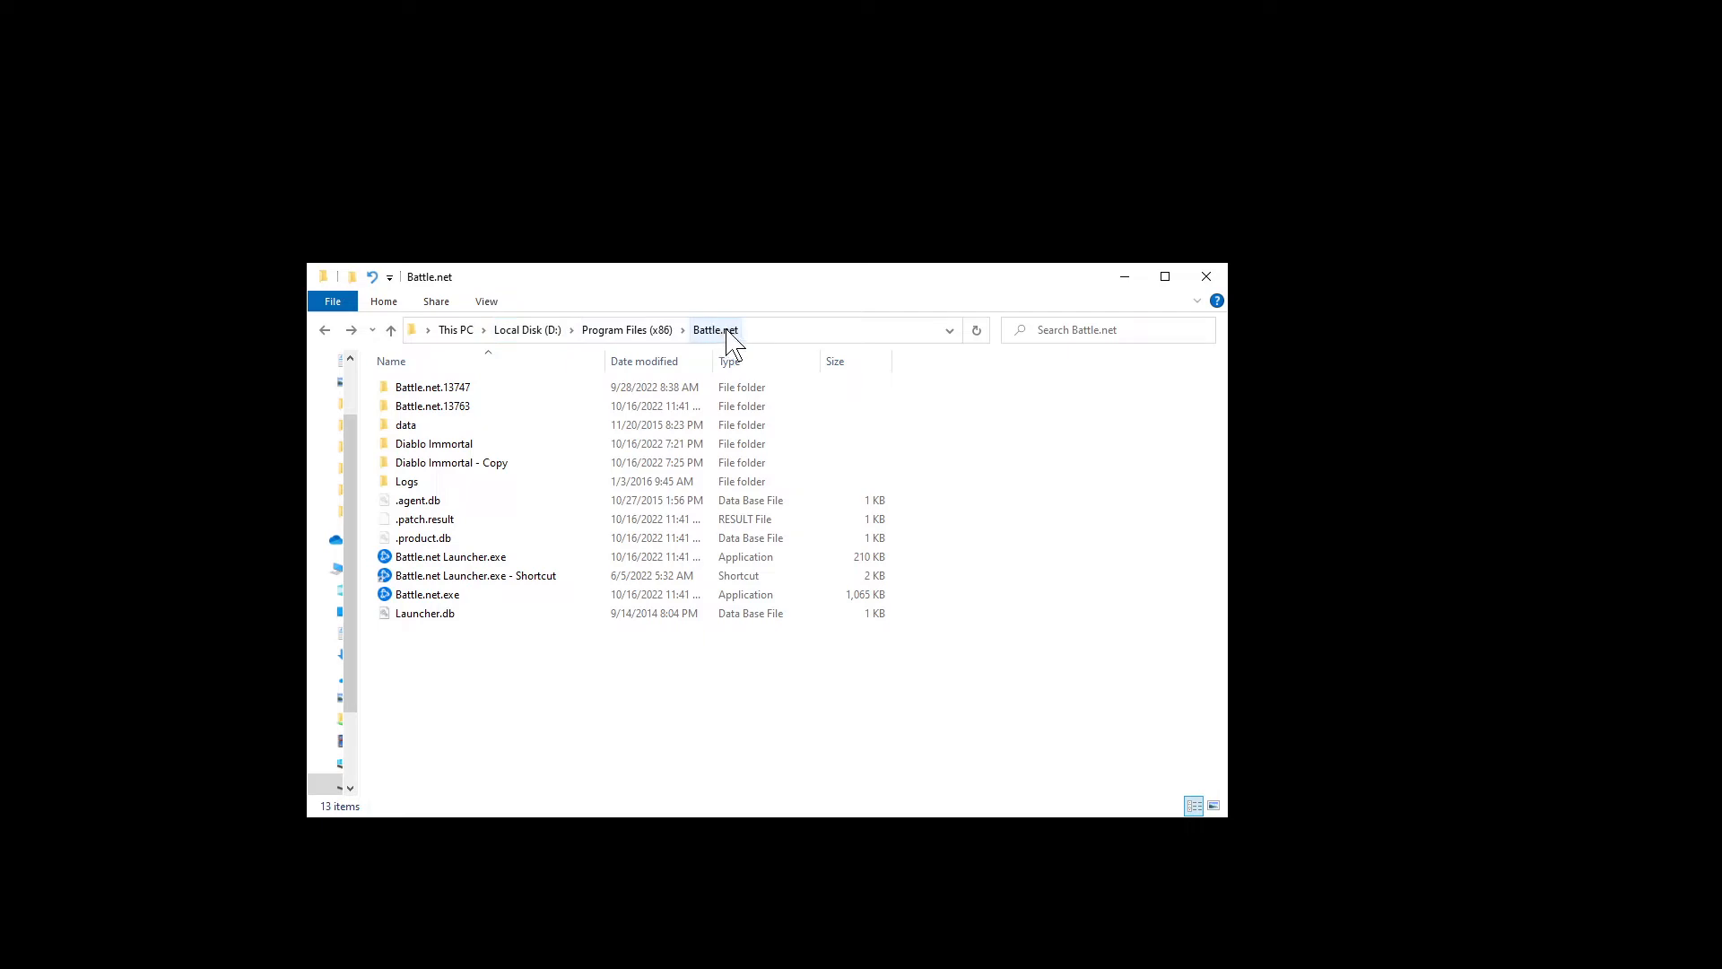
mouse_move(456, 349)
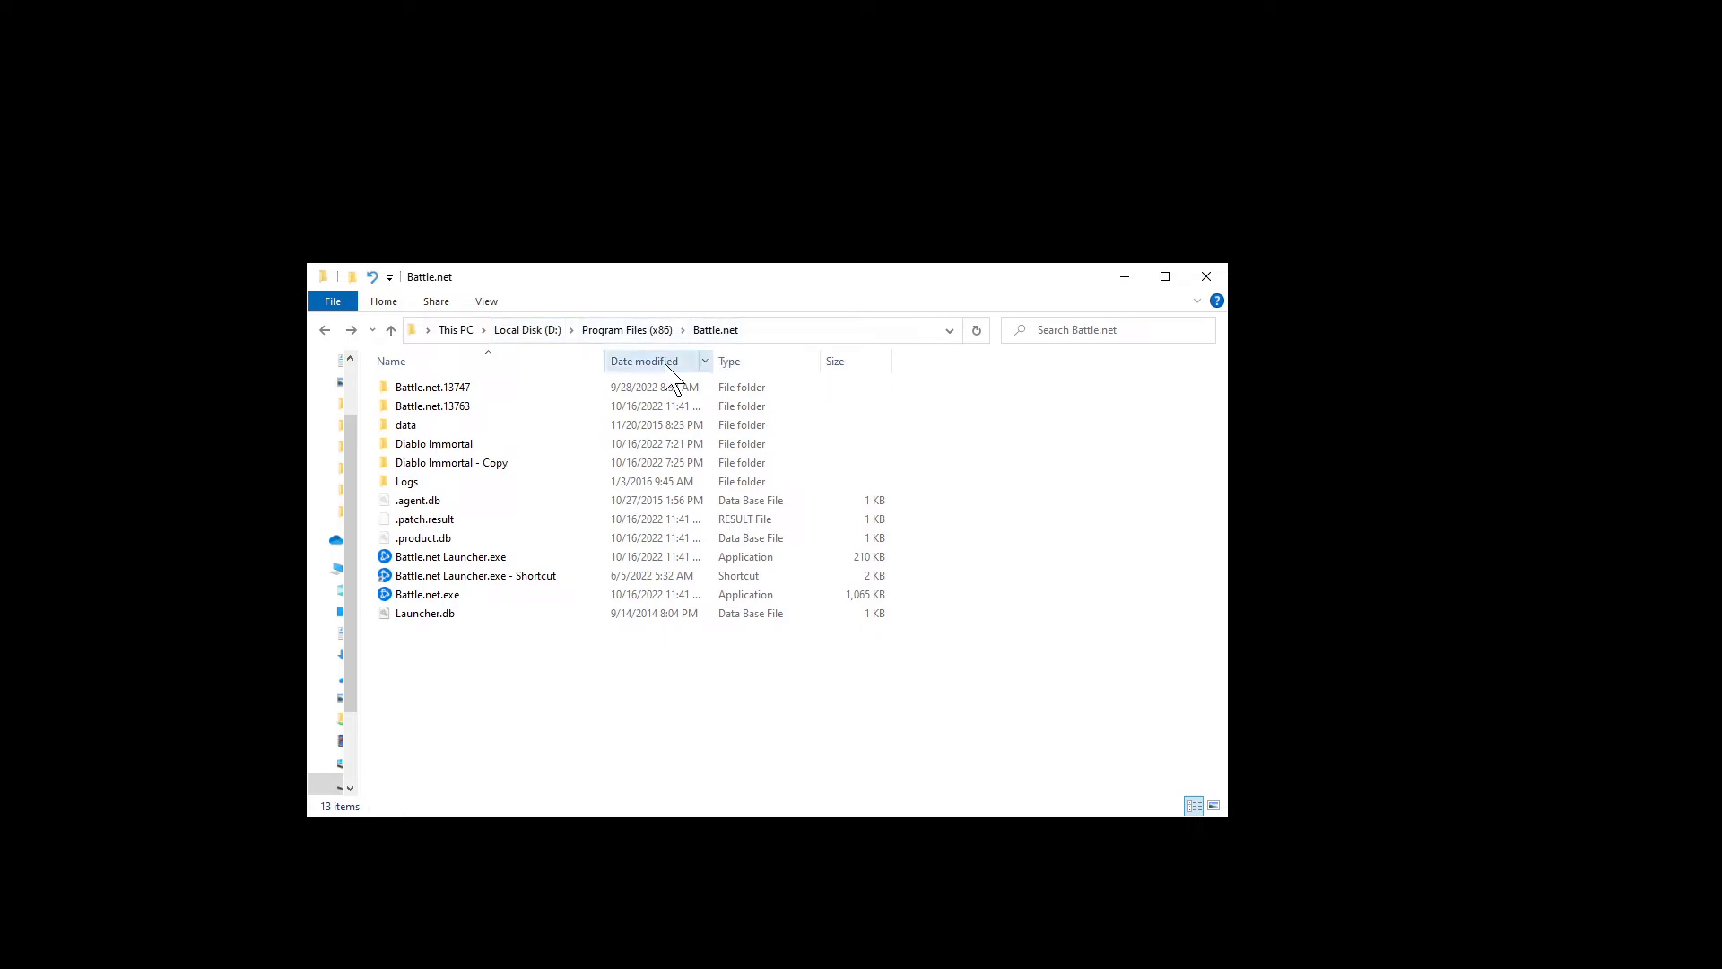
mouse_move(593, 347)
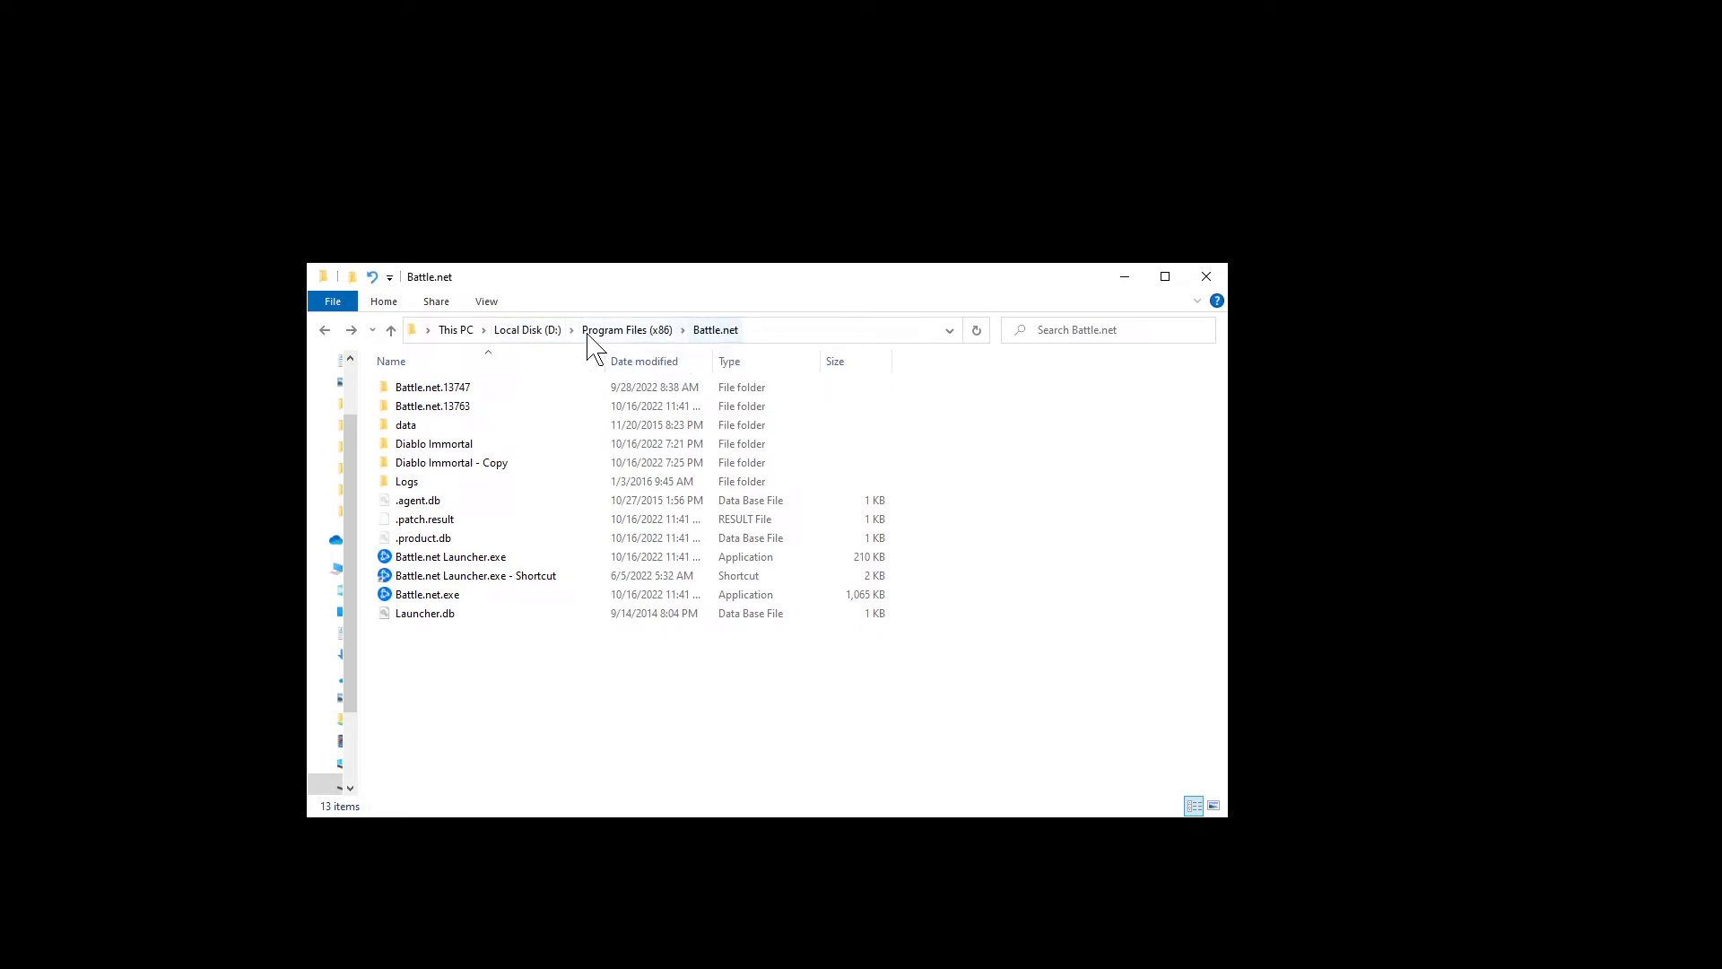
mouse_move(531, 694)
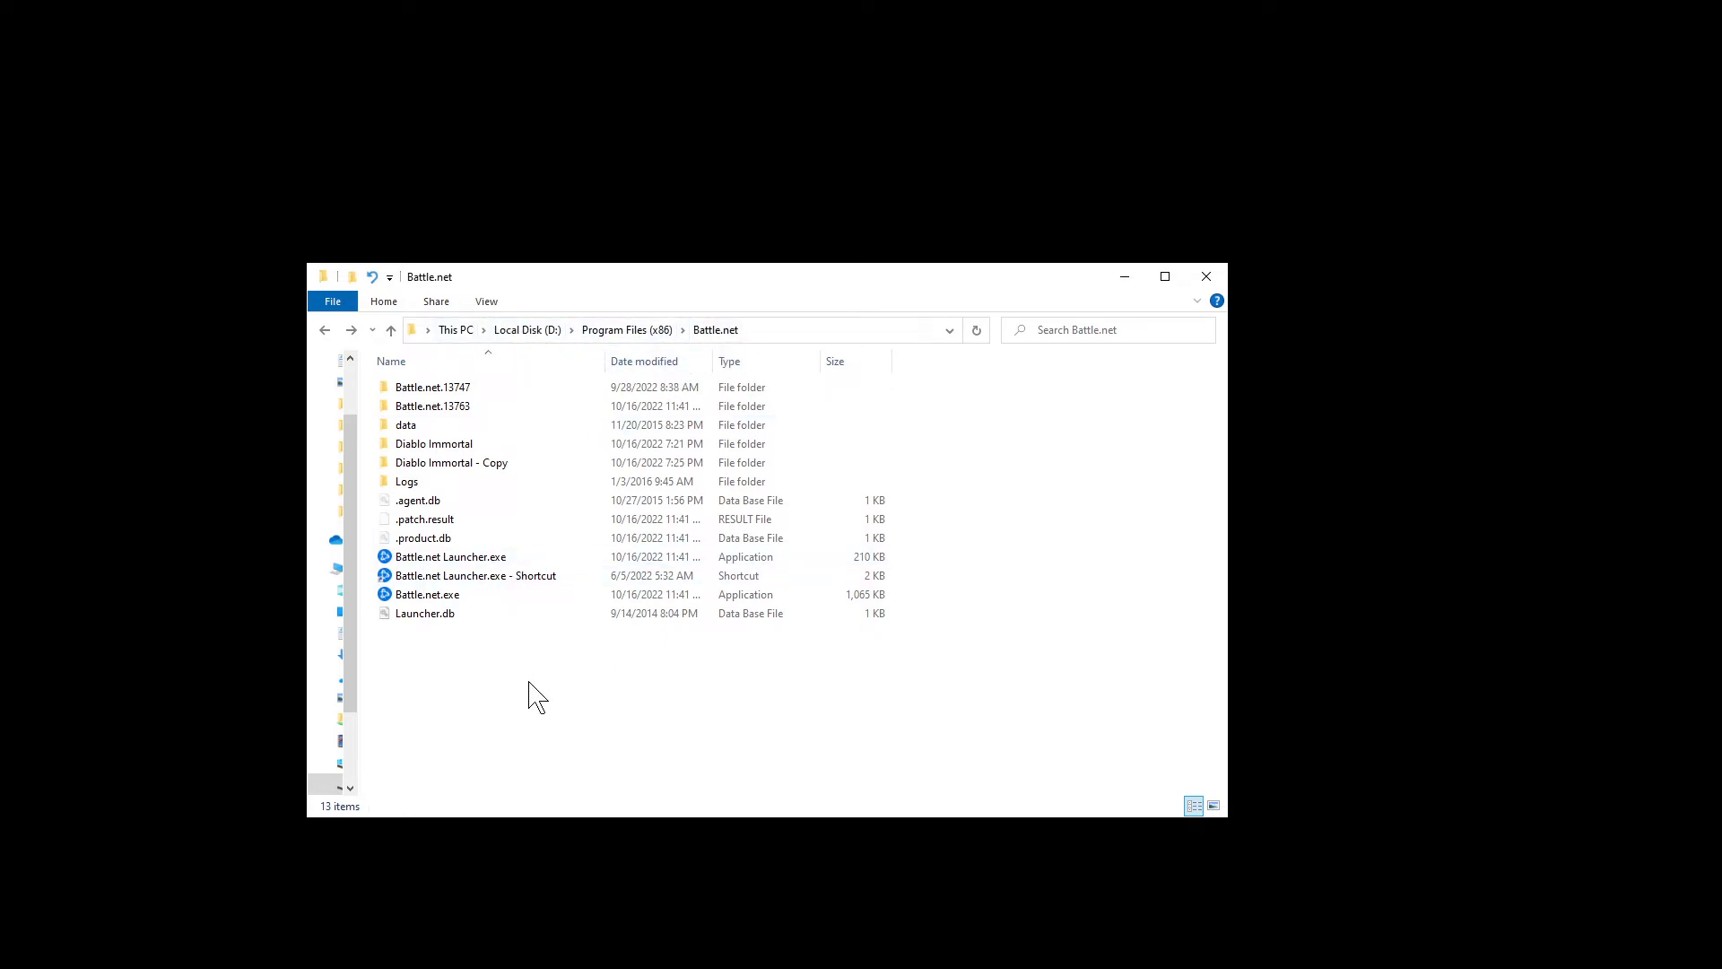
Select the Diablo Immortal folder, dismissing its context menus without choosing anything.
click(434, 443)
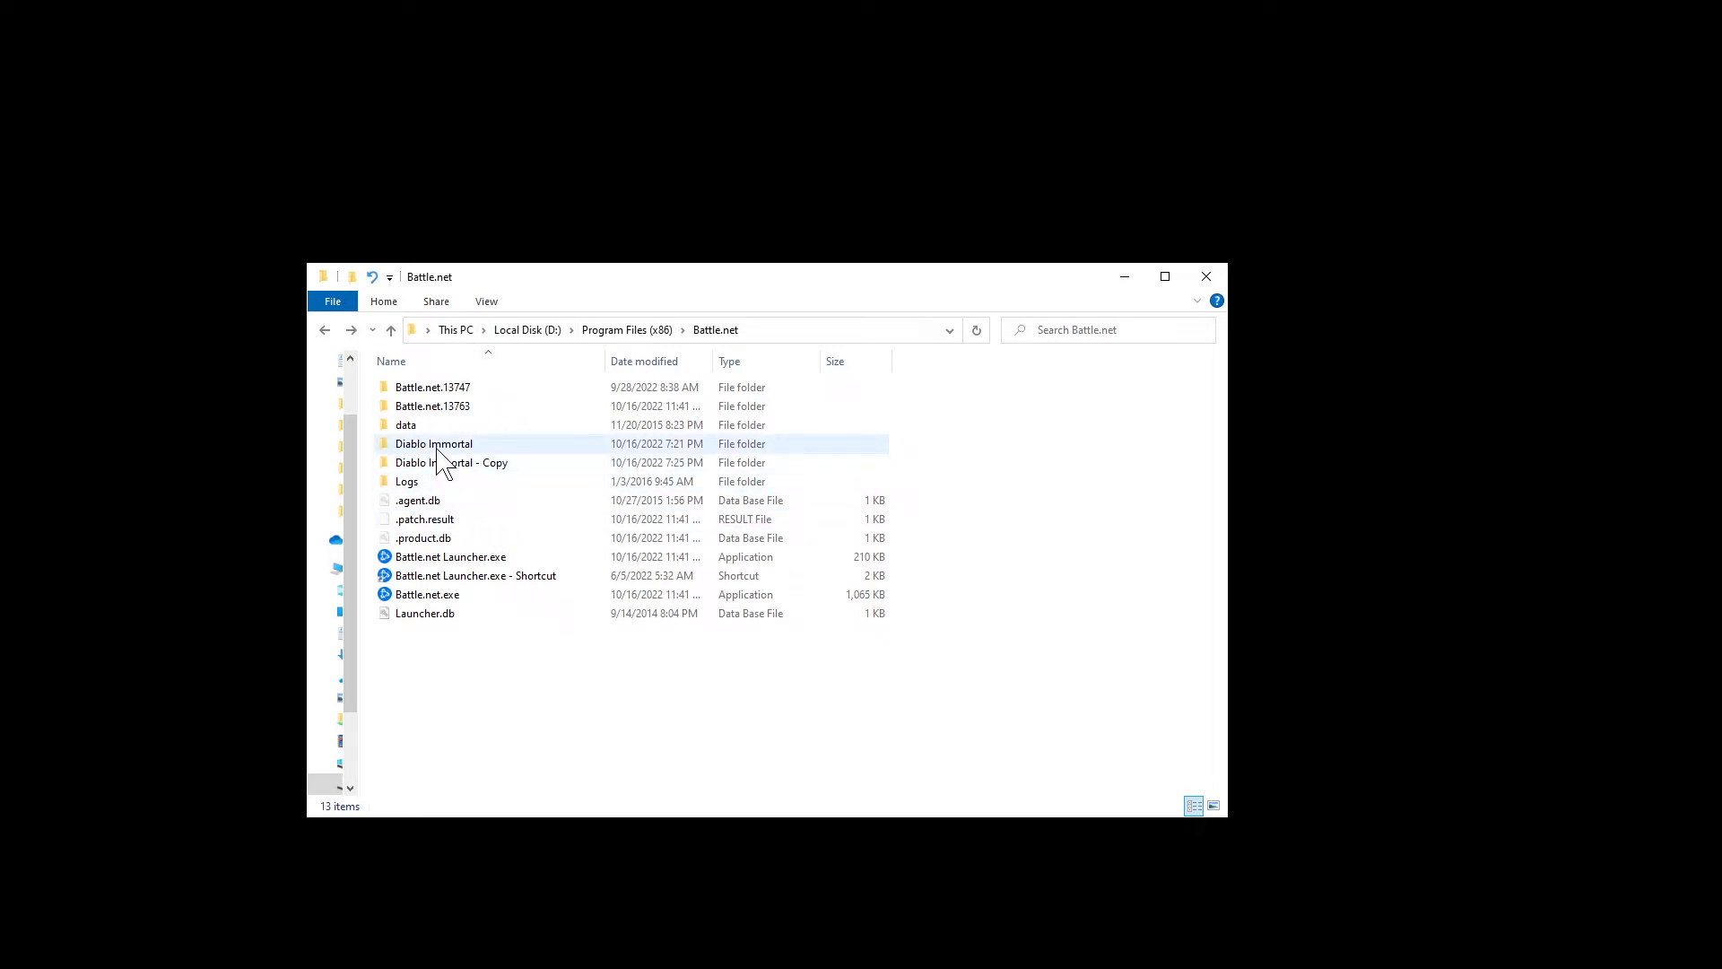
right_click(433, 443)
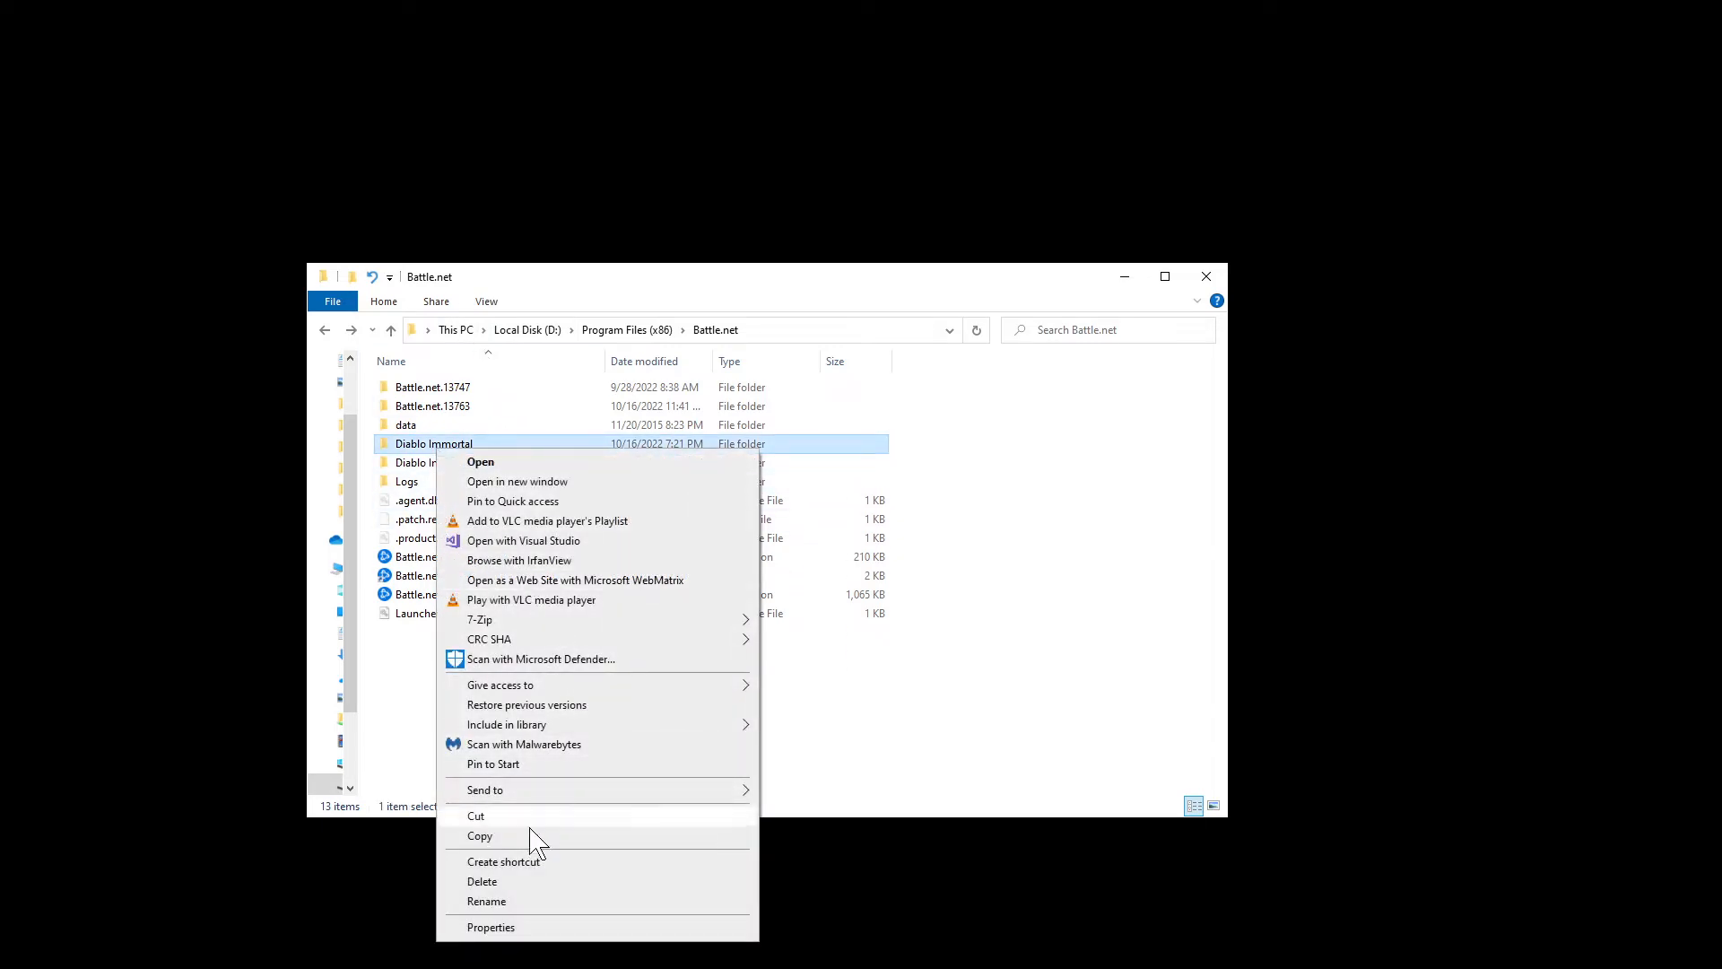
click(480, 836)
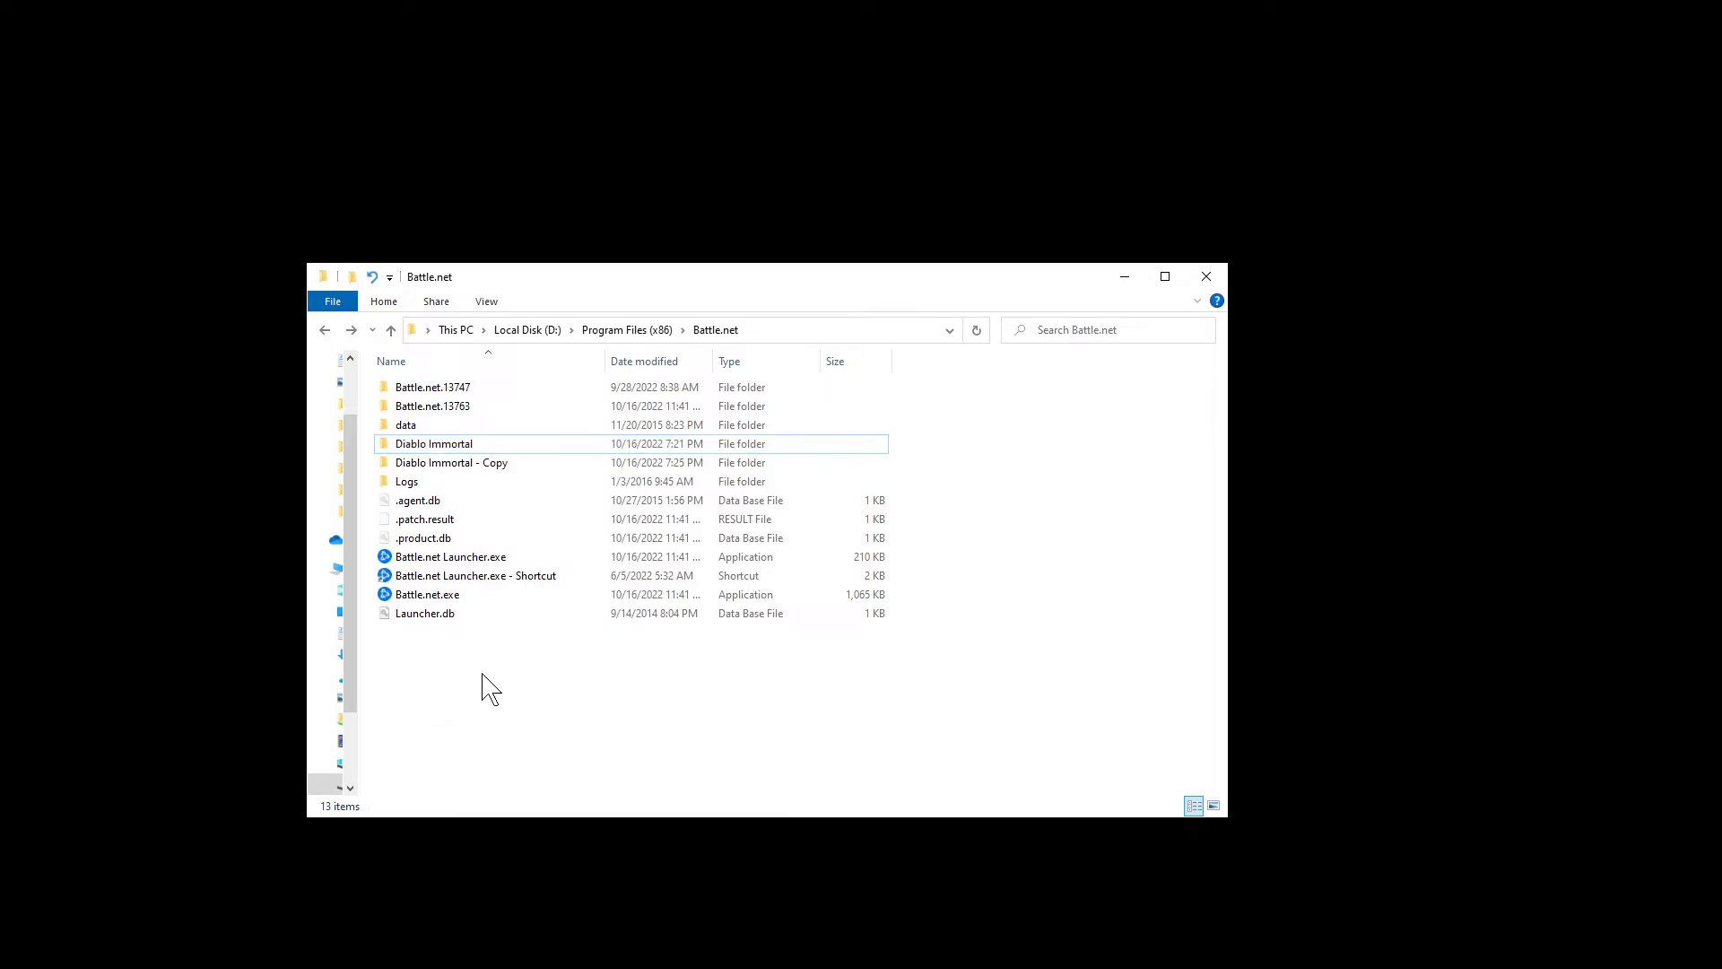
right_click(398, 648)
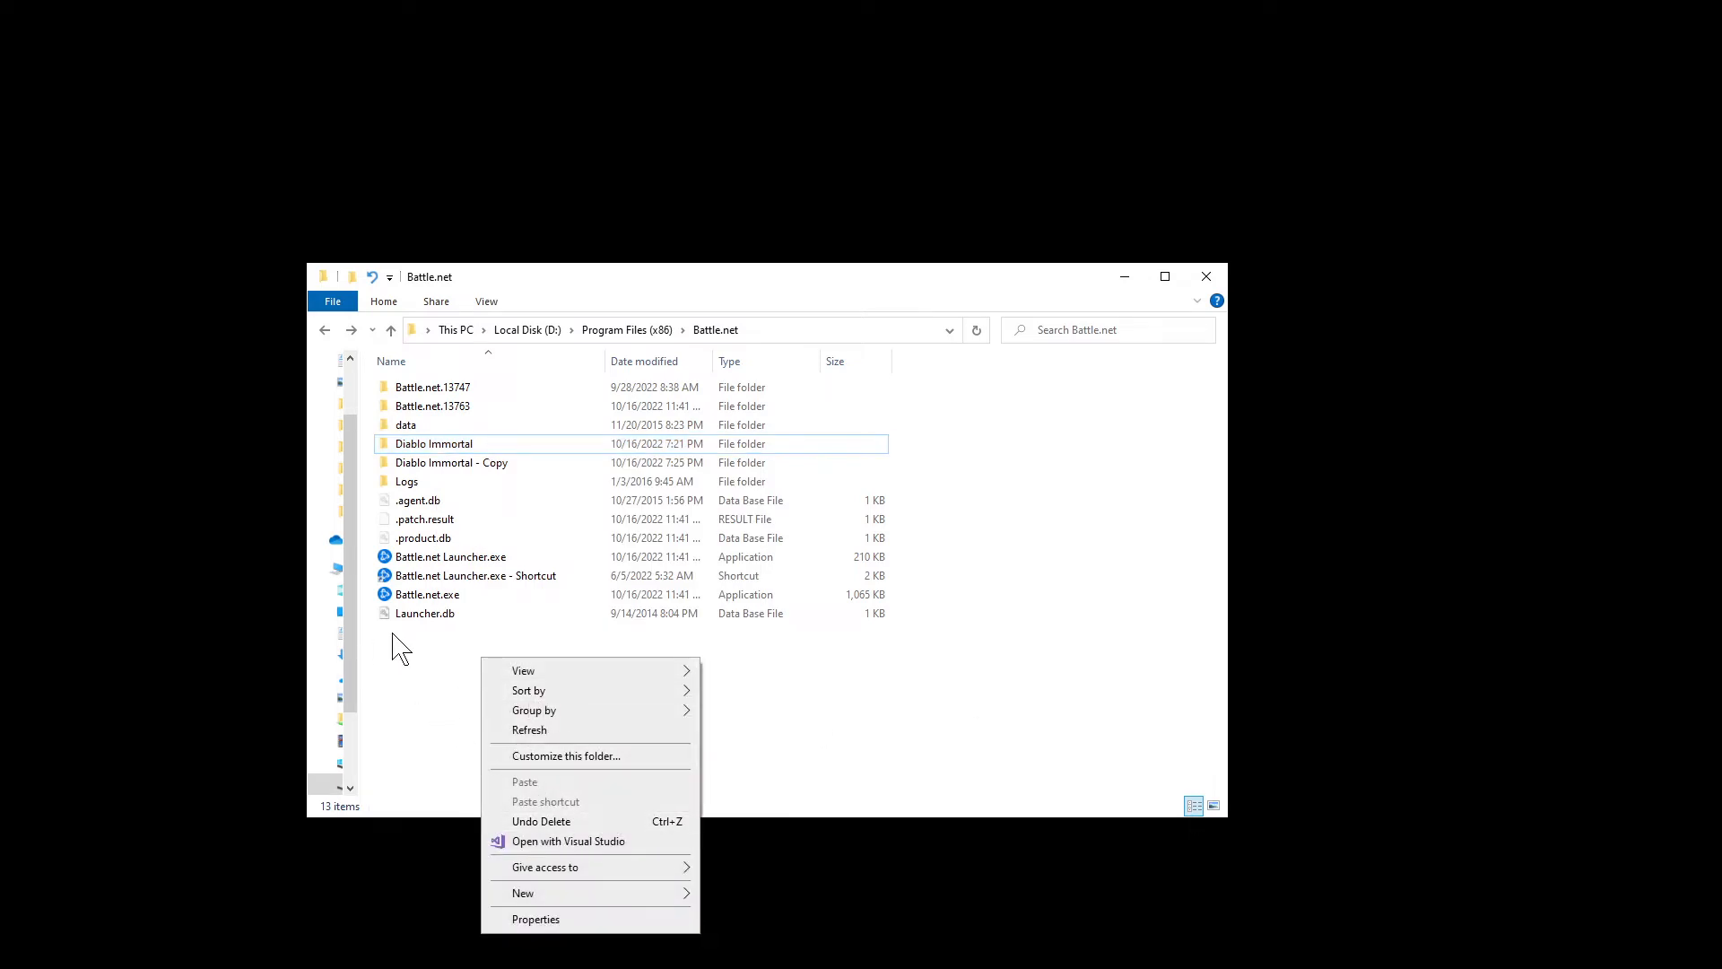
click(433, 443)
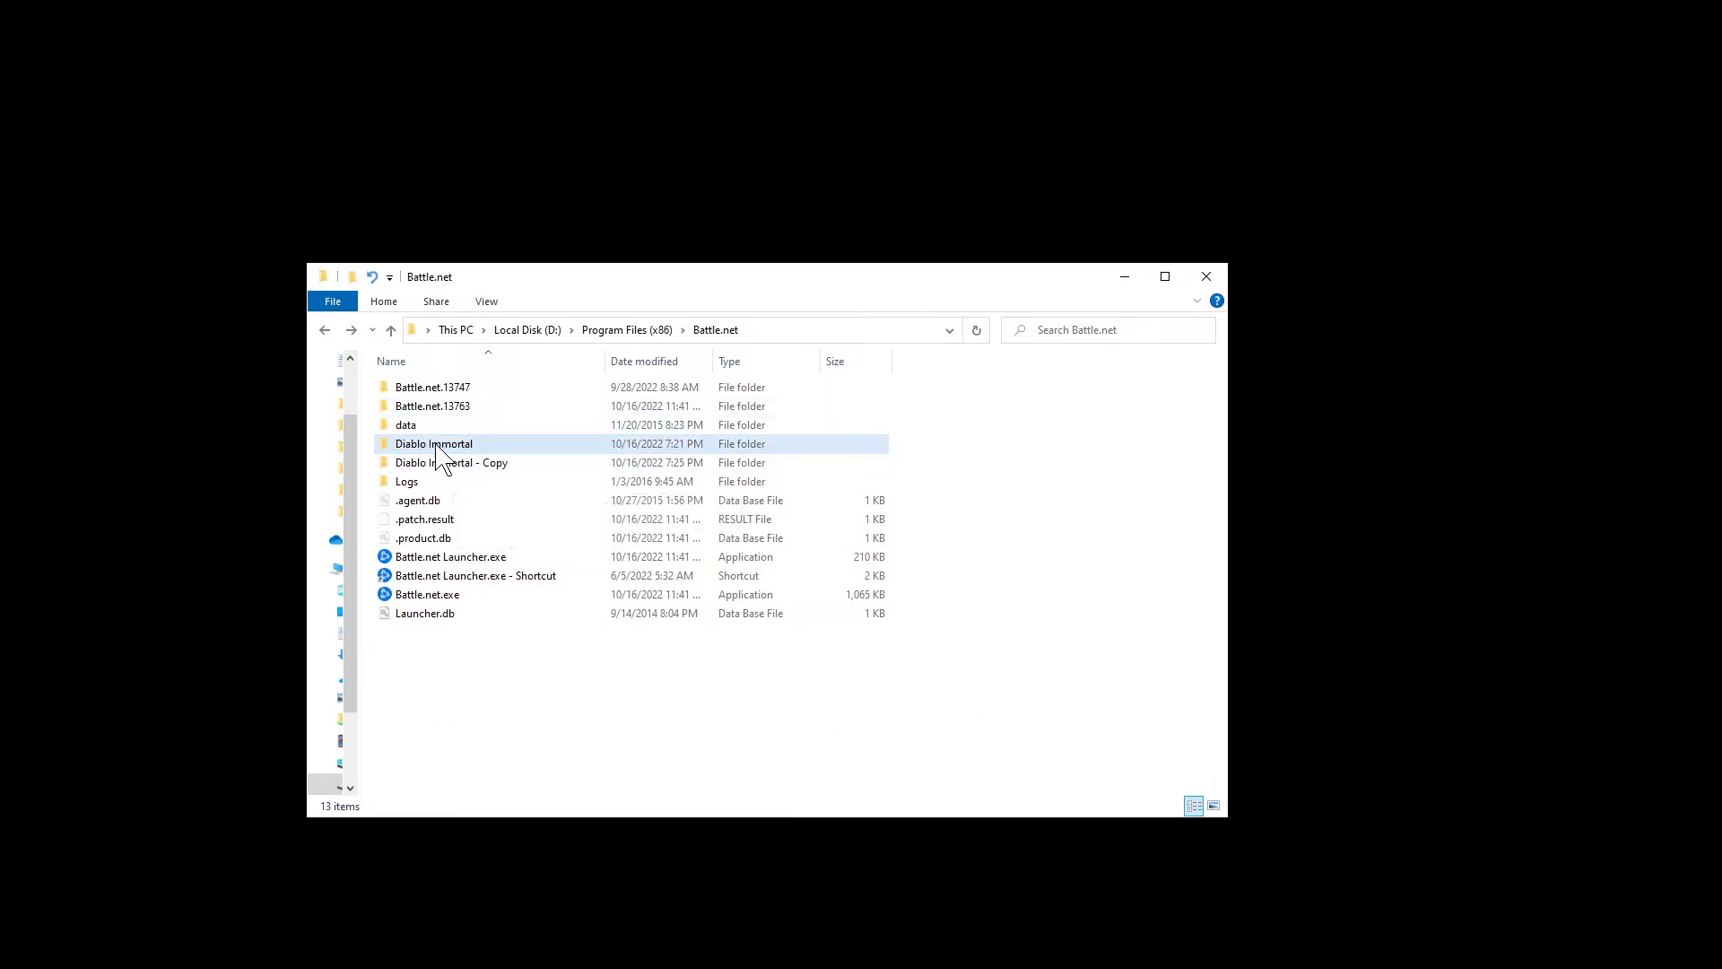
click(451, 462)
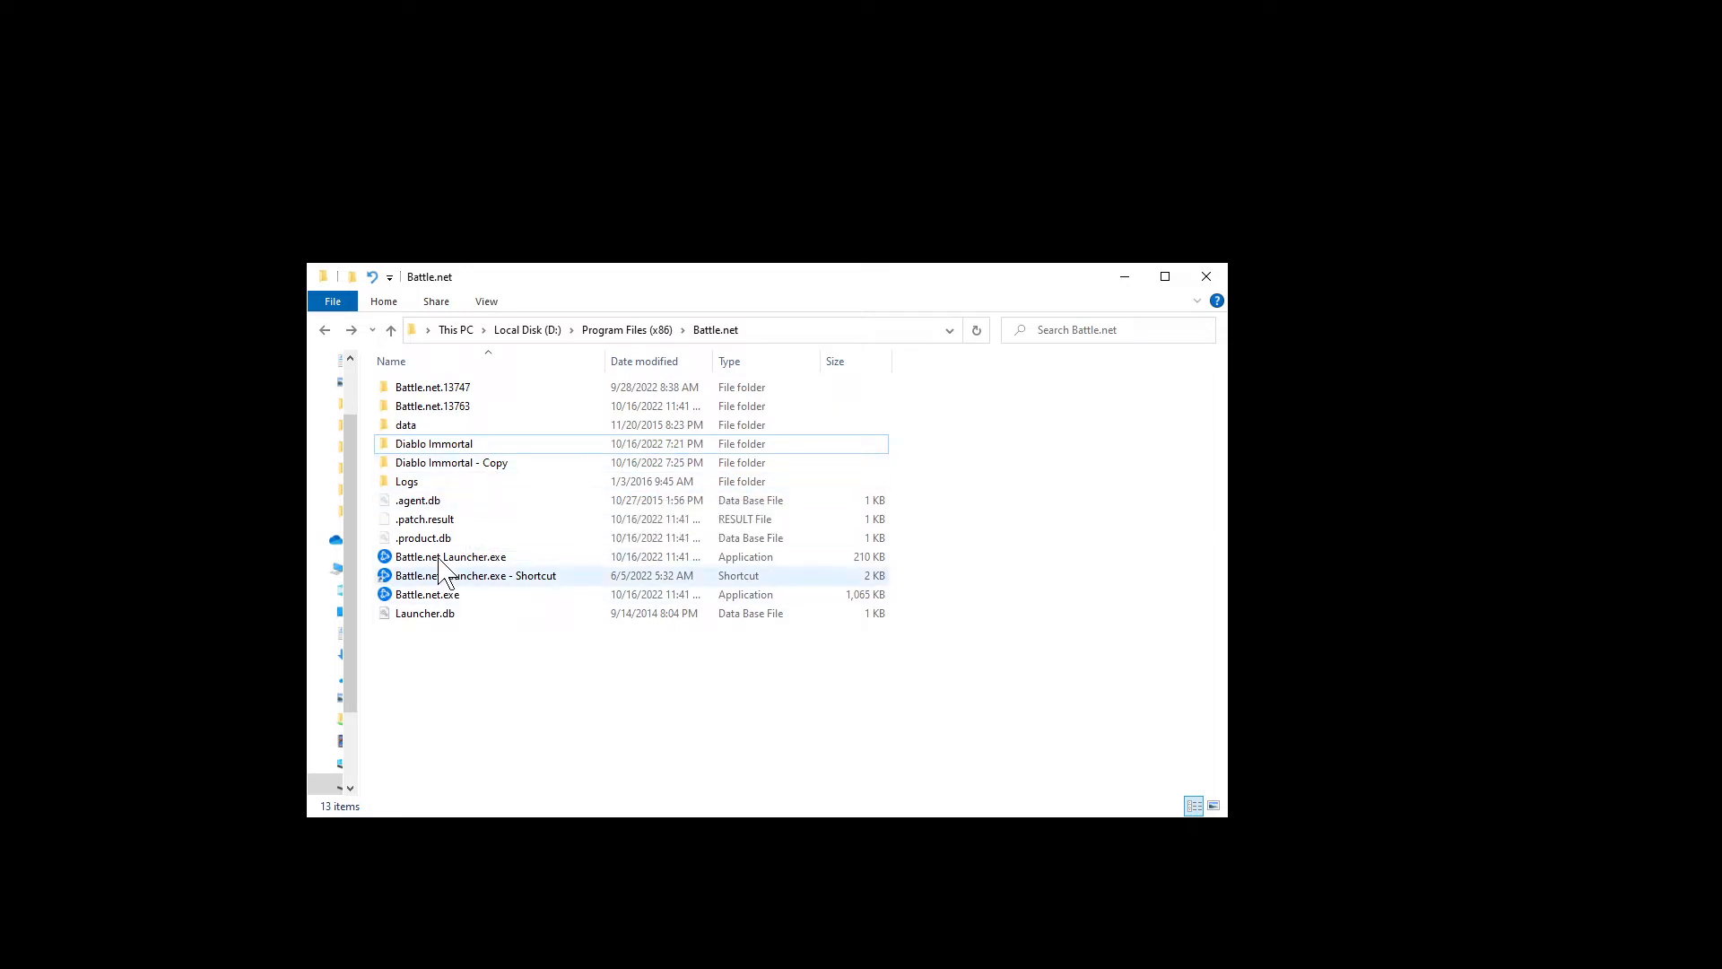
mouse_move(443, 448)
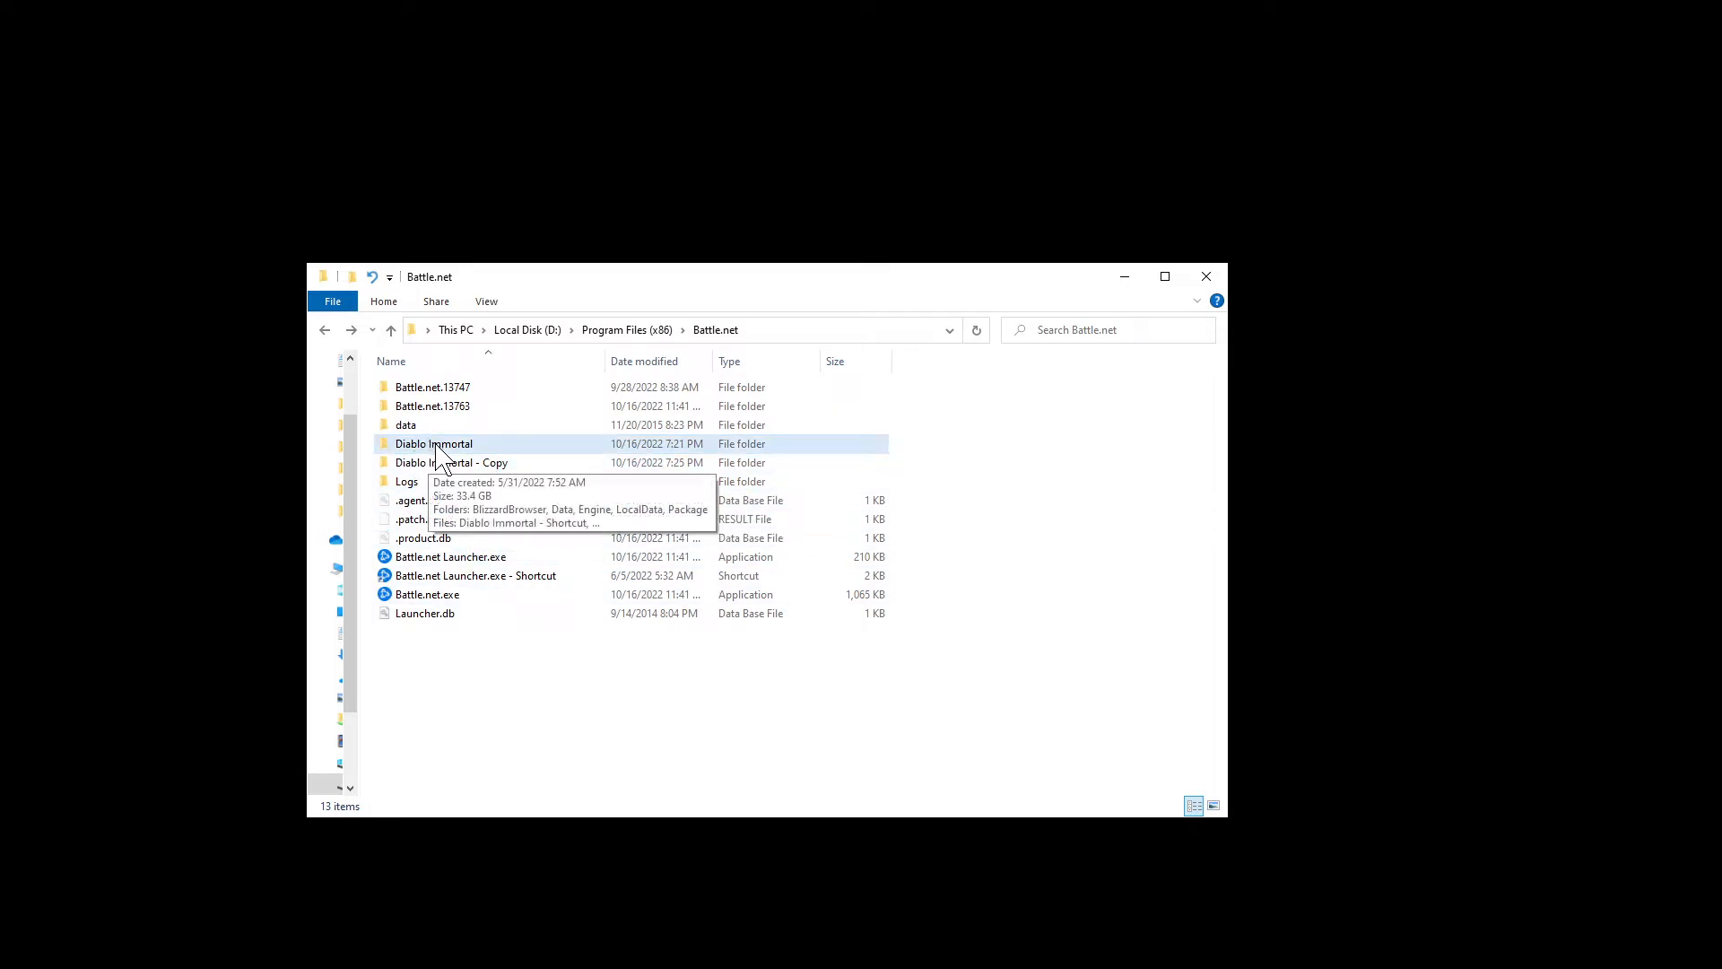
Open the Diablo Immortal folder and run Diablo Immortal Launcher.exe.
double_click(433, 443)
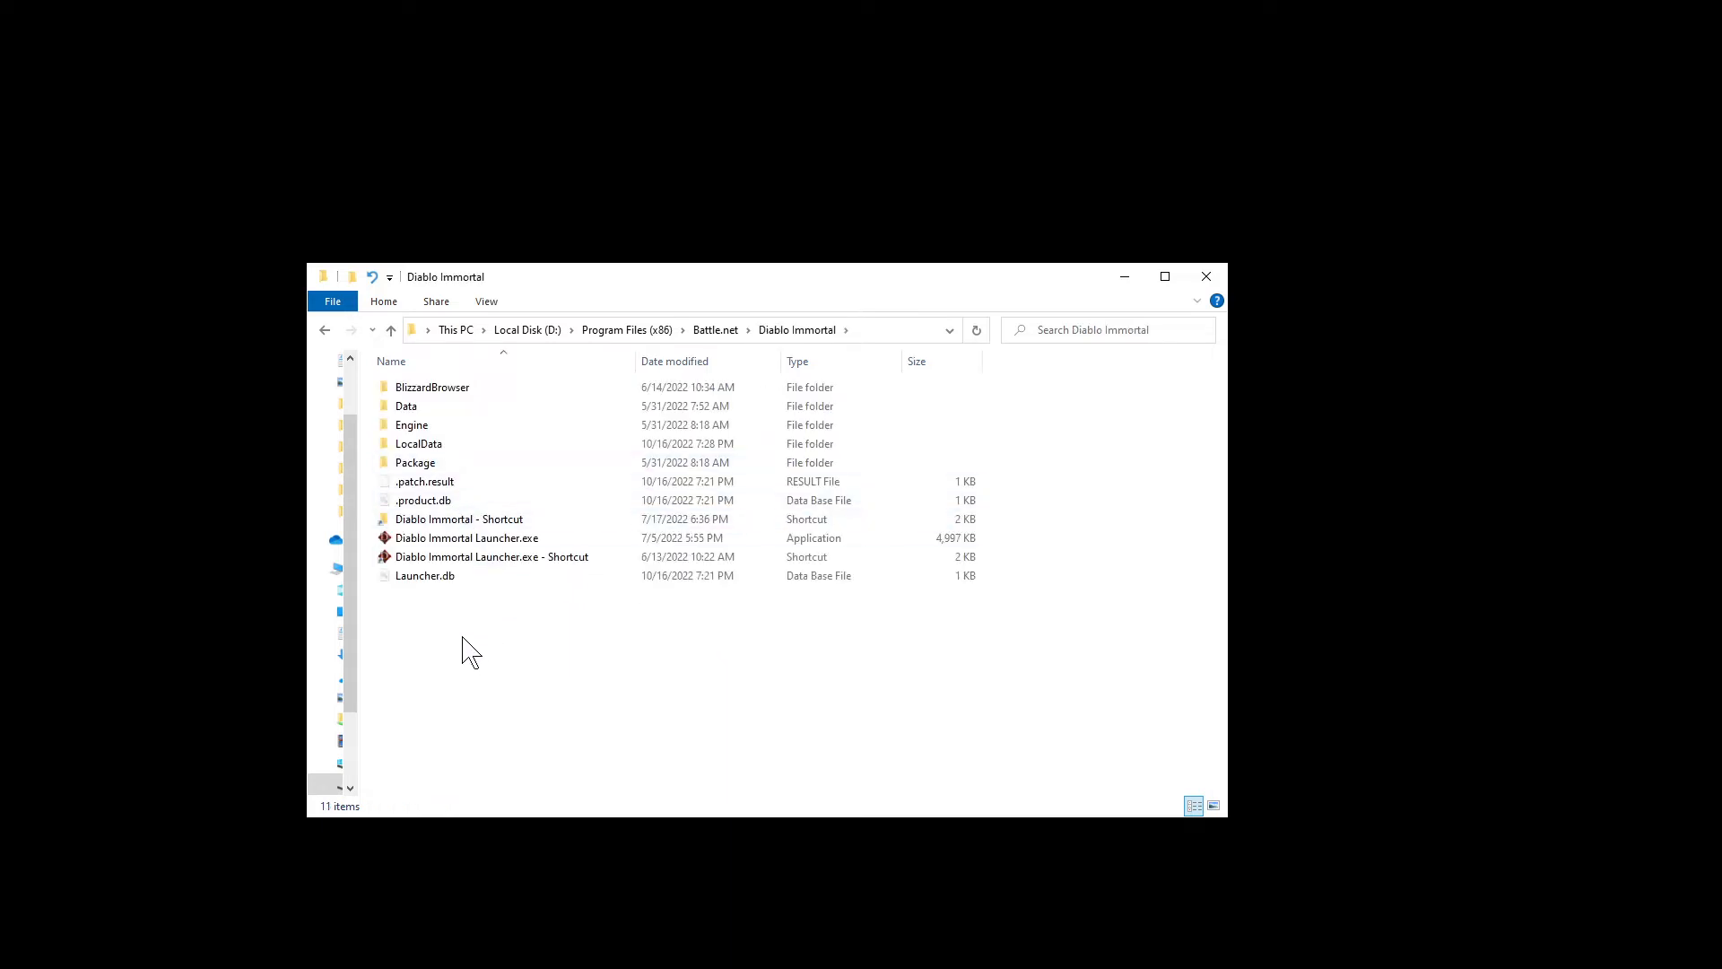
click(466, 537)
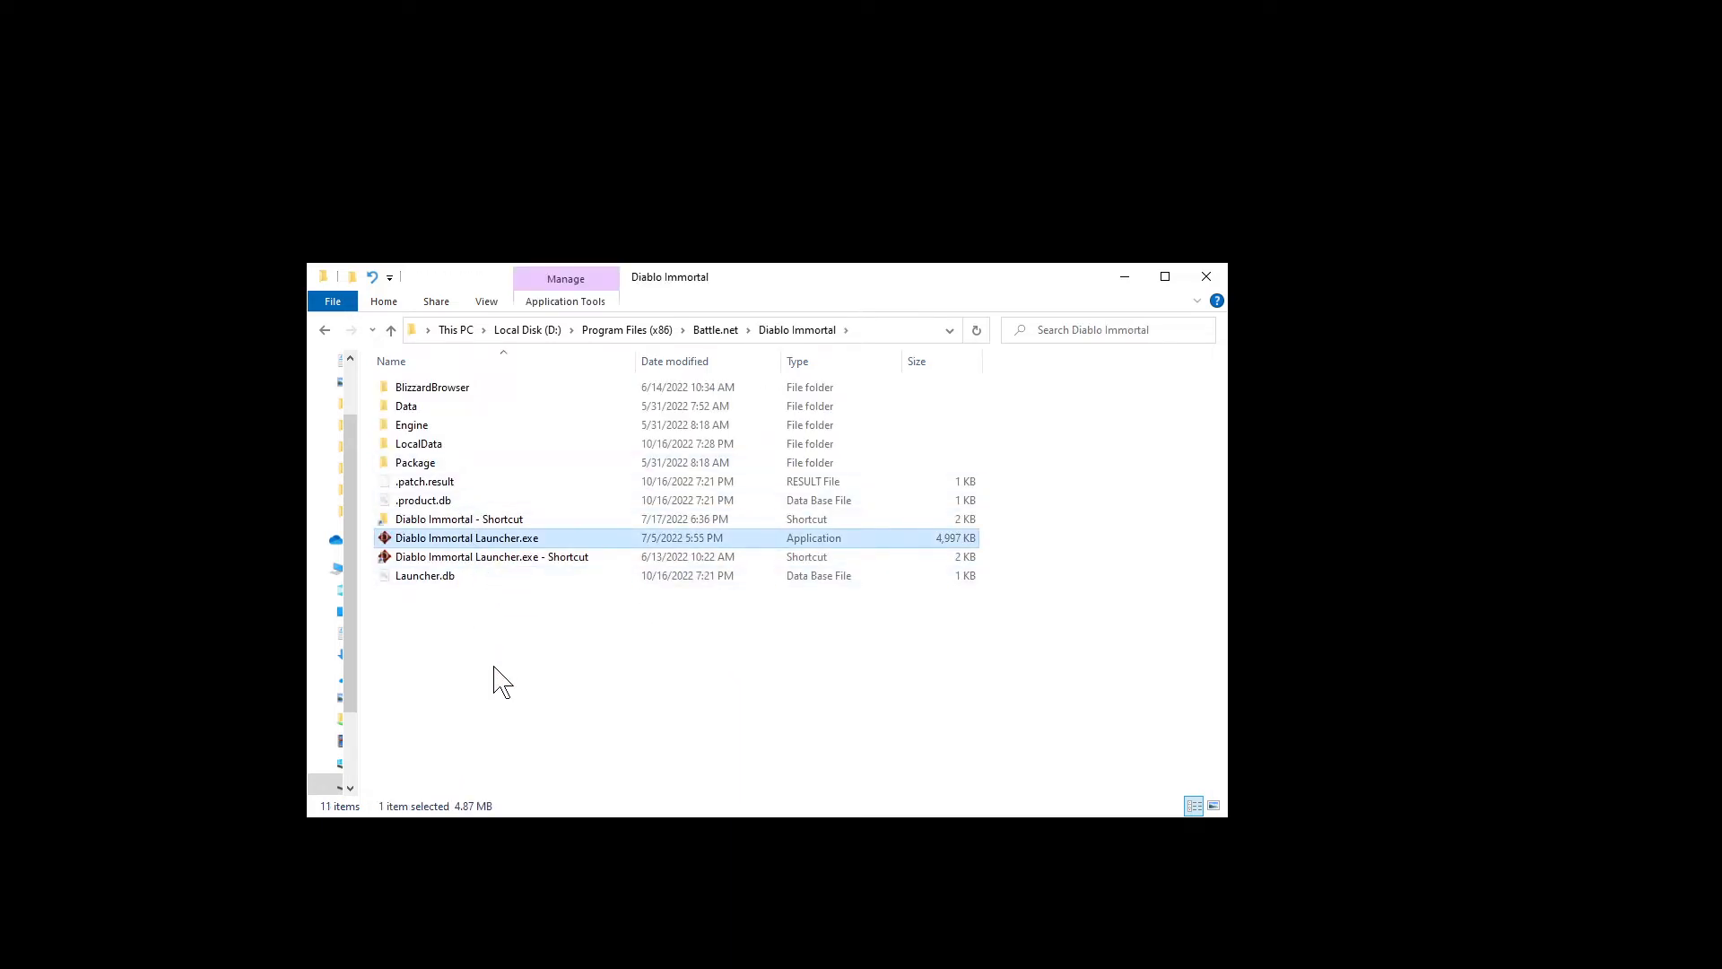
double_click(466, 538)
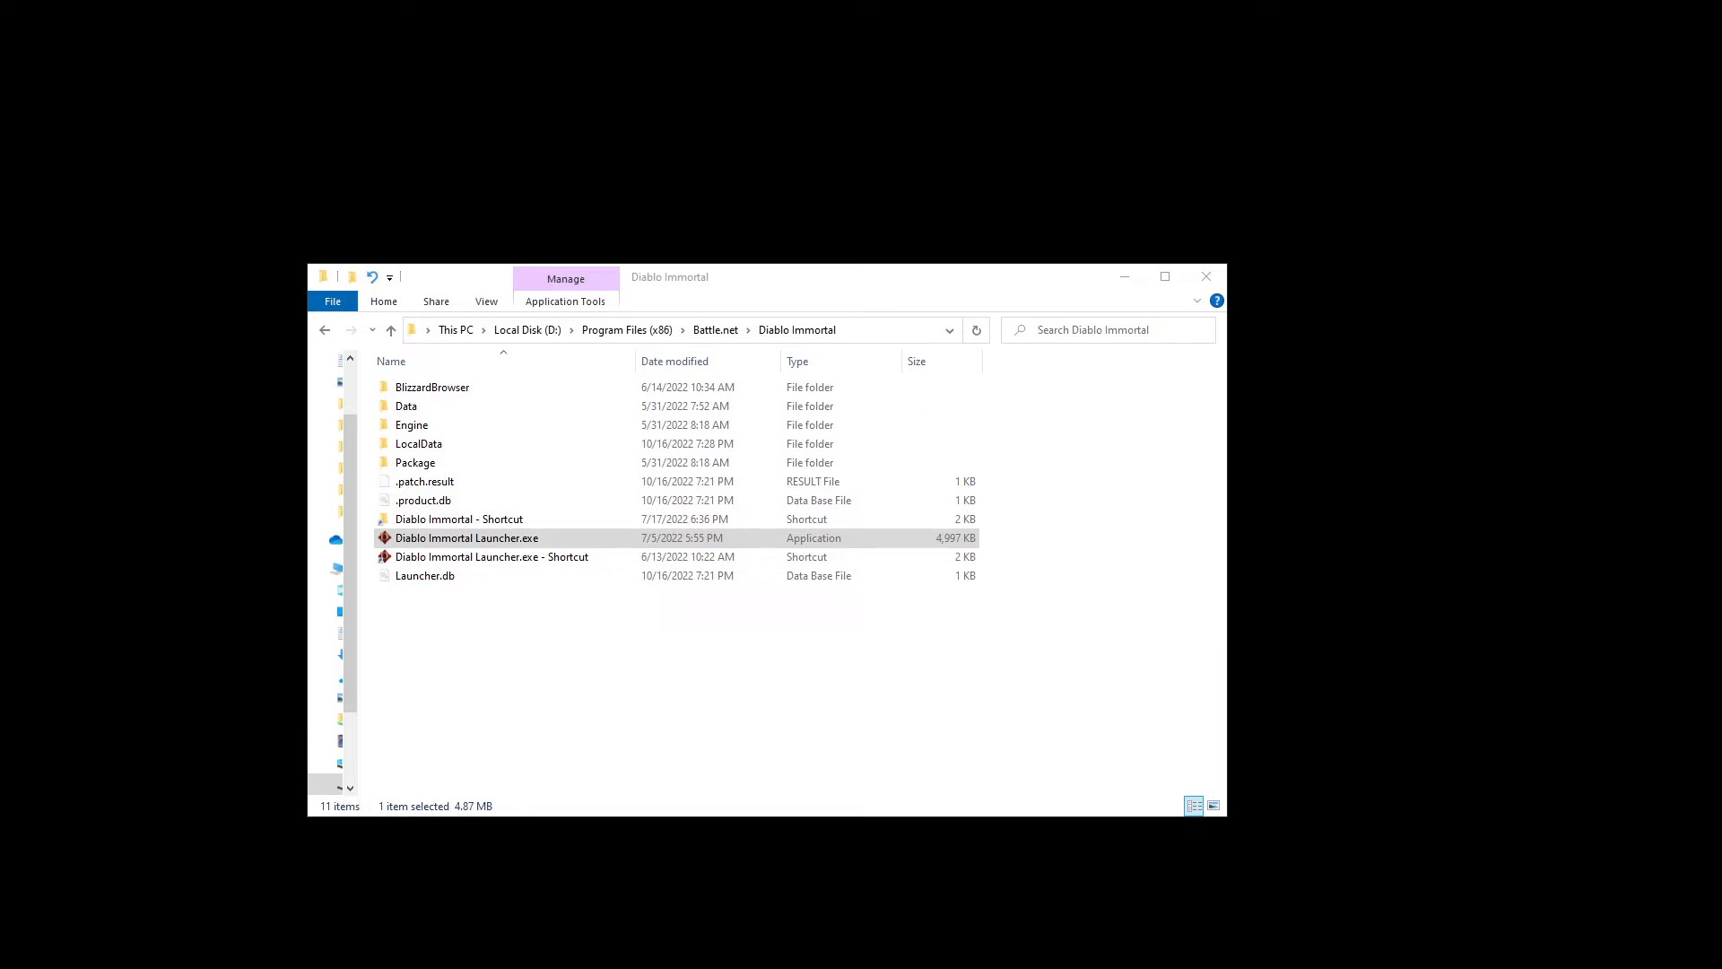
double_click(467, 537)
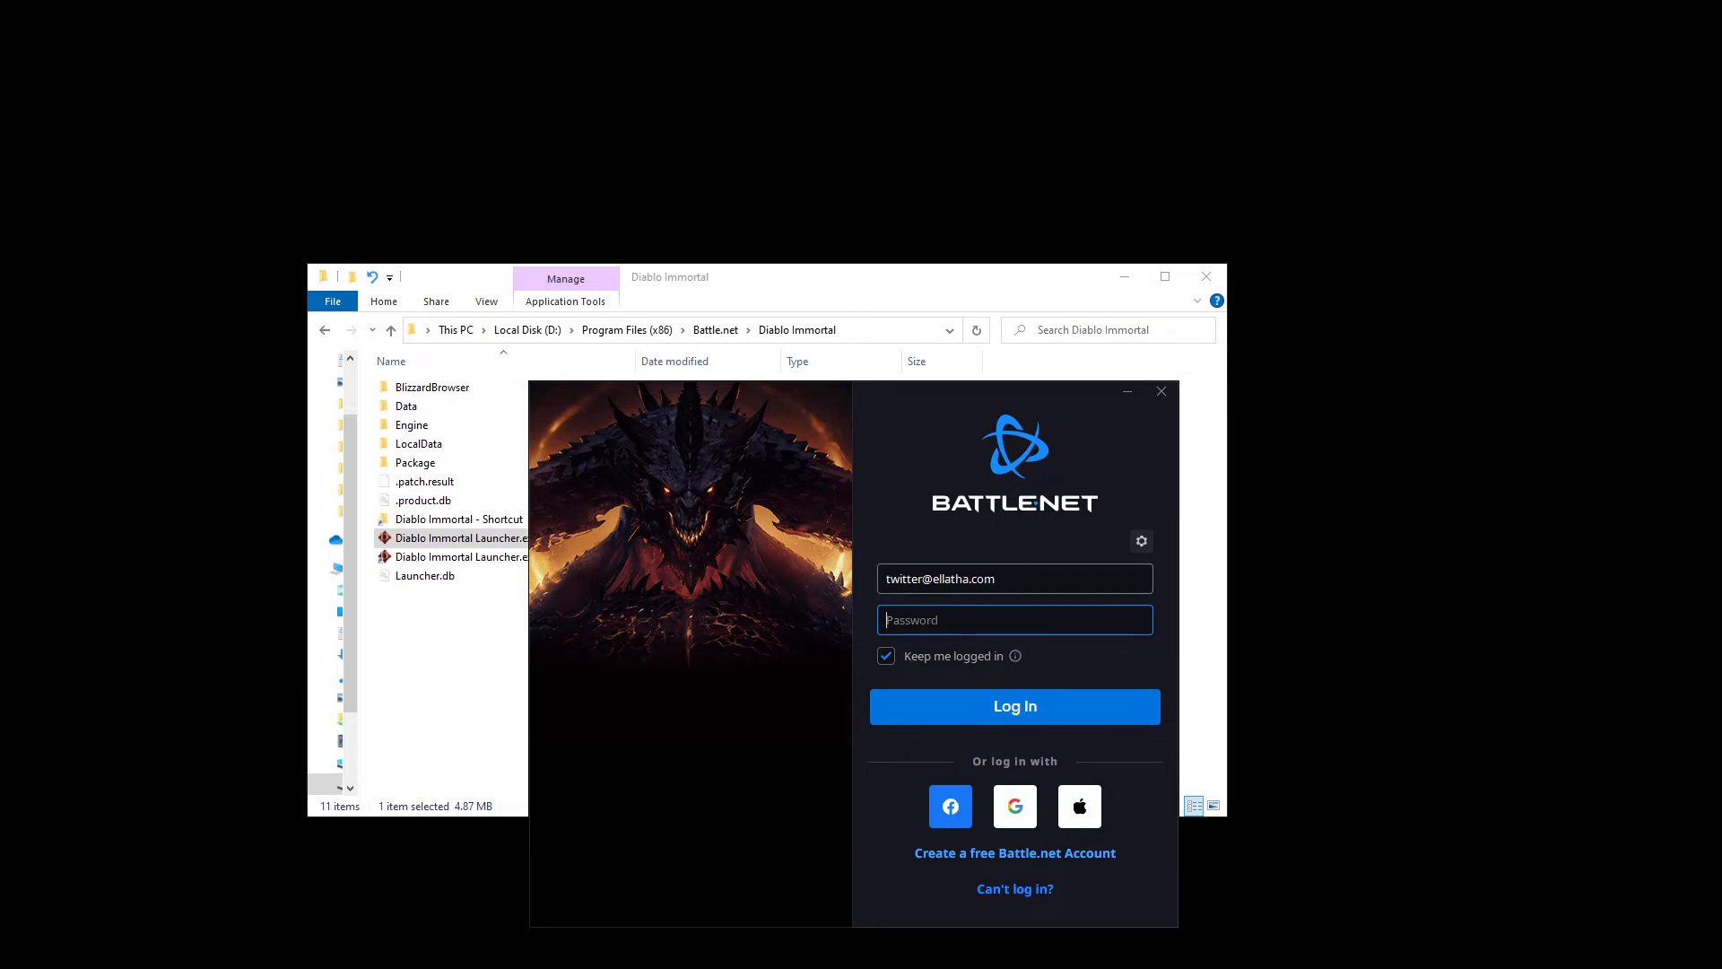
Enter the account password and log in to Battle.net.
text(•)
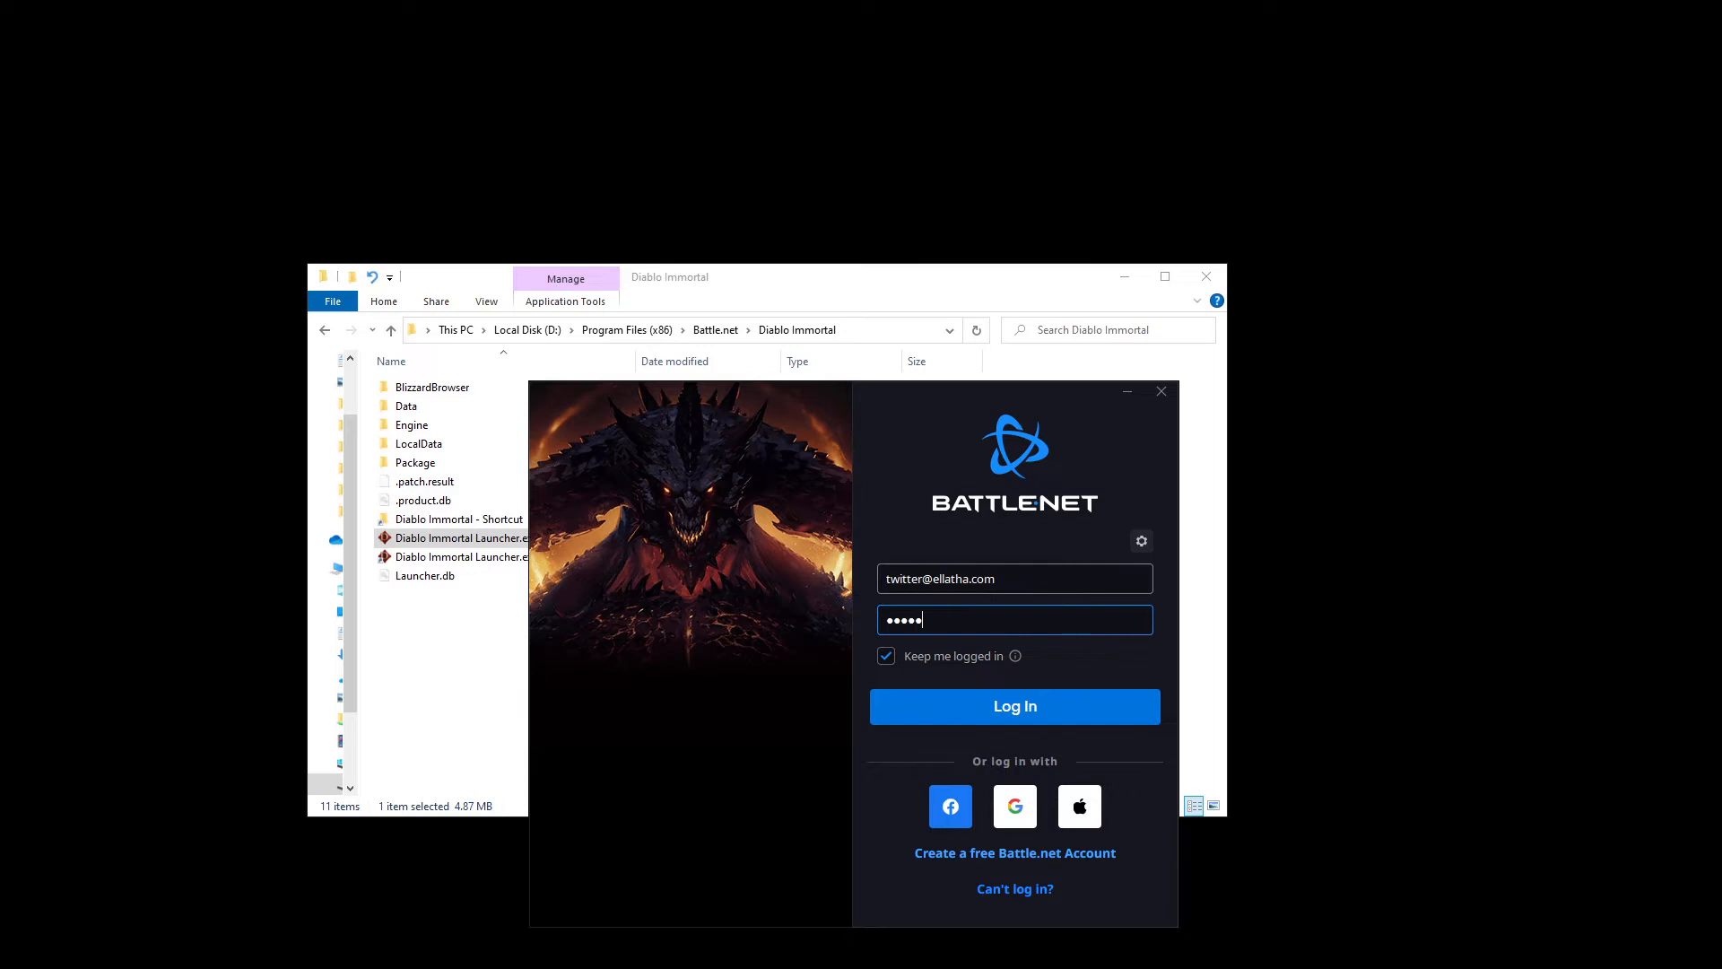
text(••)
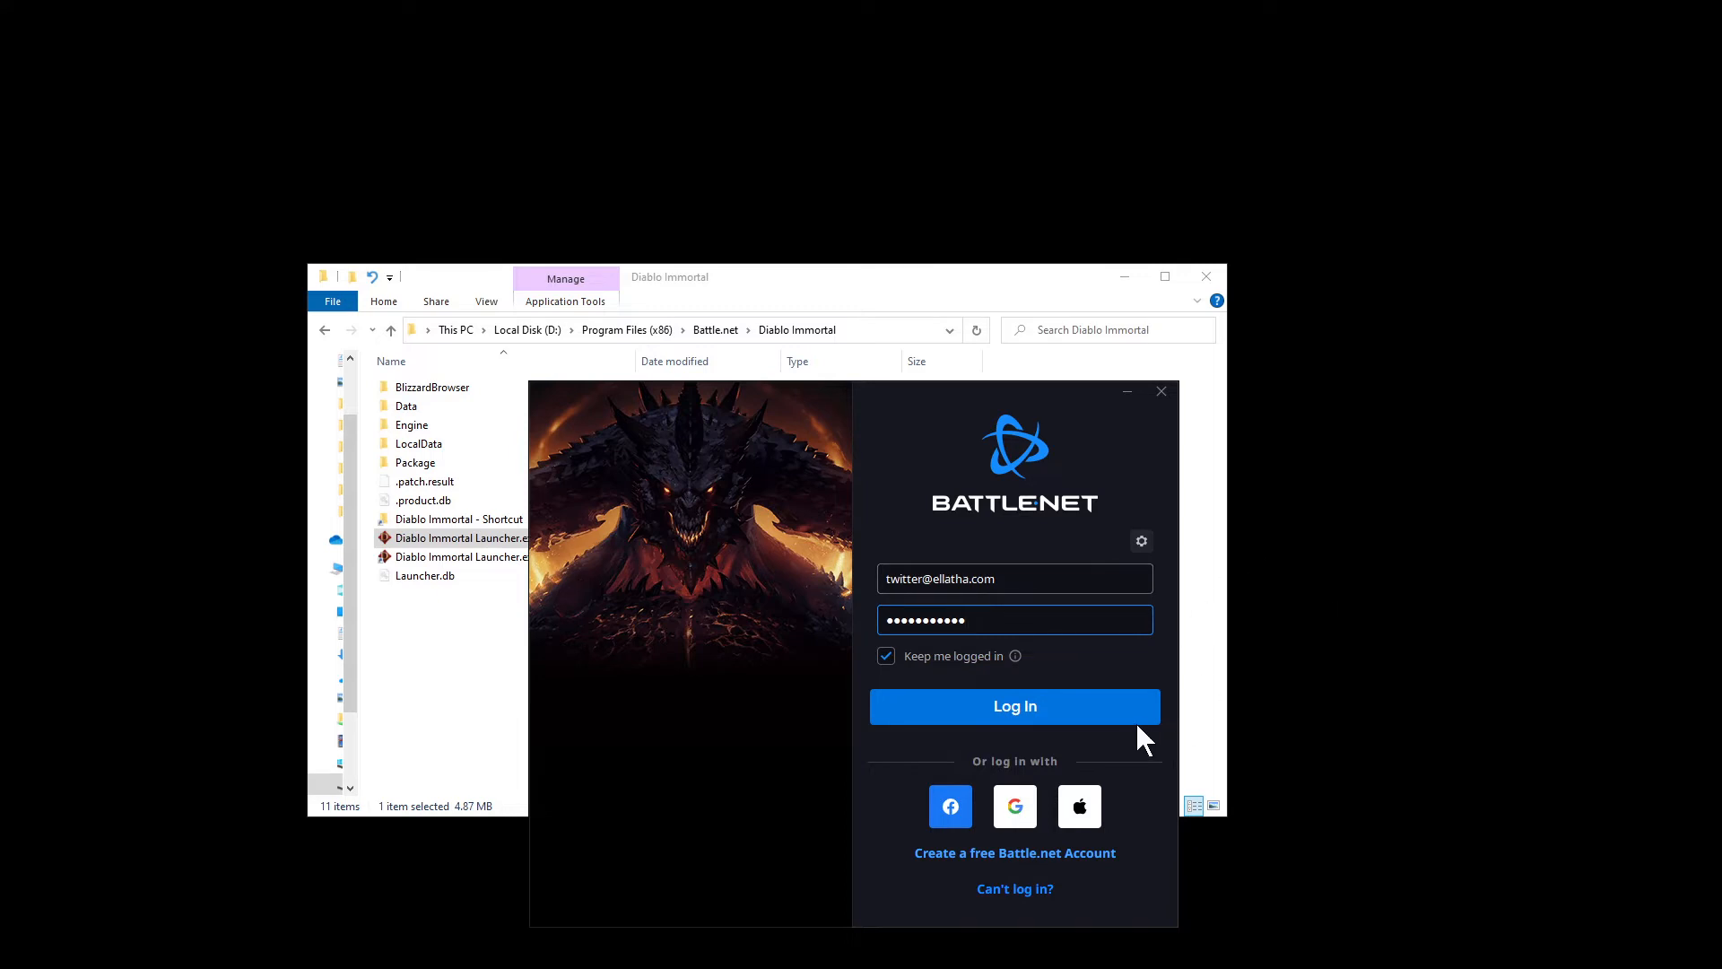
click(1015, 706)
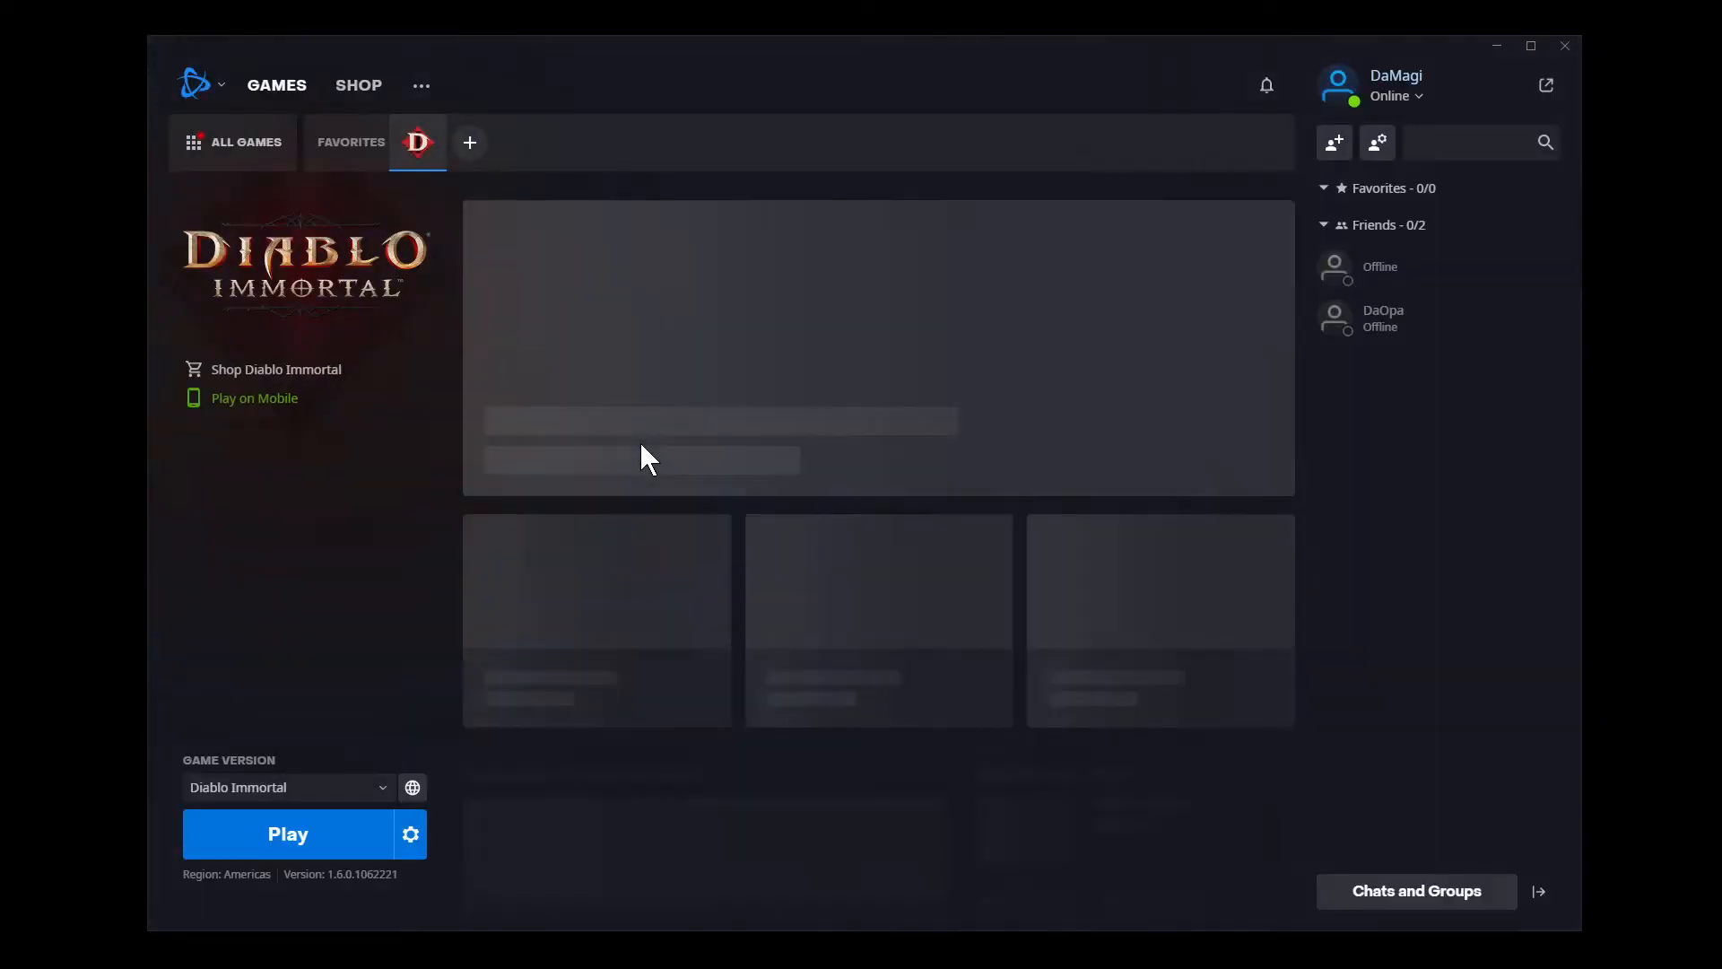
Launch Diablo Immortal with the Play button on its Battle.net page.
click(287, 834)
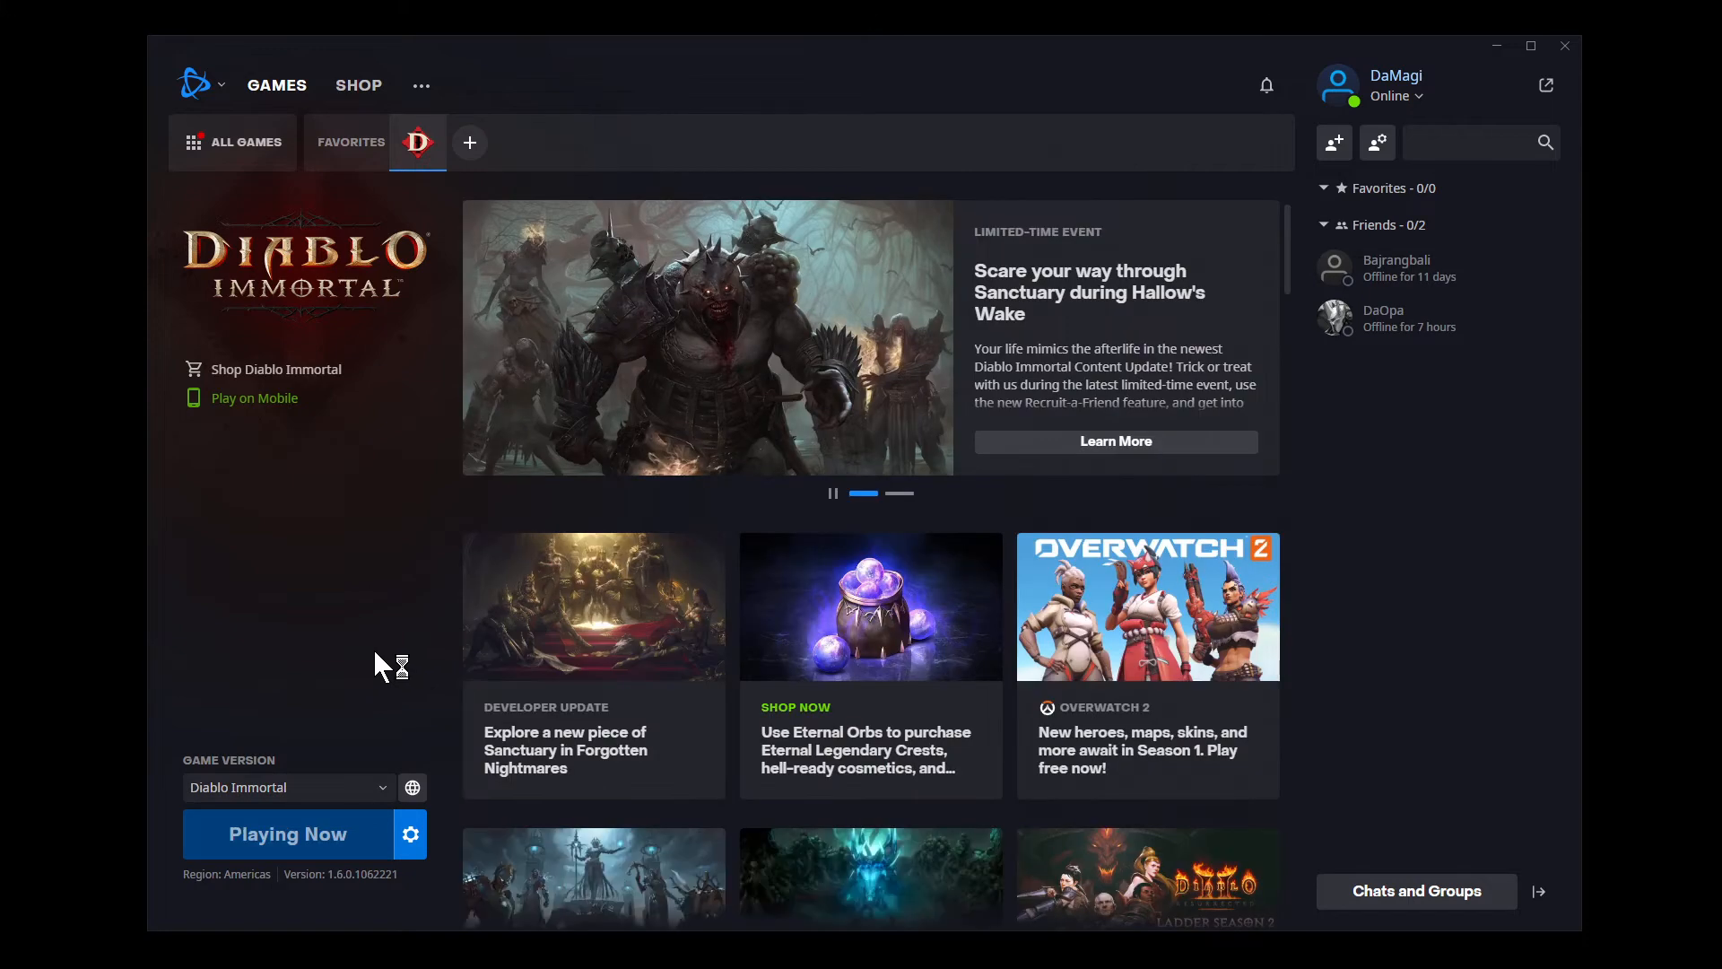
mouse_move(363, 661)
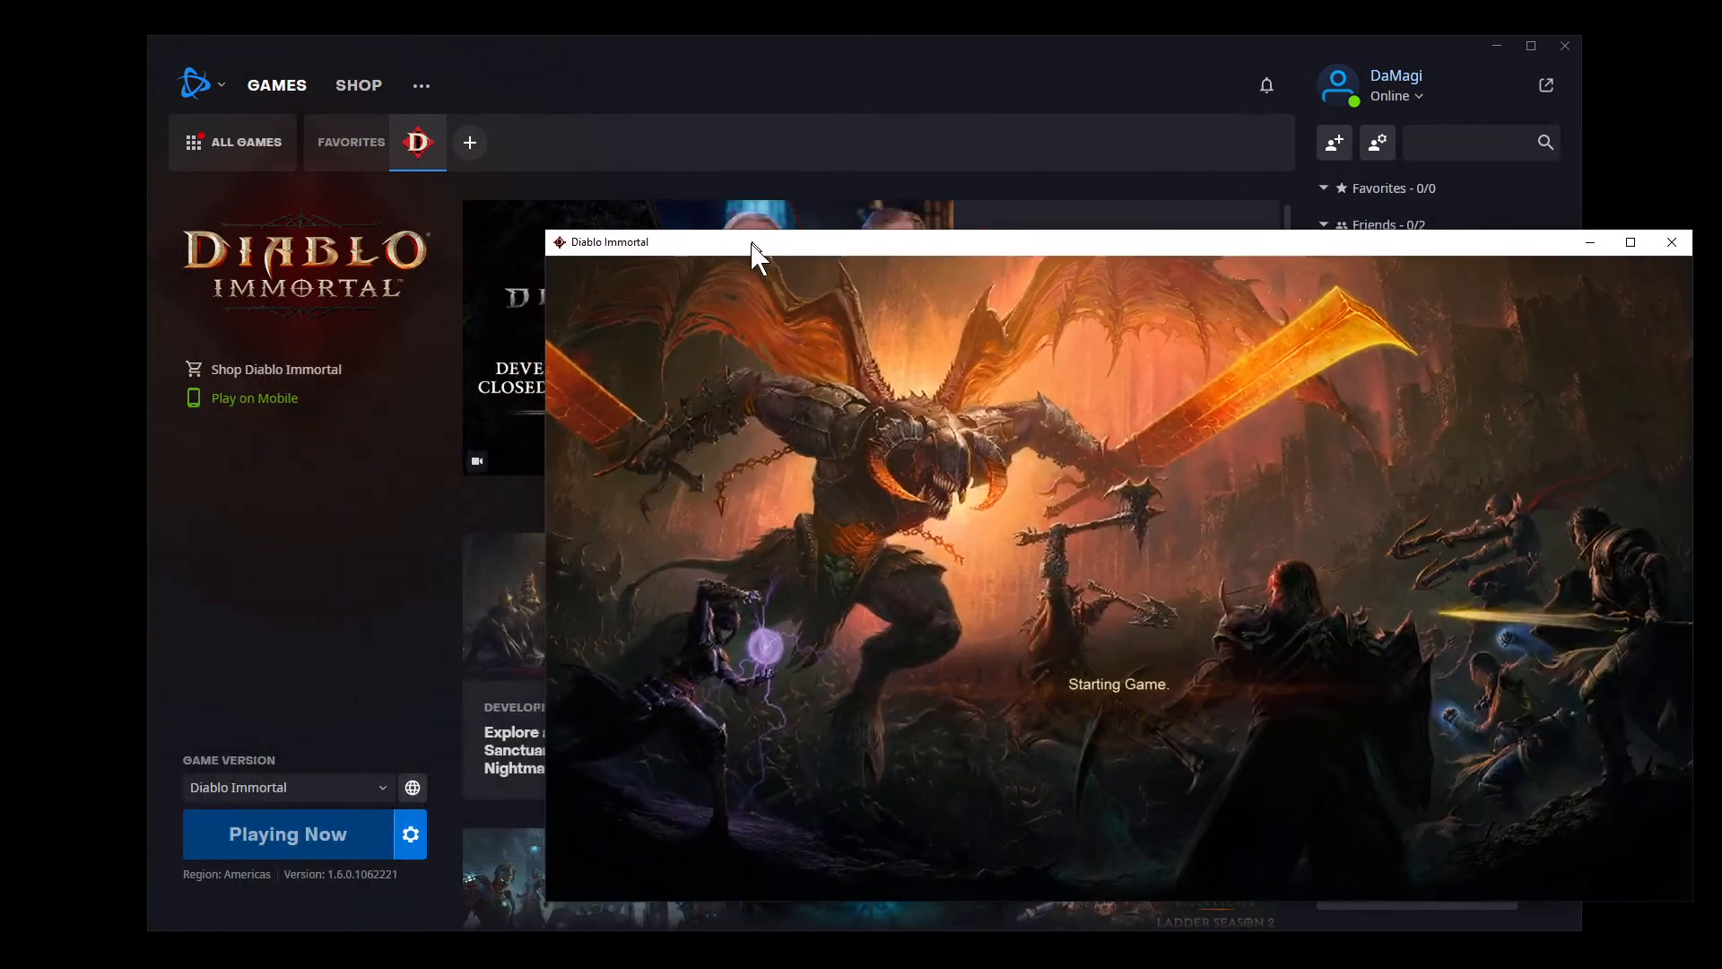
Move the game window aside and bring the game's install folder to the front.
drag(755, 243, 774, 295)
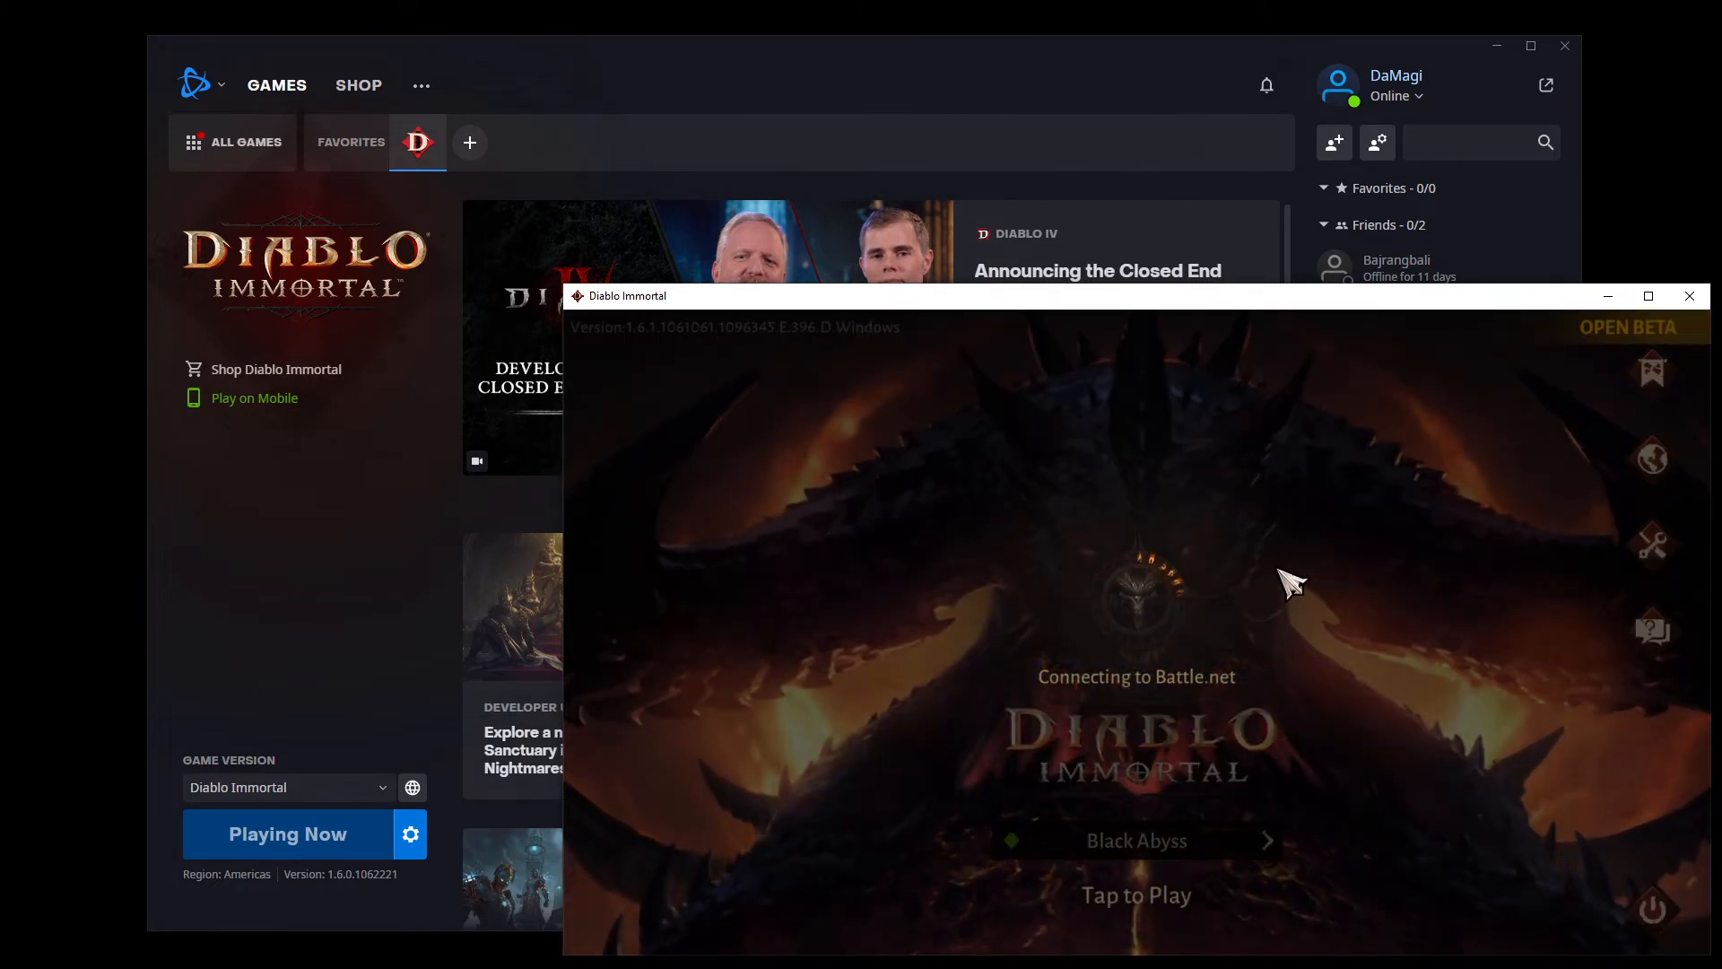
mouse_move(1263, 575)
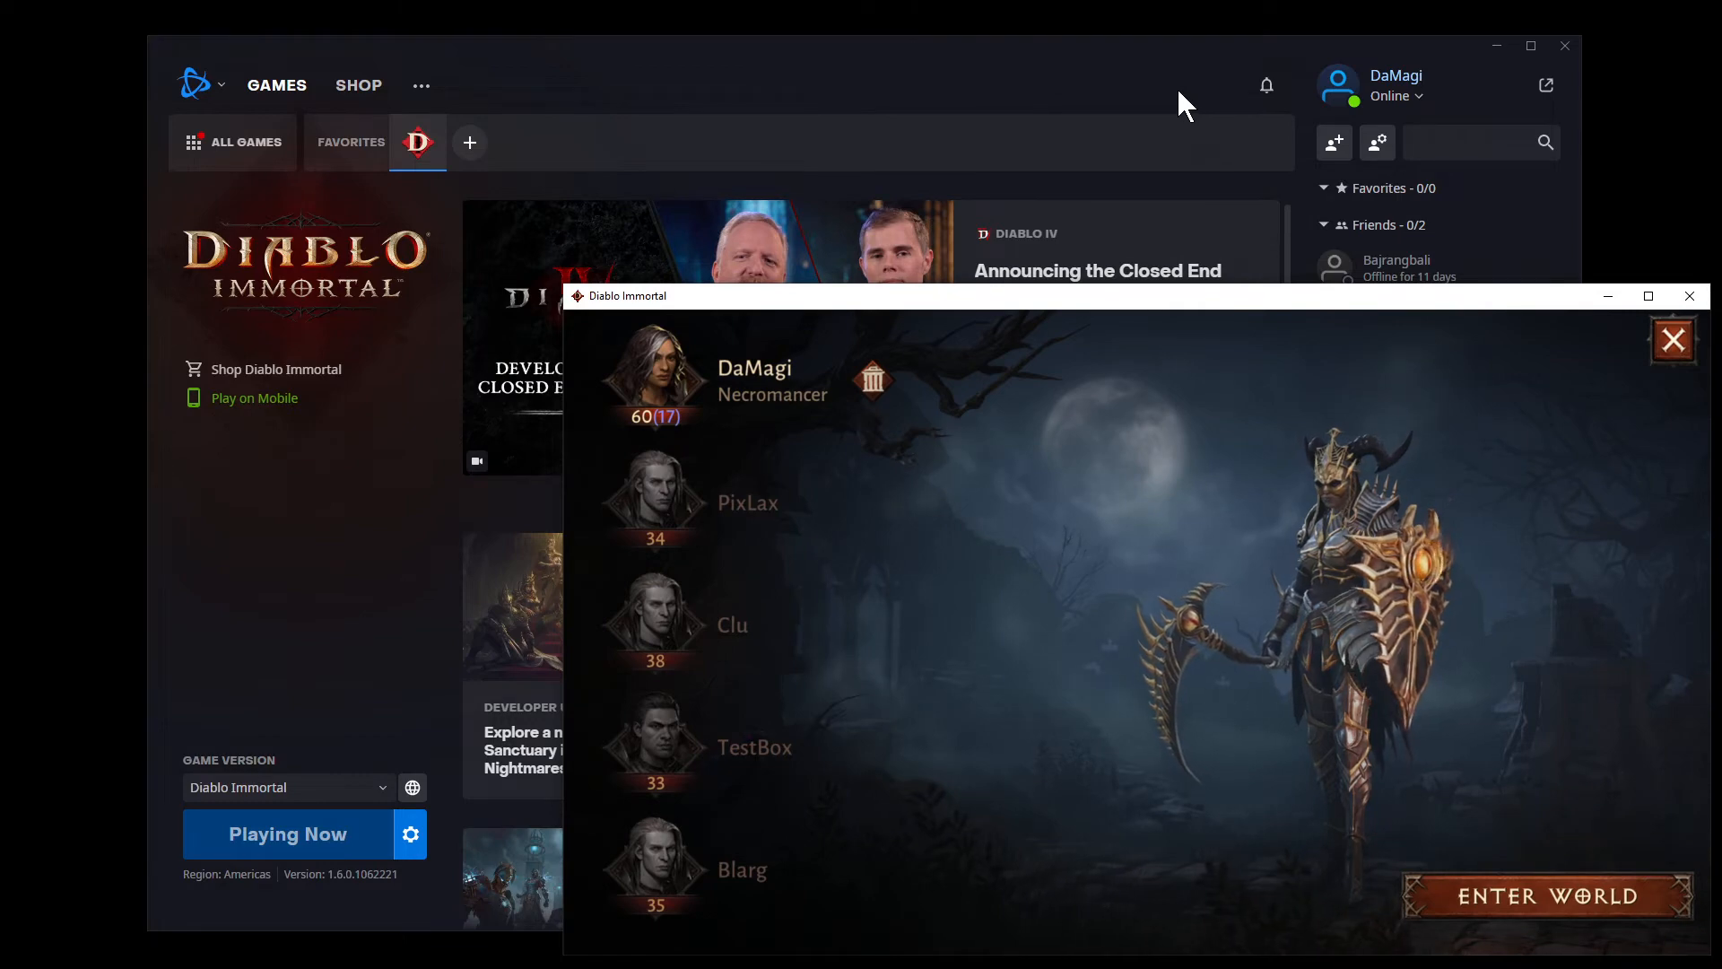
click(1673, 339)
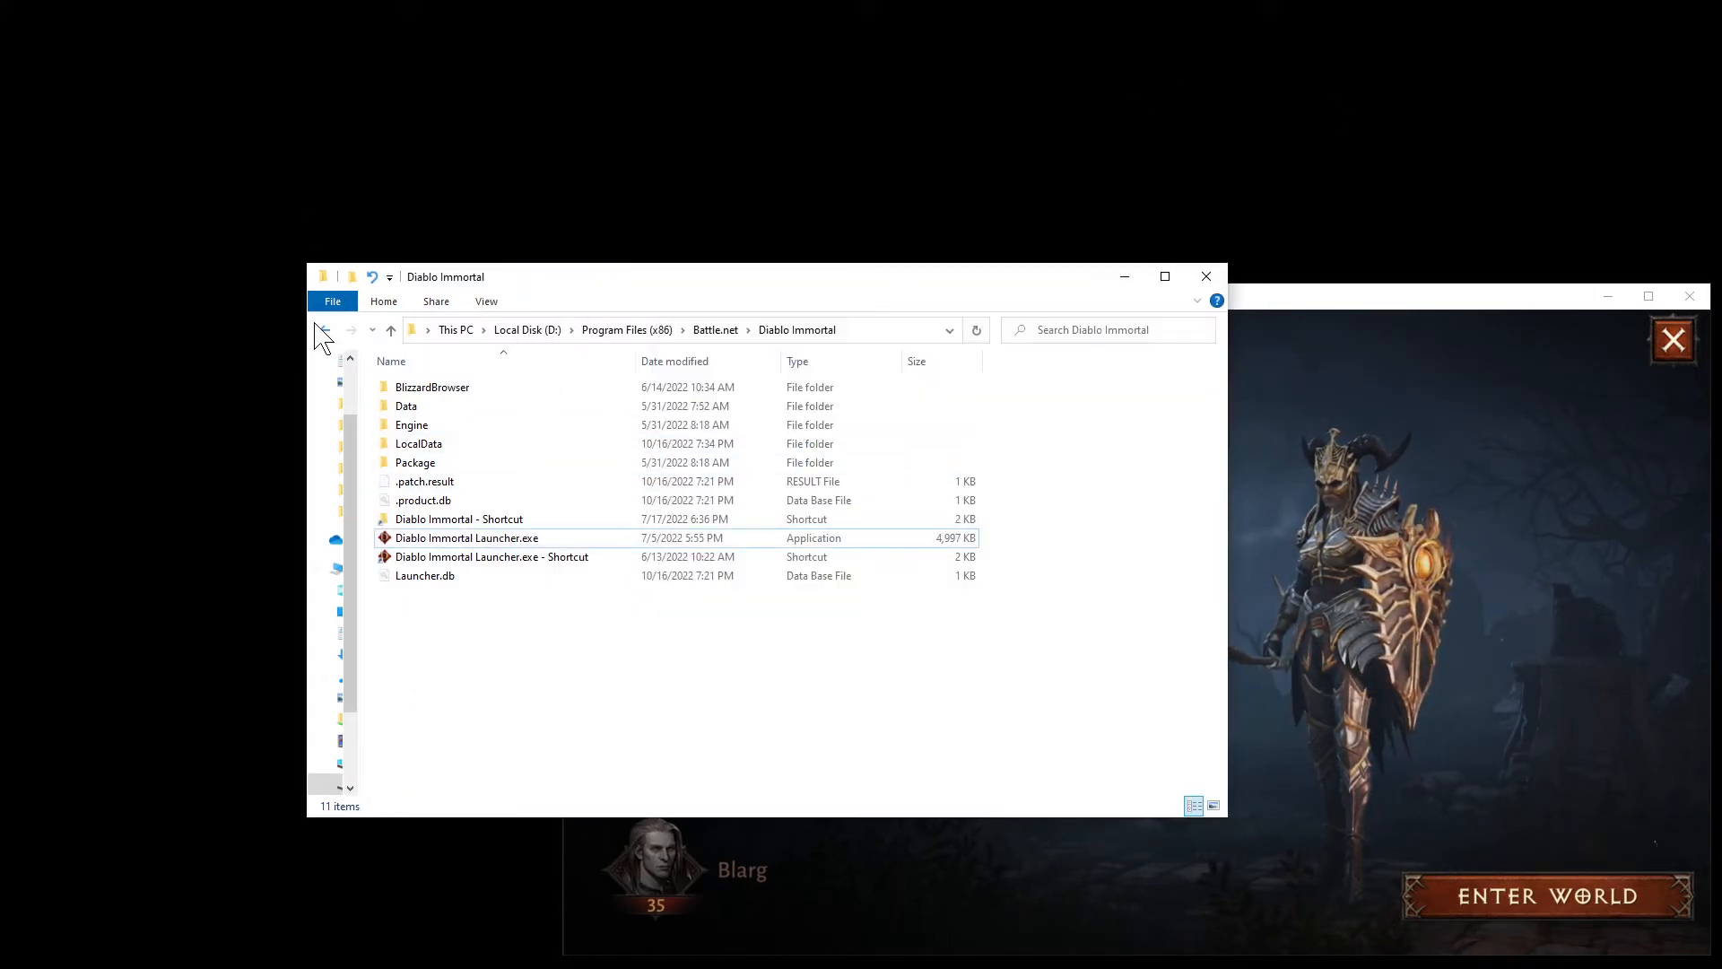
Go up to Battle.net, open 'Diablo Immortal - Copy', and bring Battle.net forward.
click(323, 331)
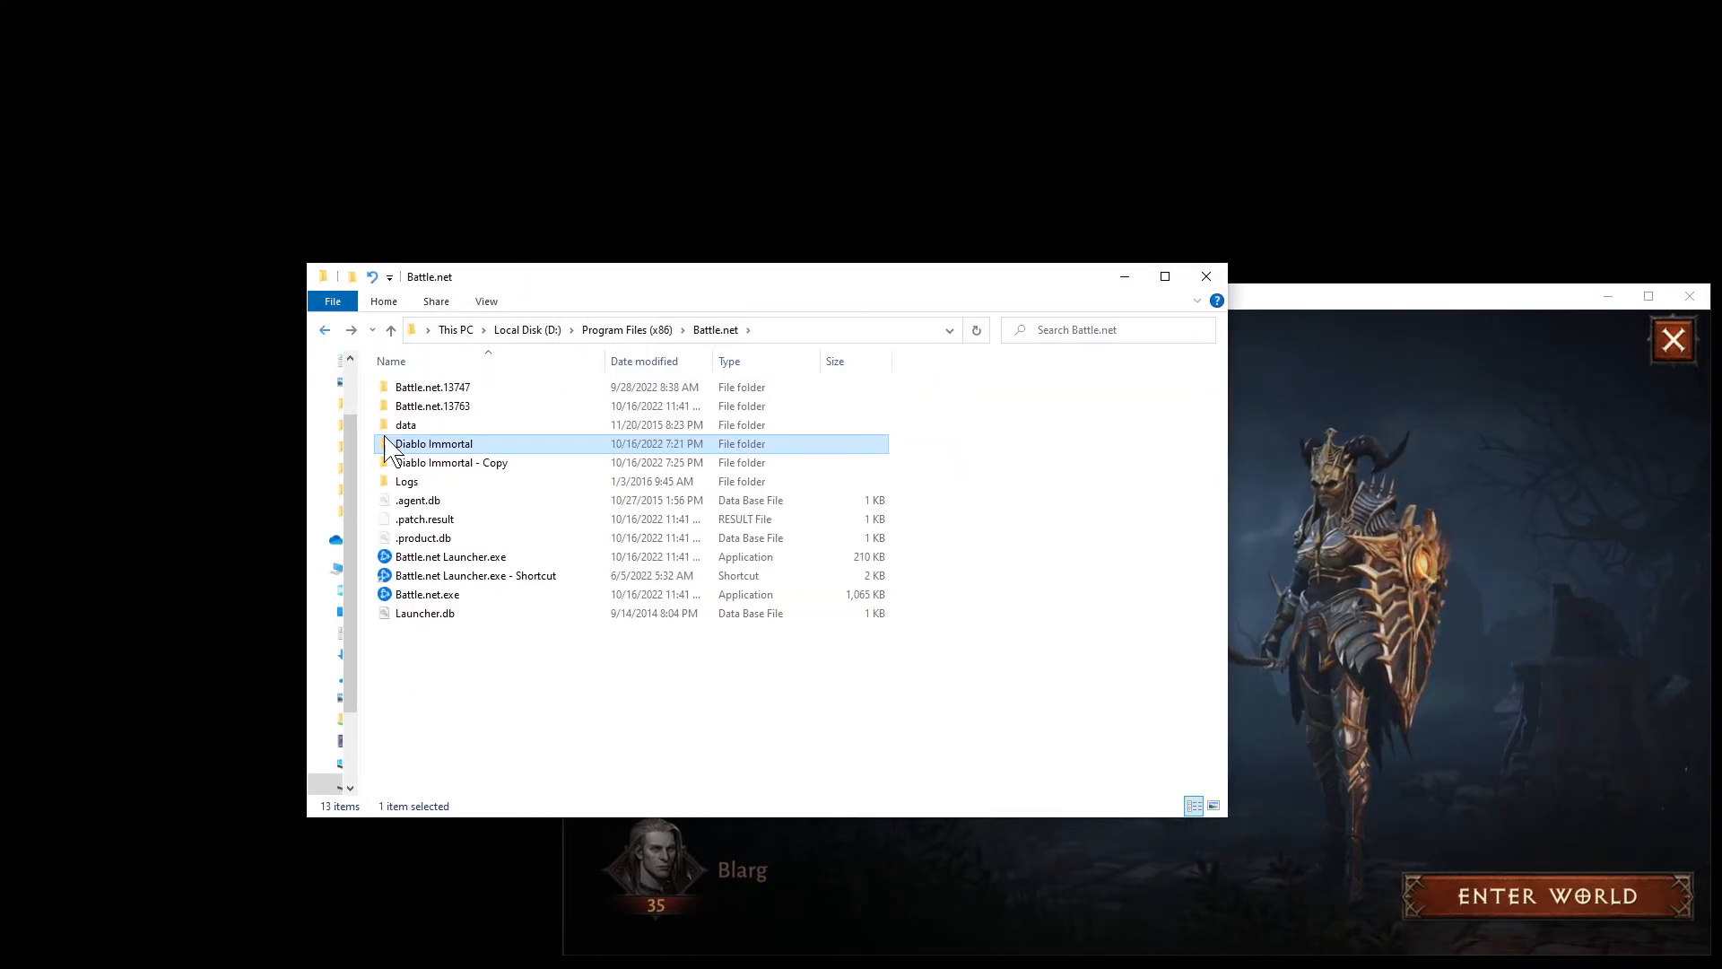
double_click(452, 462)
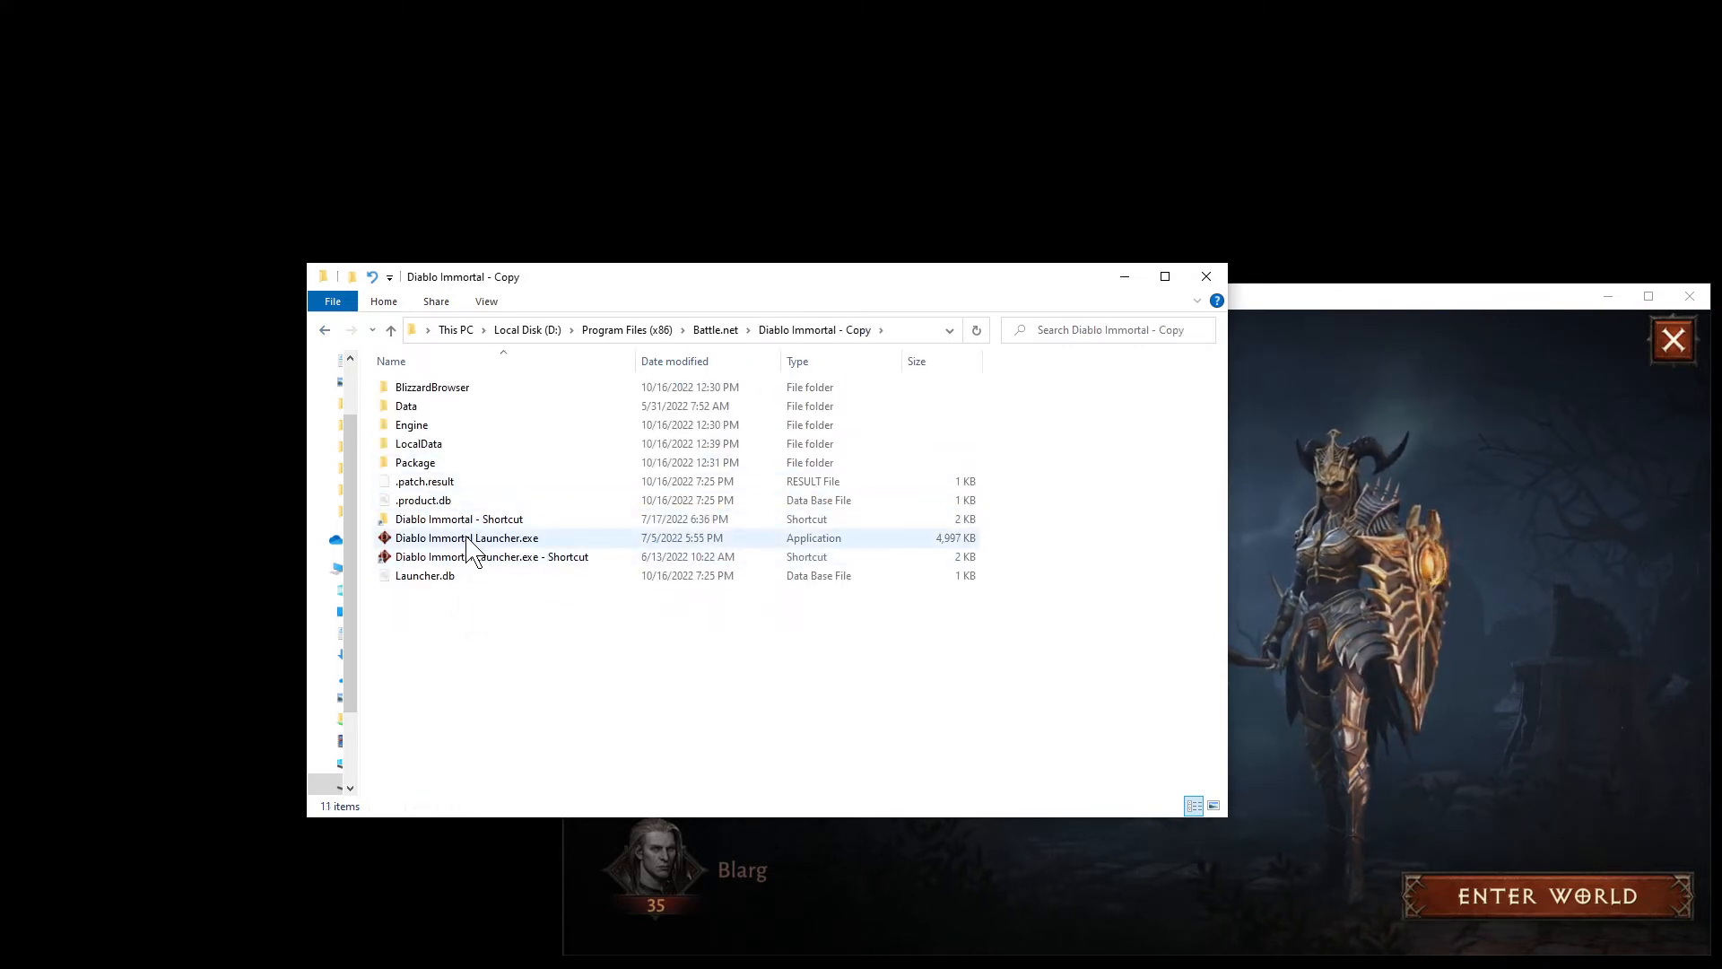
mouse_move(471, 538)
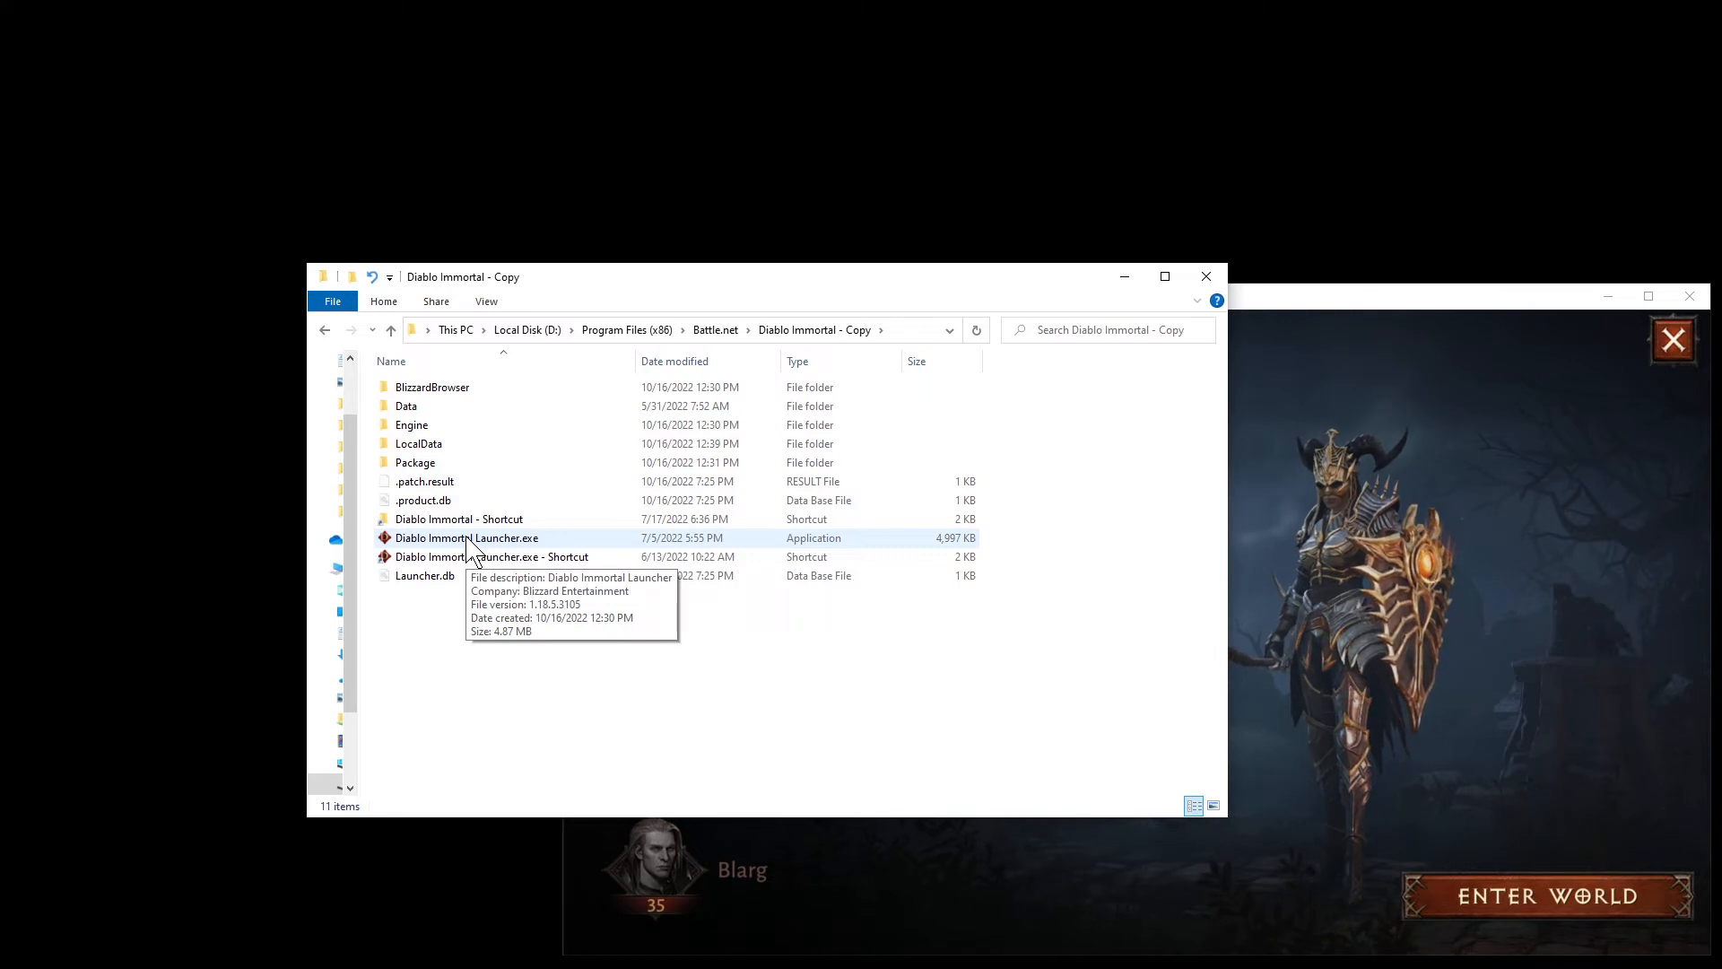
click(468, 538)
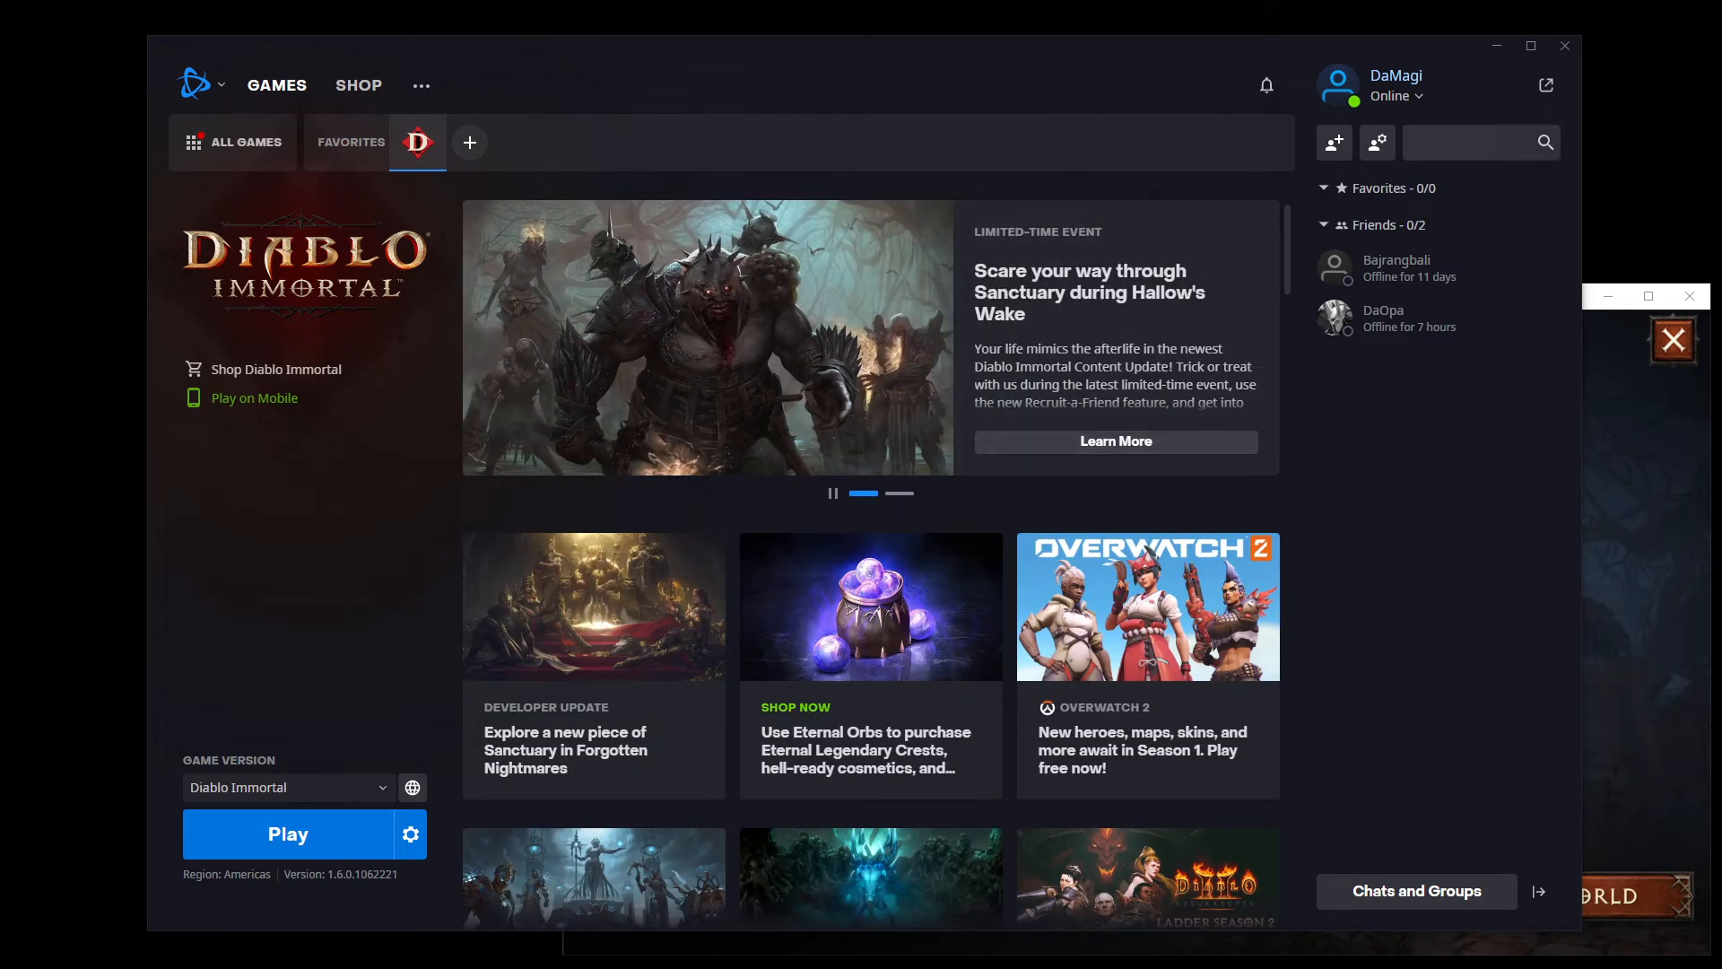
Run the copy folder's launcher, close its login window, and reselect the launcher.
click(1396, 85)
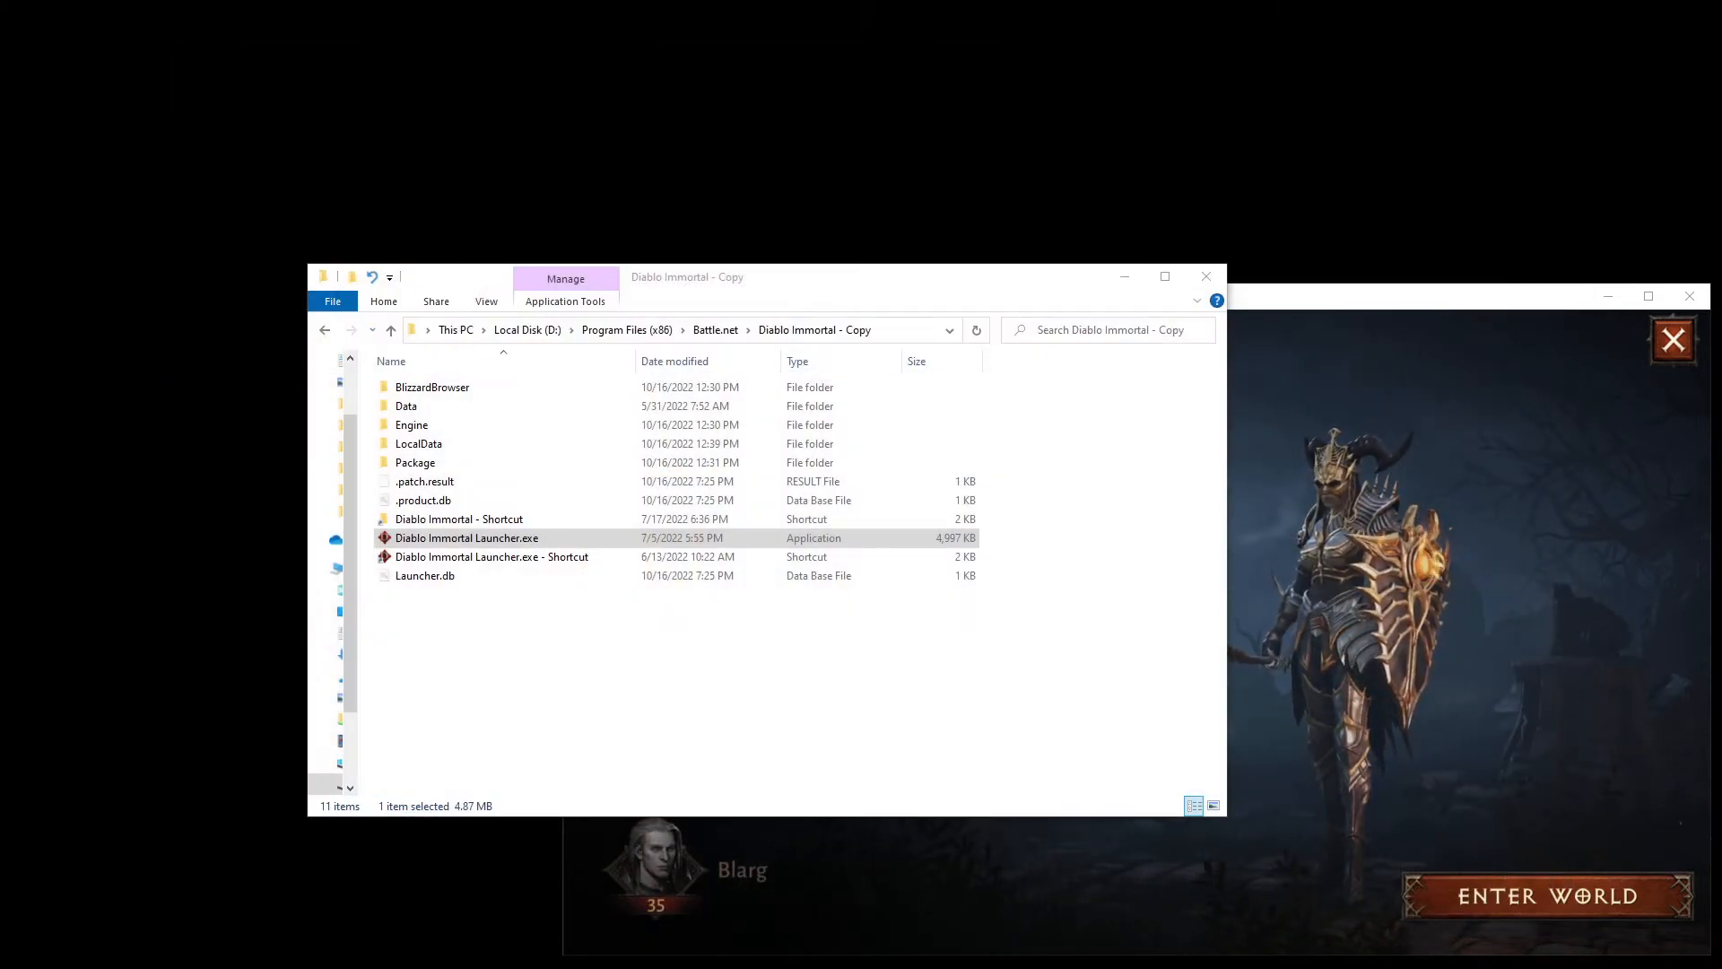
double_click(466, 537)
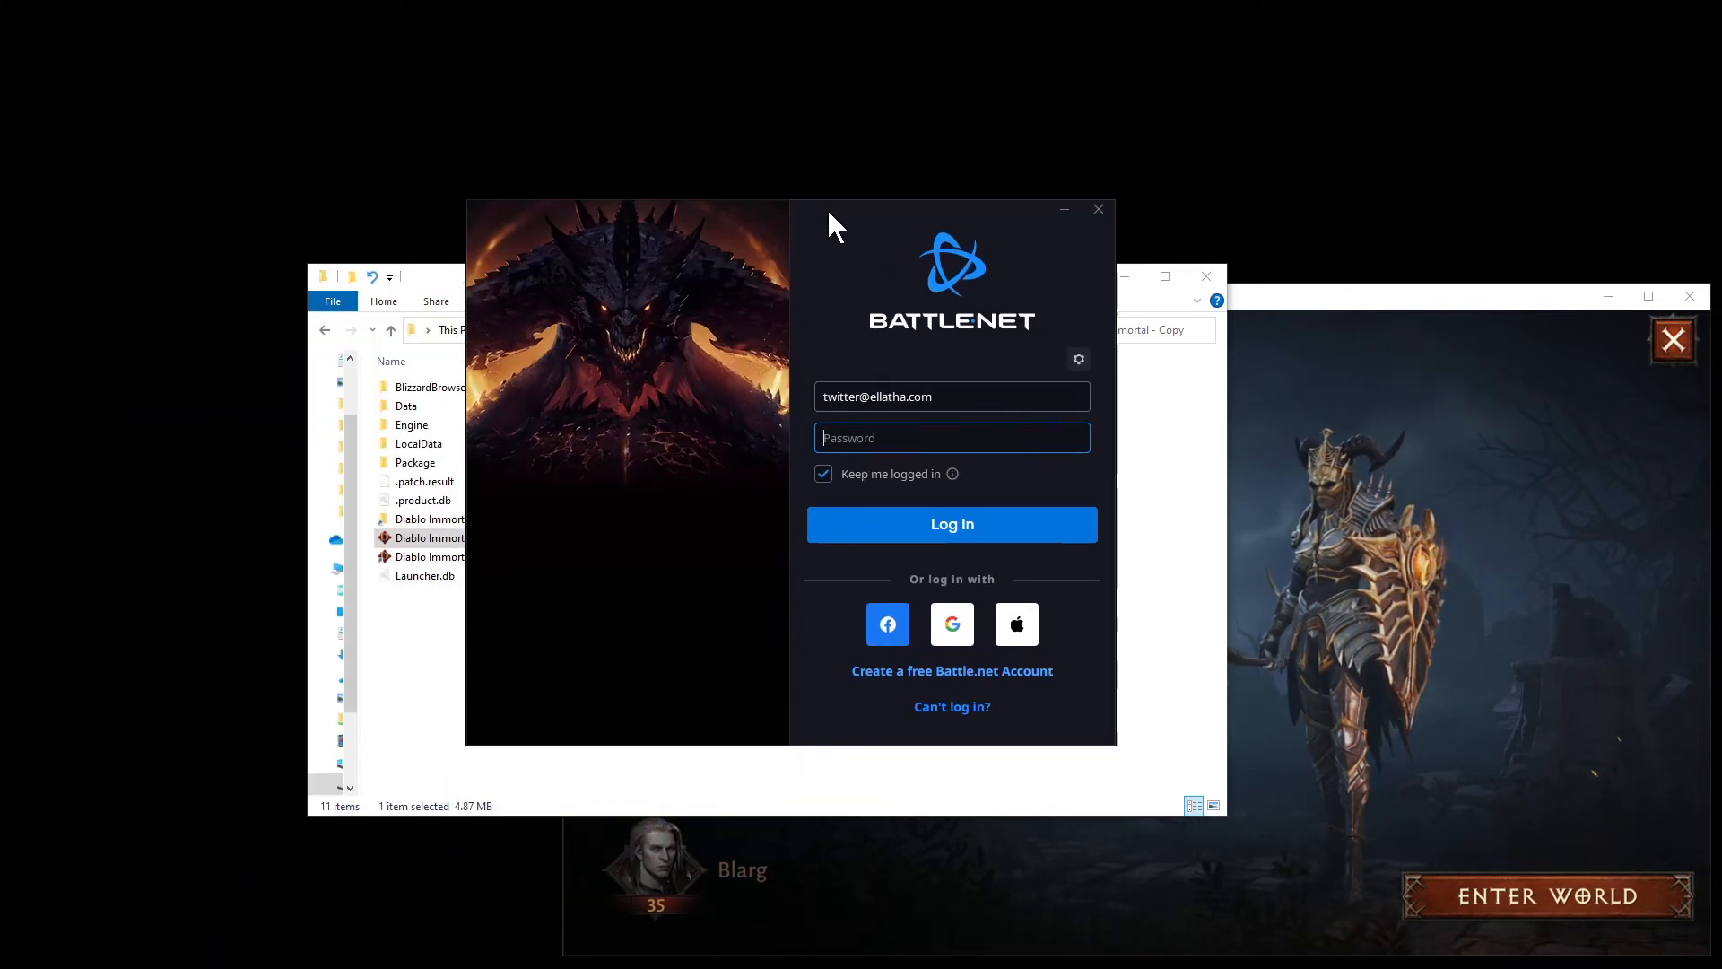
click(1099, 209)
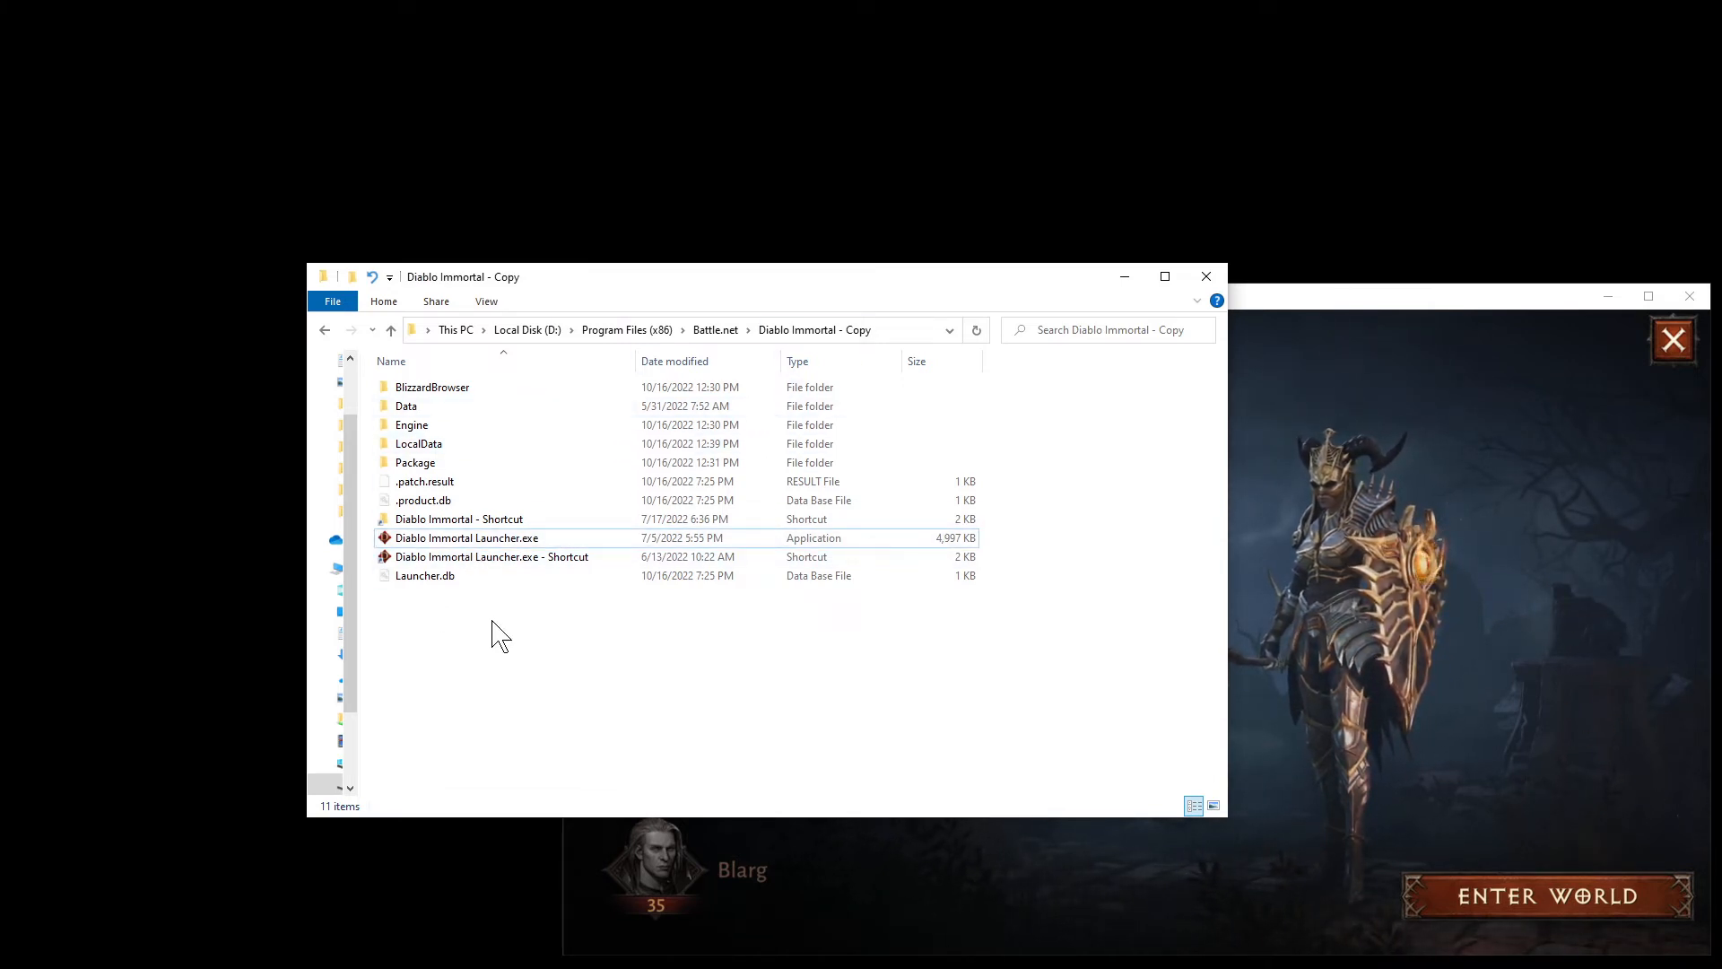
click(467, 537)
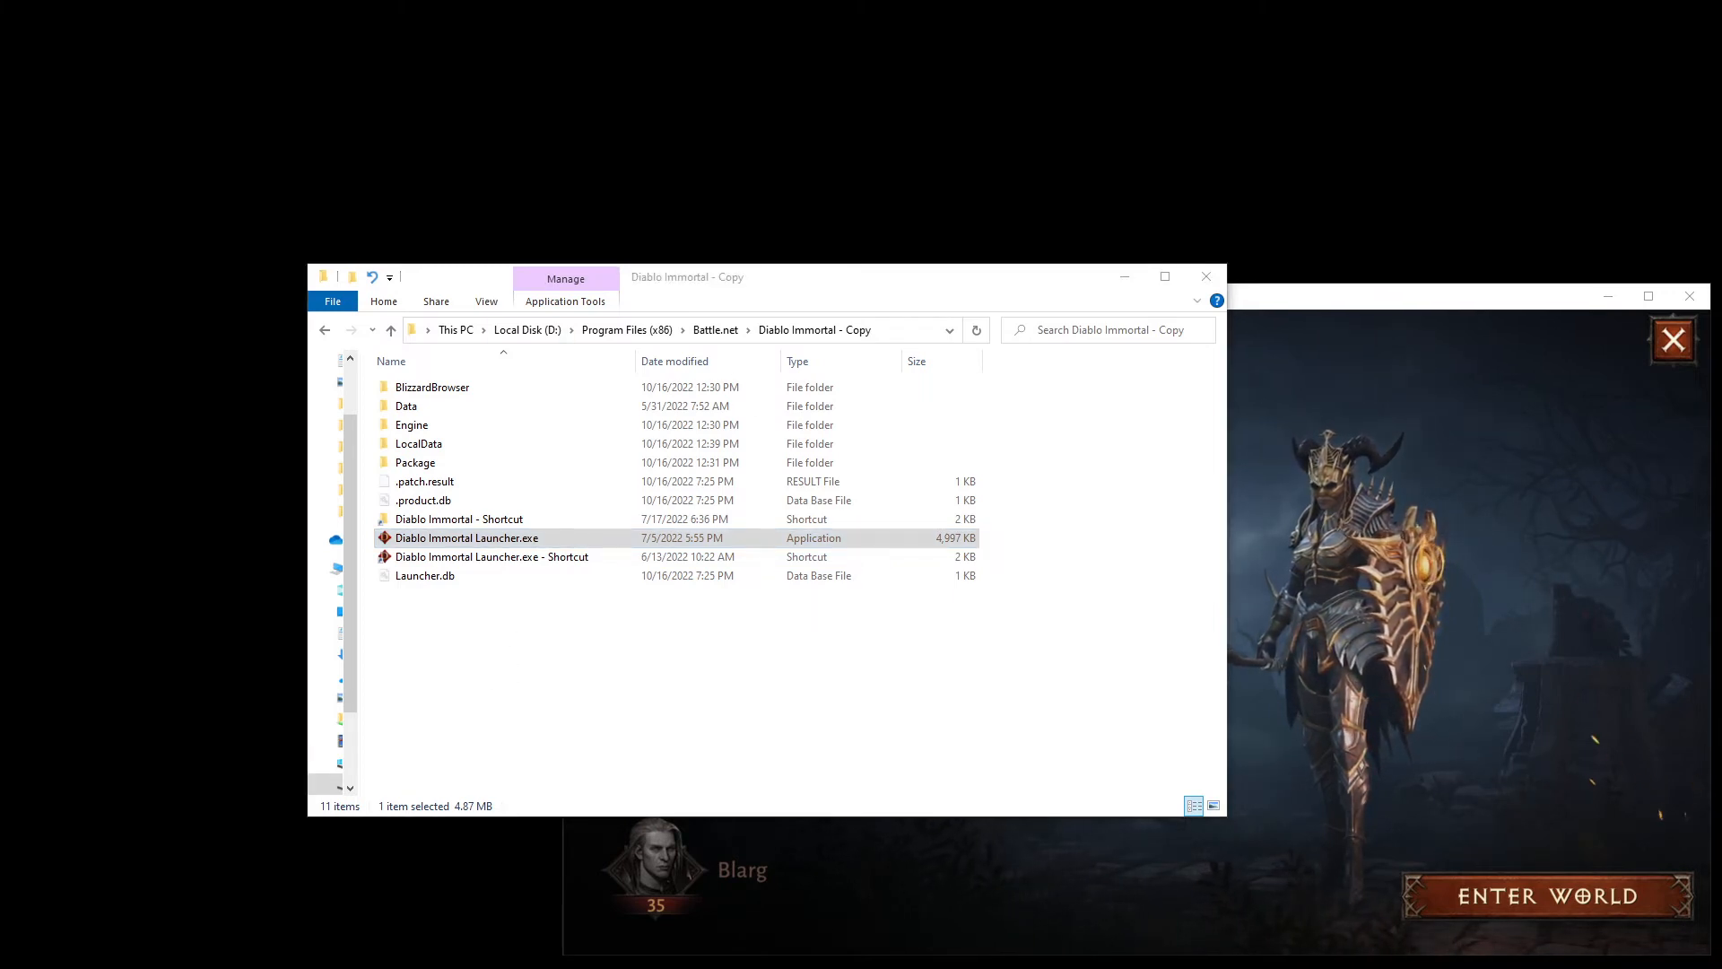
Relaunch the copy folder's launcher and log in with the second account.
double_click(466, 537)
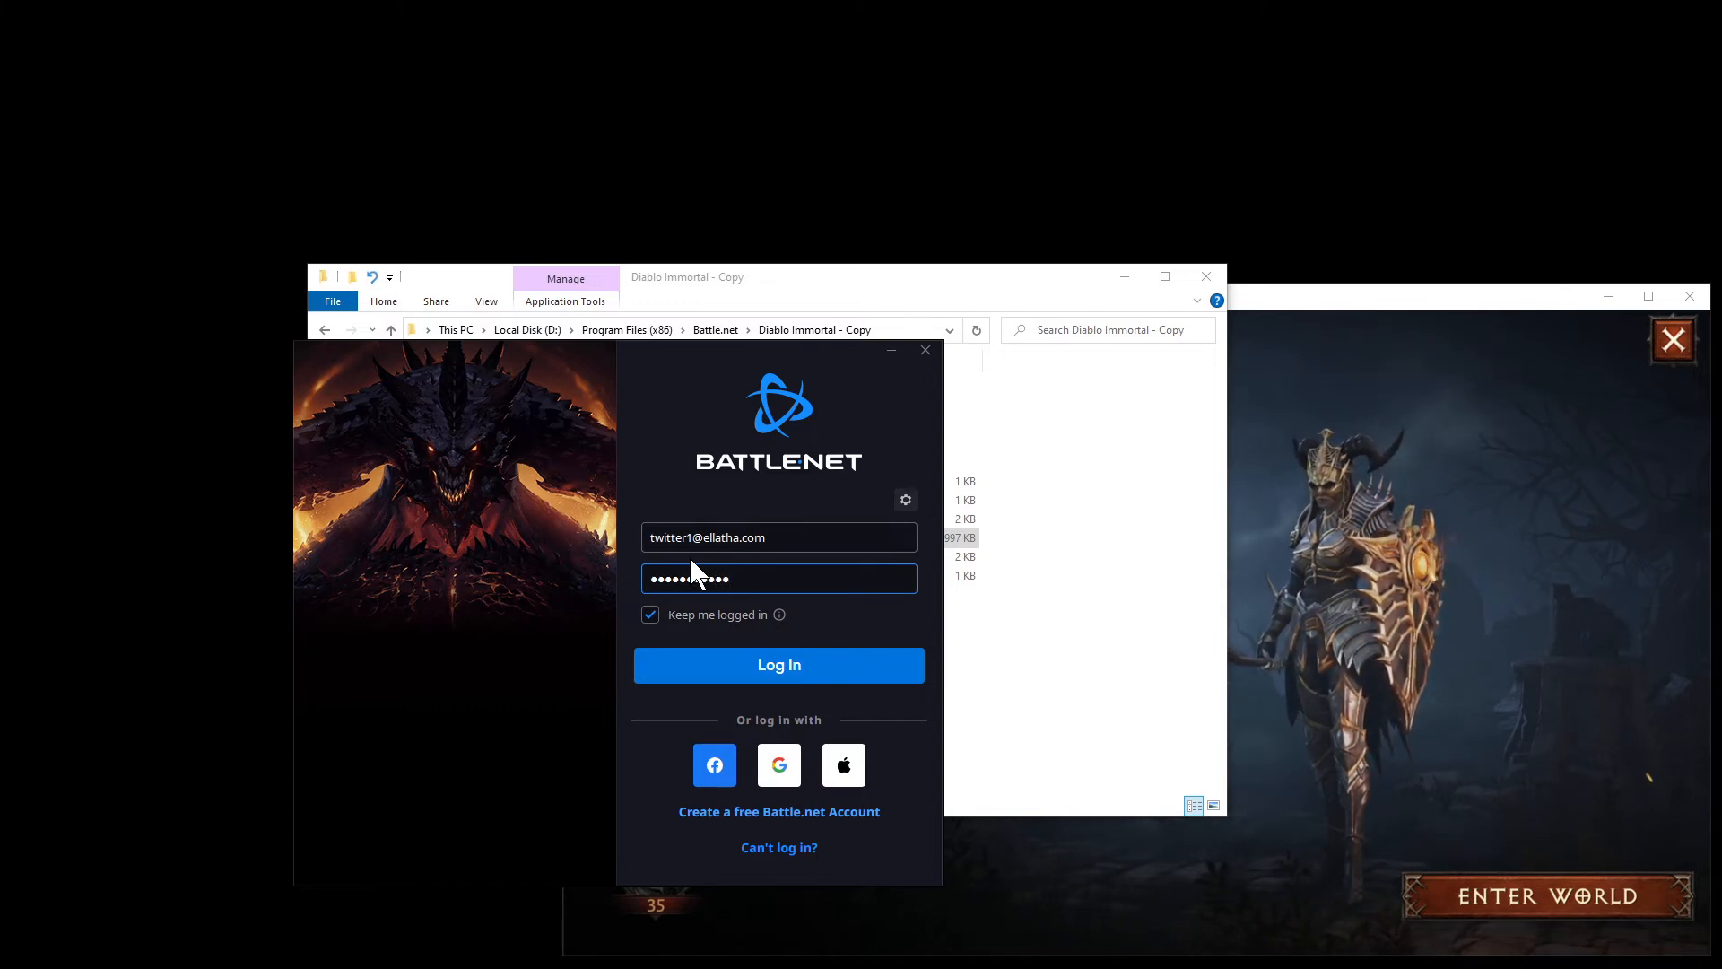
click(779, 664)
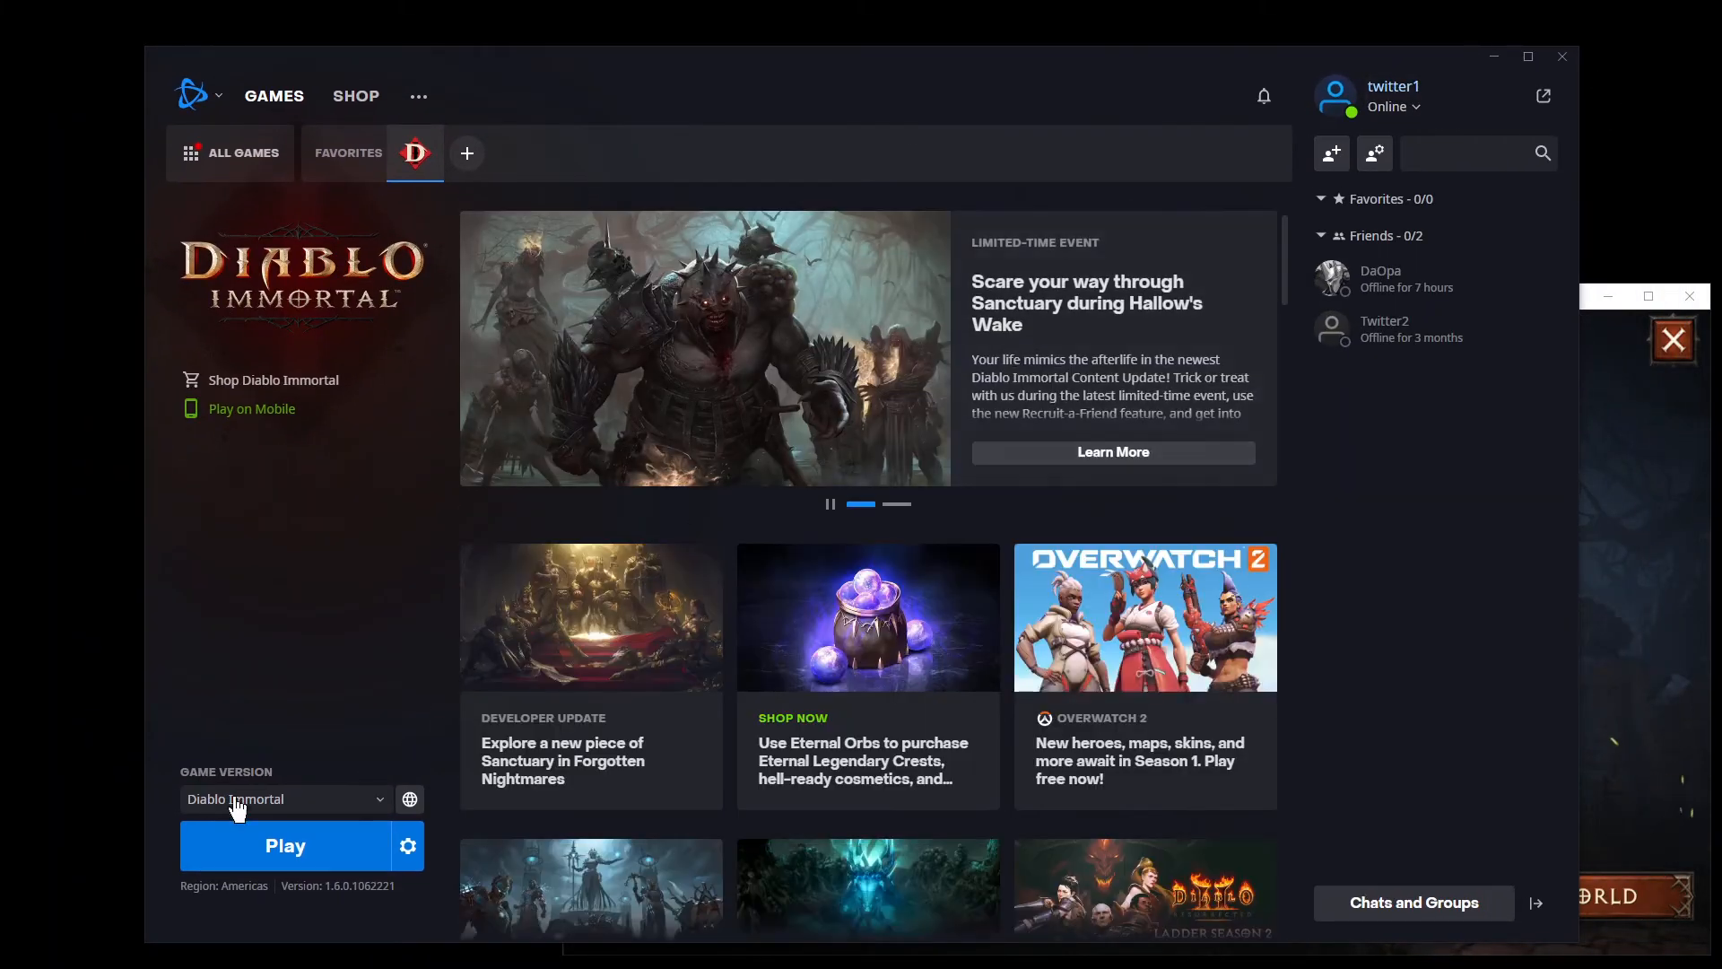
Start Diablo Immortal with Play in the second account's Battle.net client.
click(285, 845)
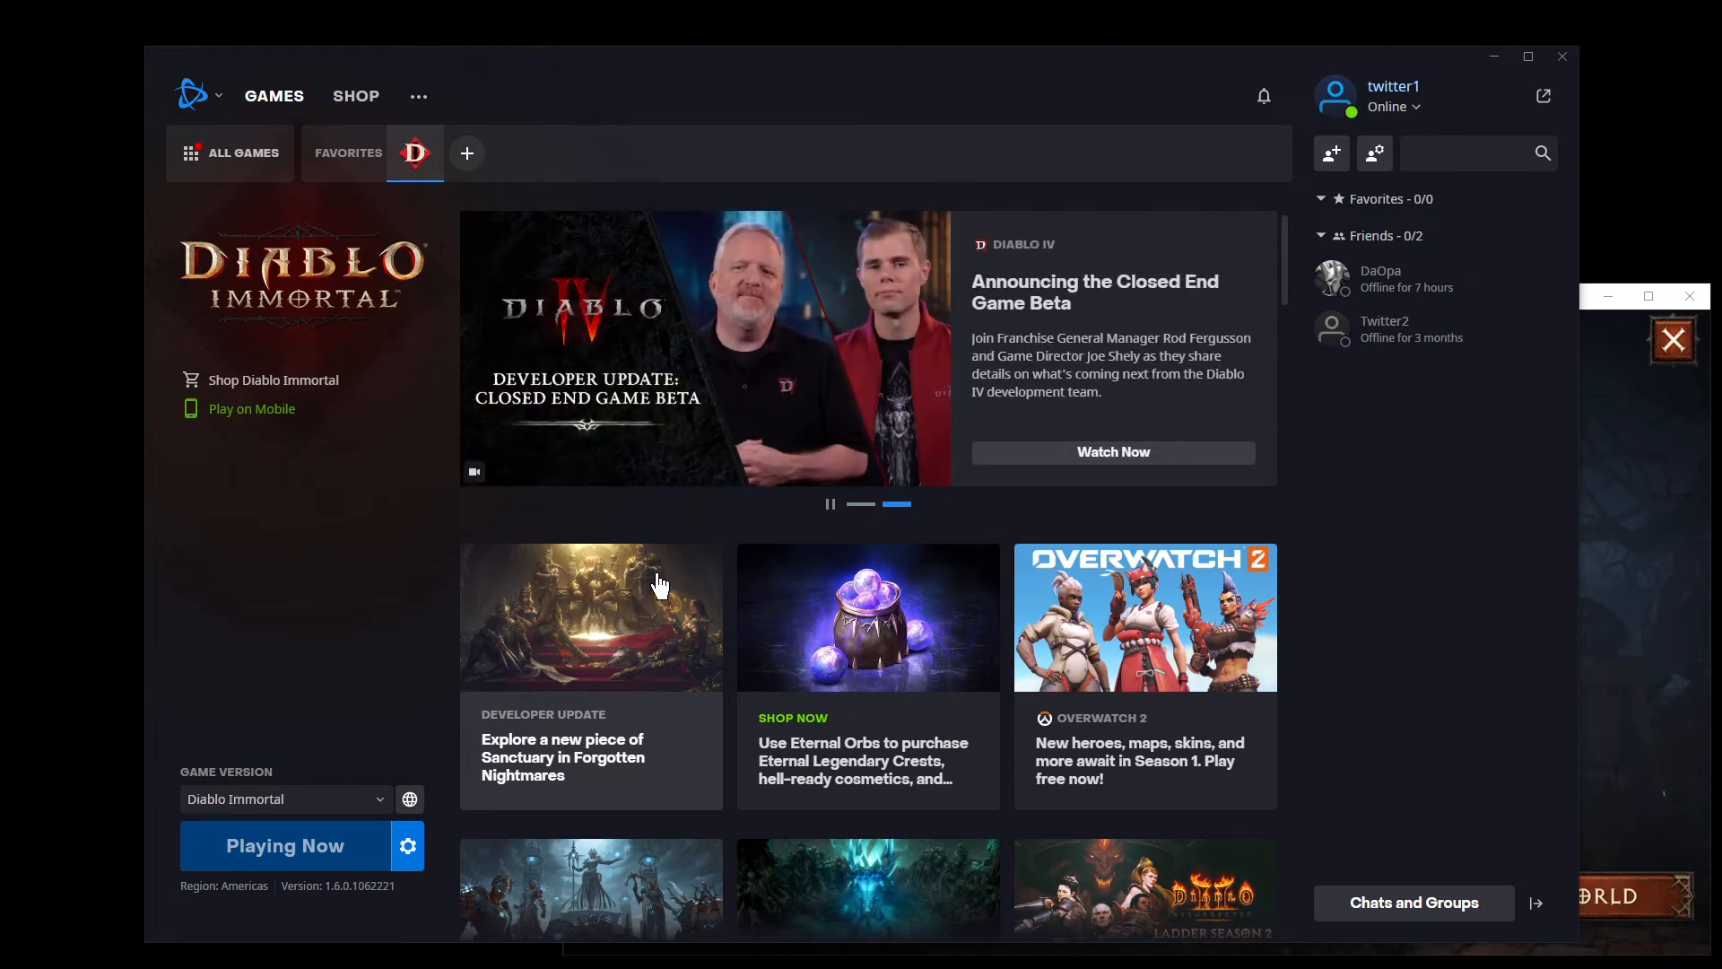
mouse_move(385, 545)
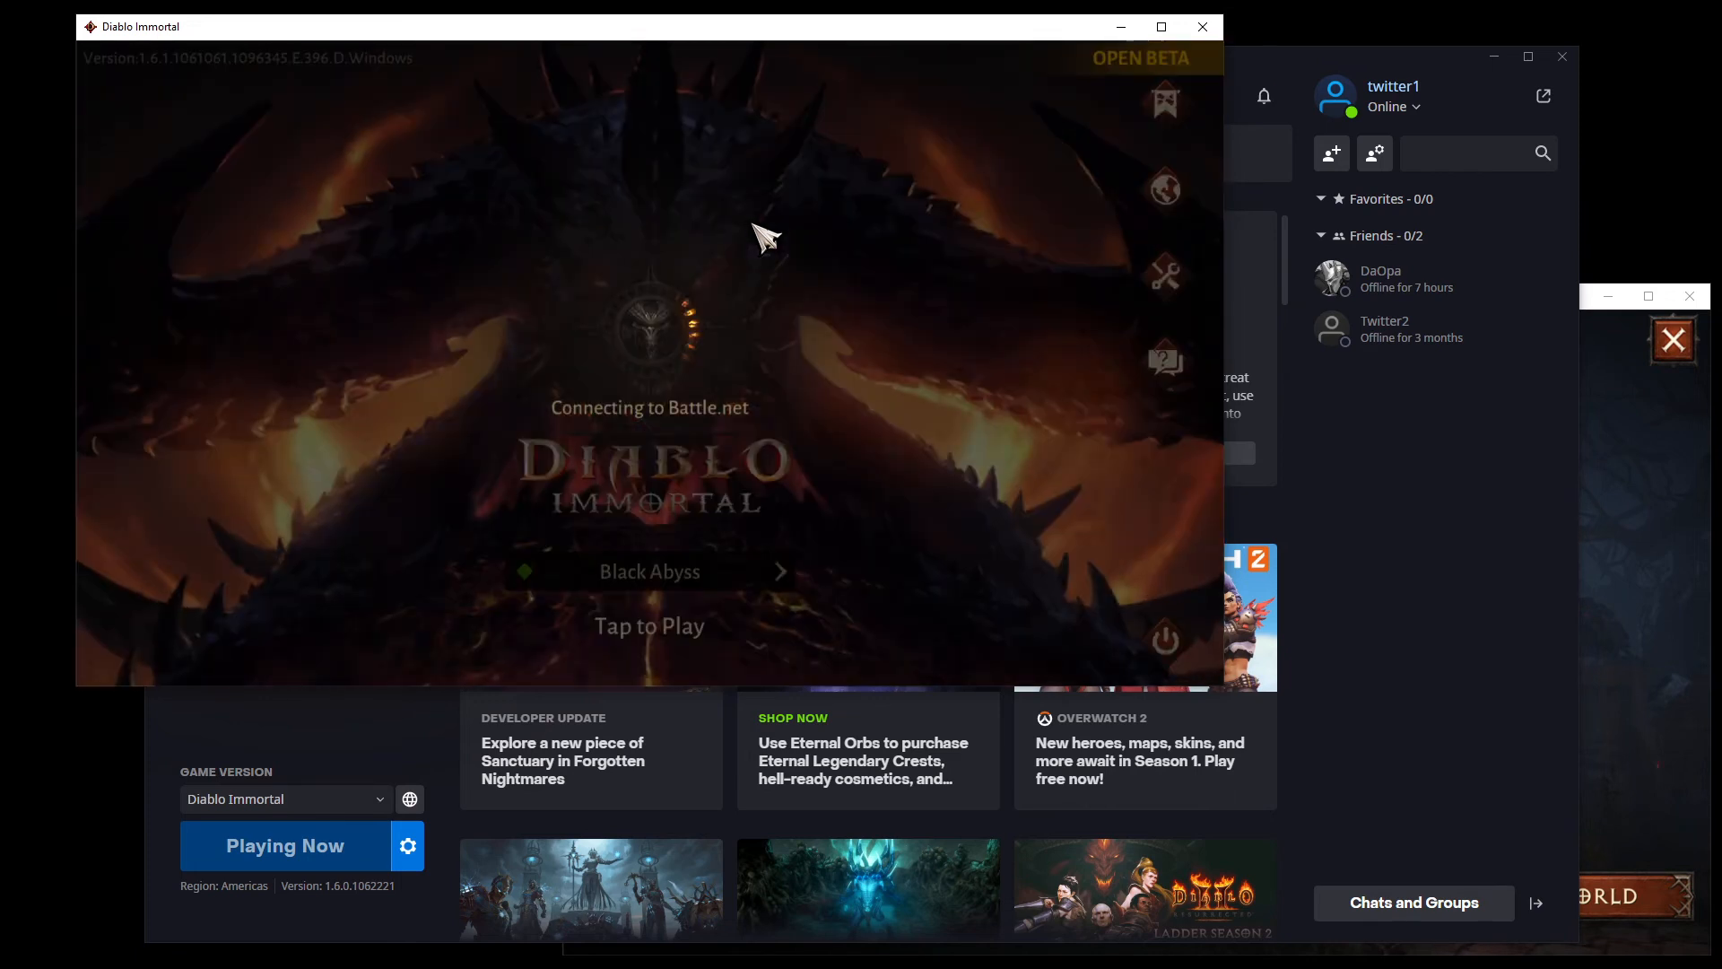
mouse_move(733, 261)
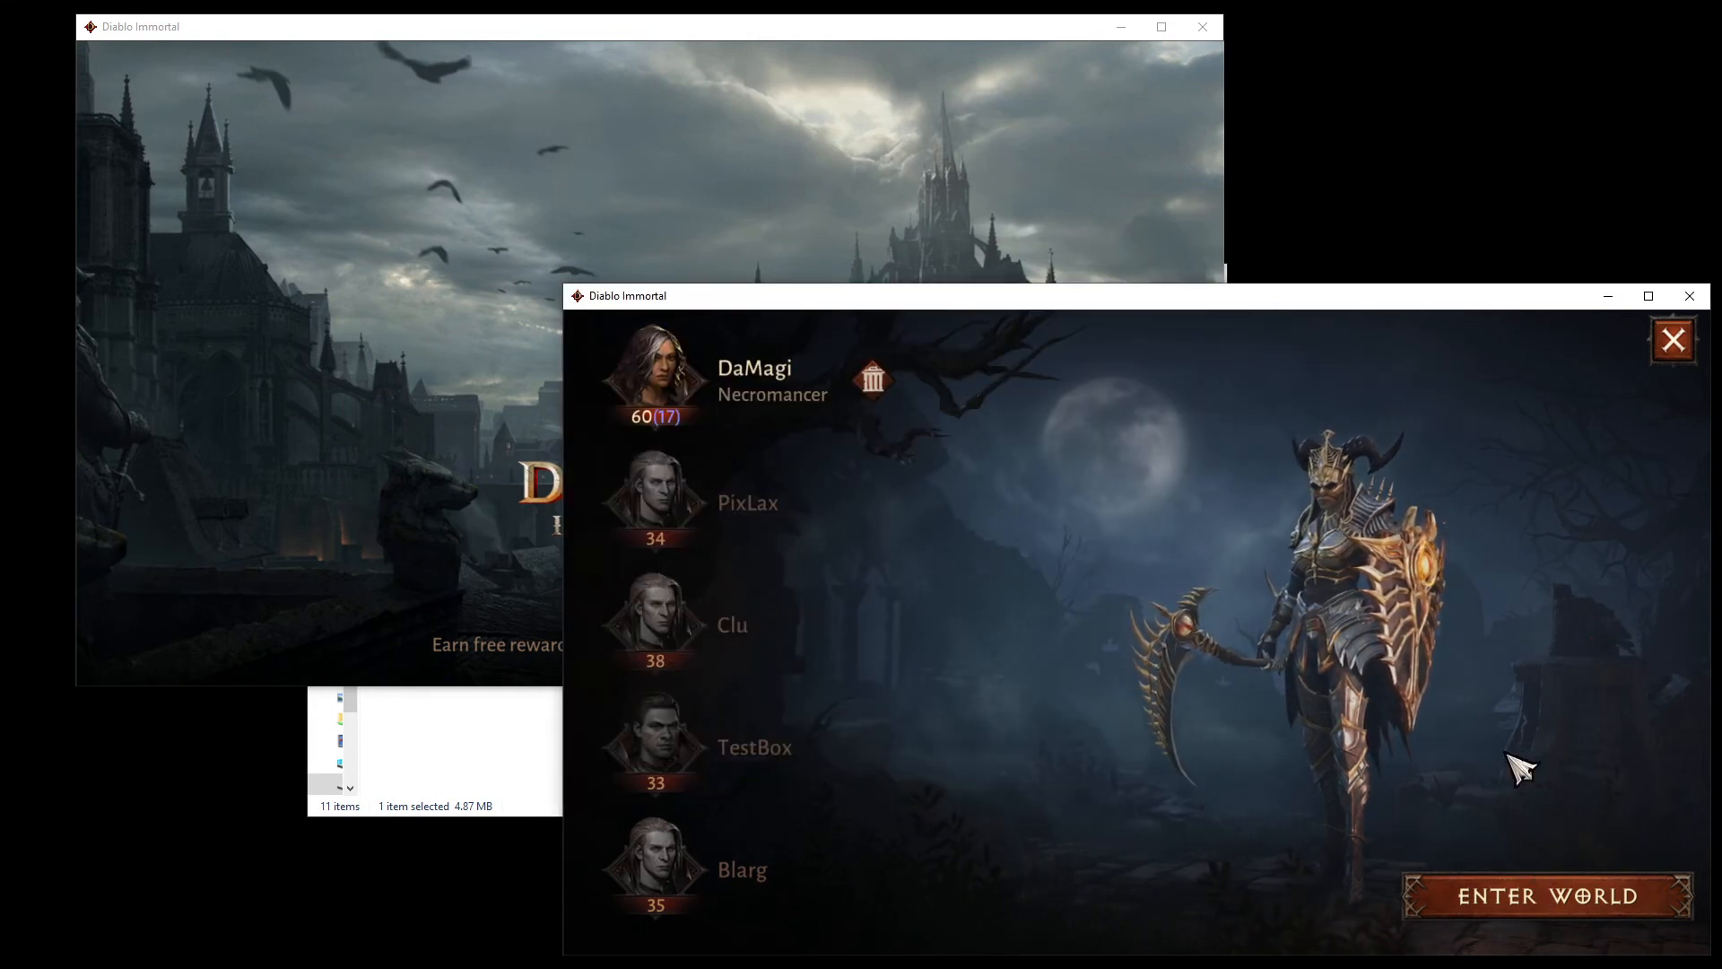
Enter the world with the level 60 Necromancer in the first client.
click(1534, 897)
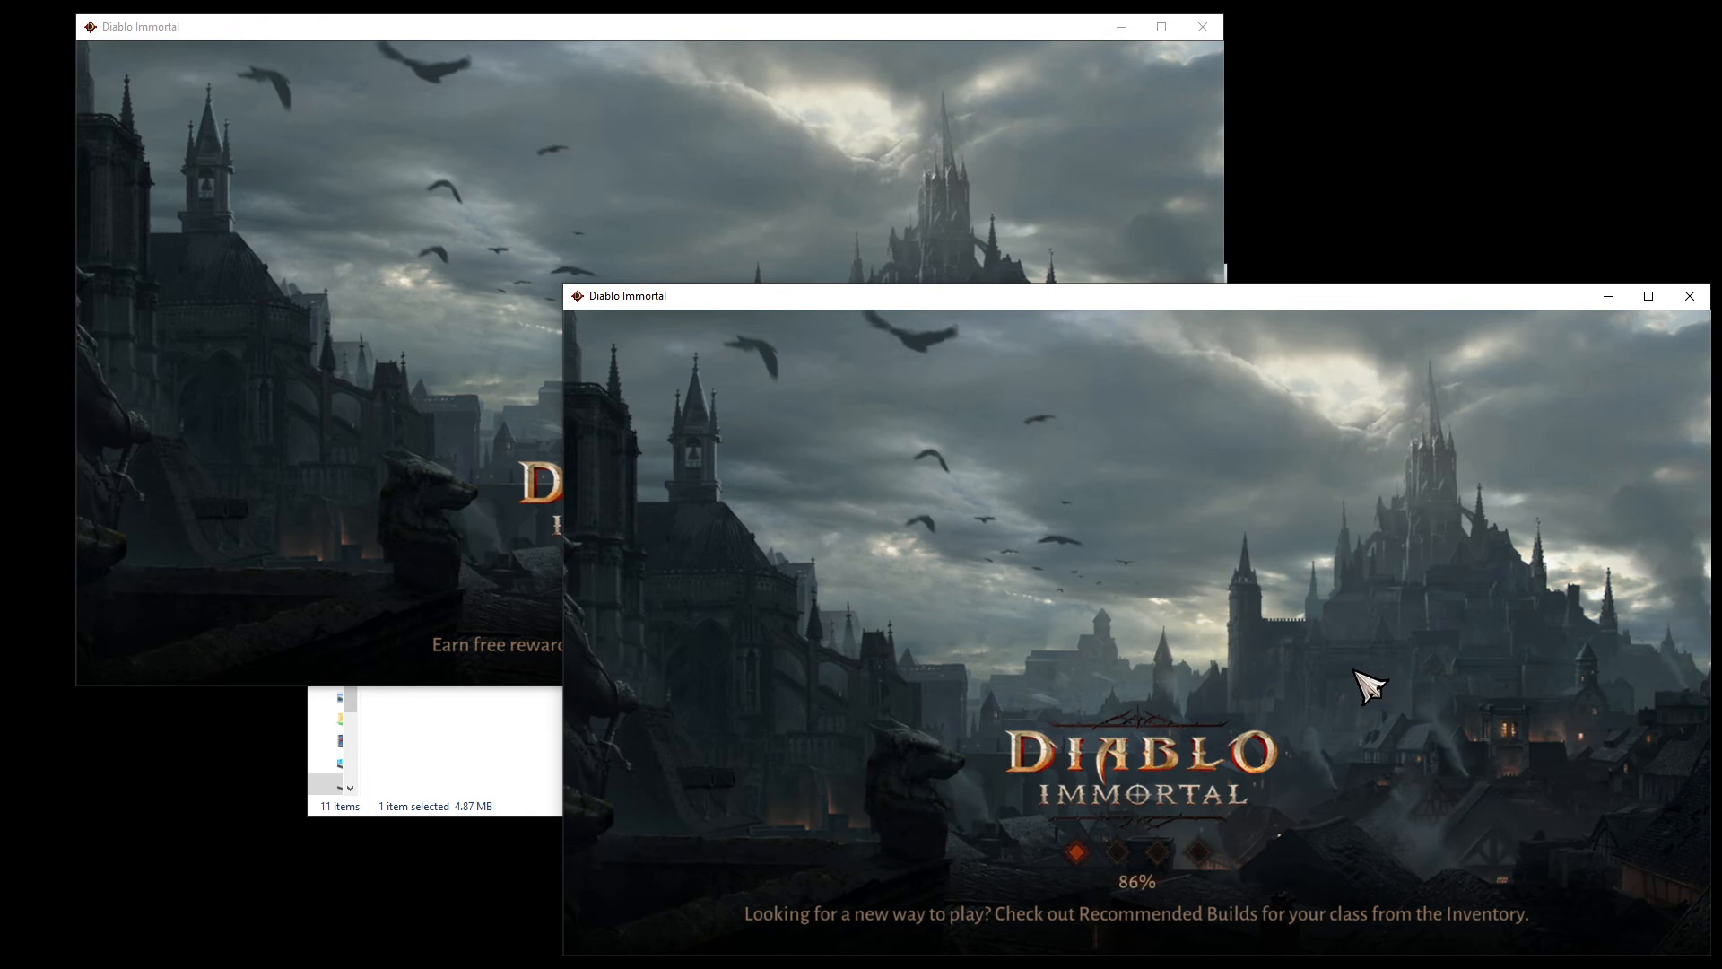
mouse_move(1309, 674)
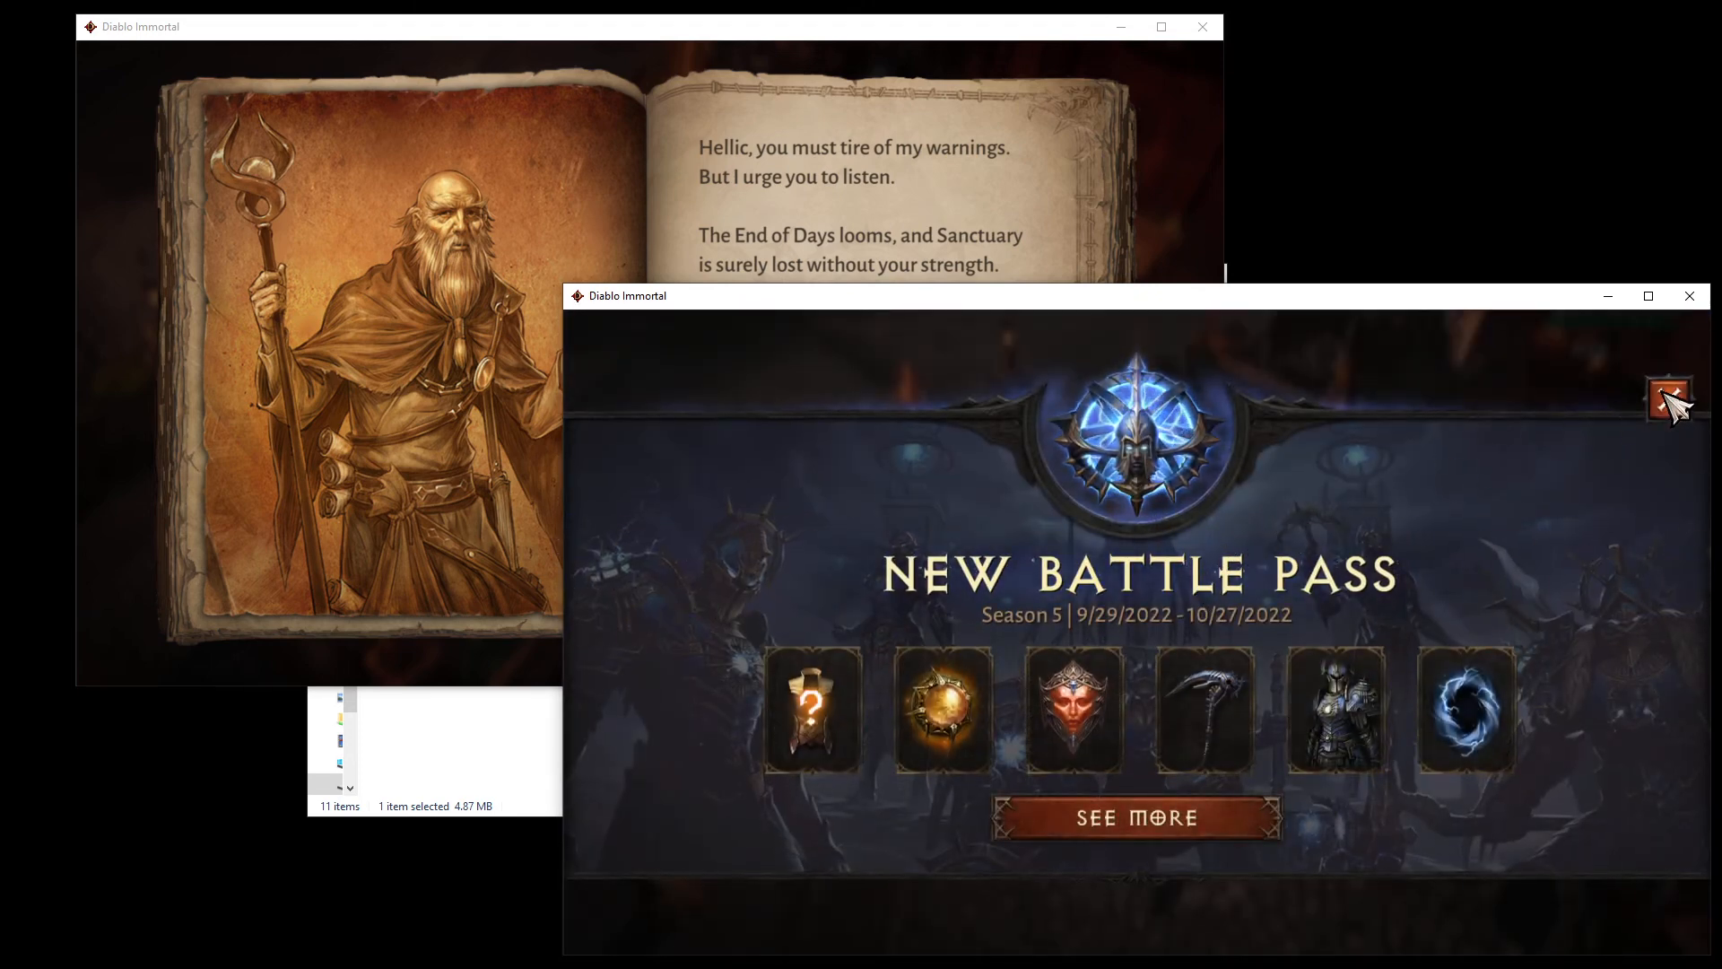
Dismiss the Battle Pass screens, claim the returning-player chest, and close the Events panel.
click(1137, 819)
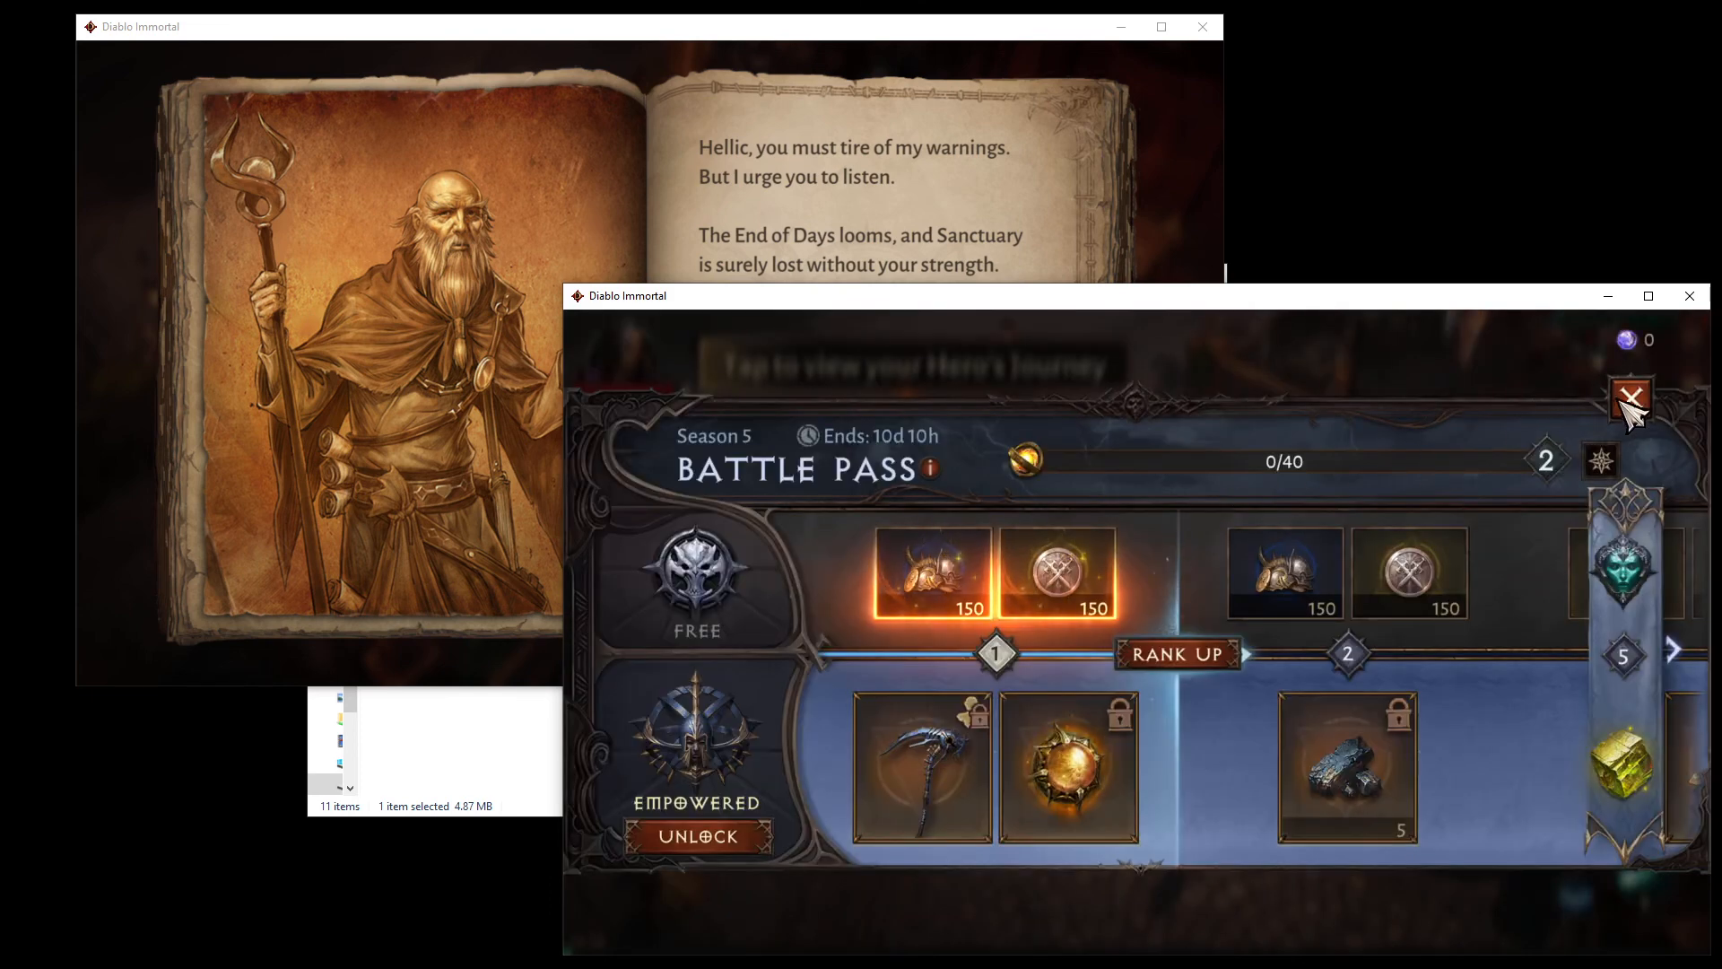
click(1630, 396)
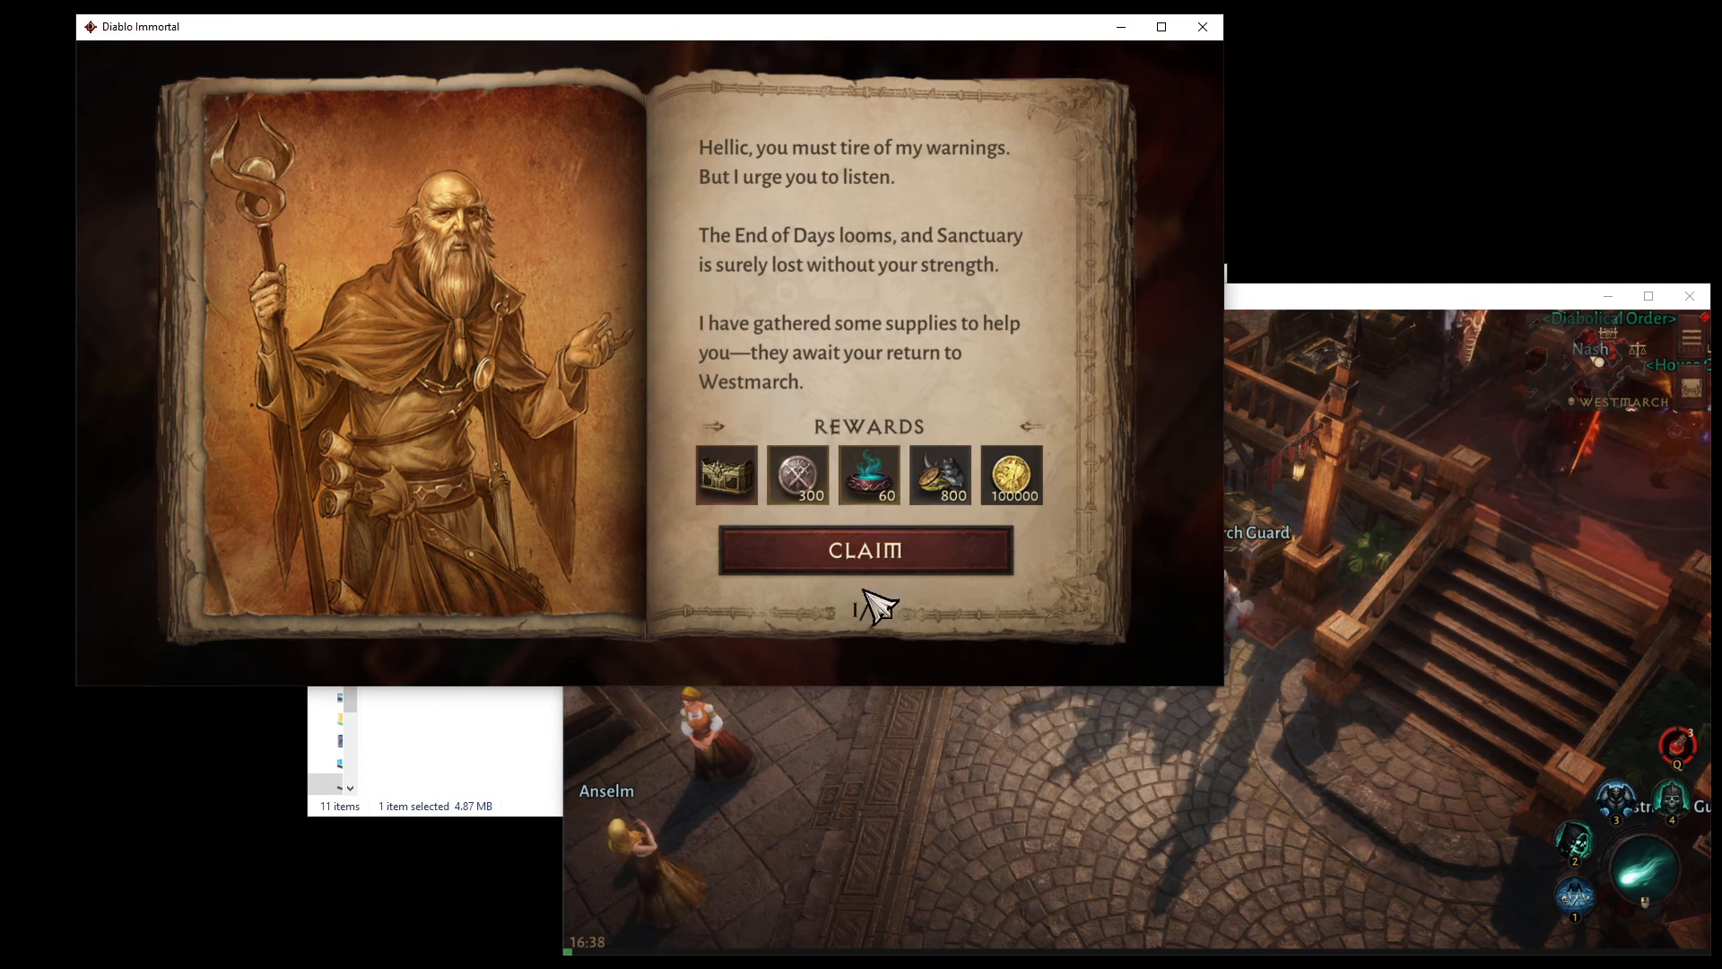
click(865, 550)
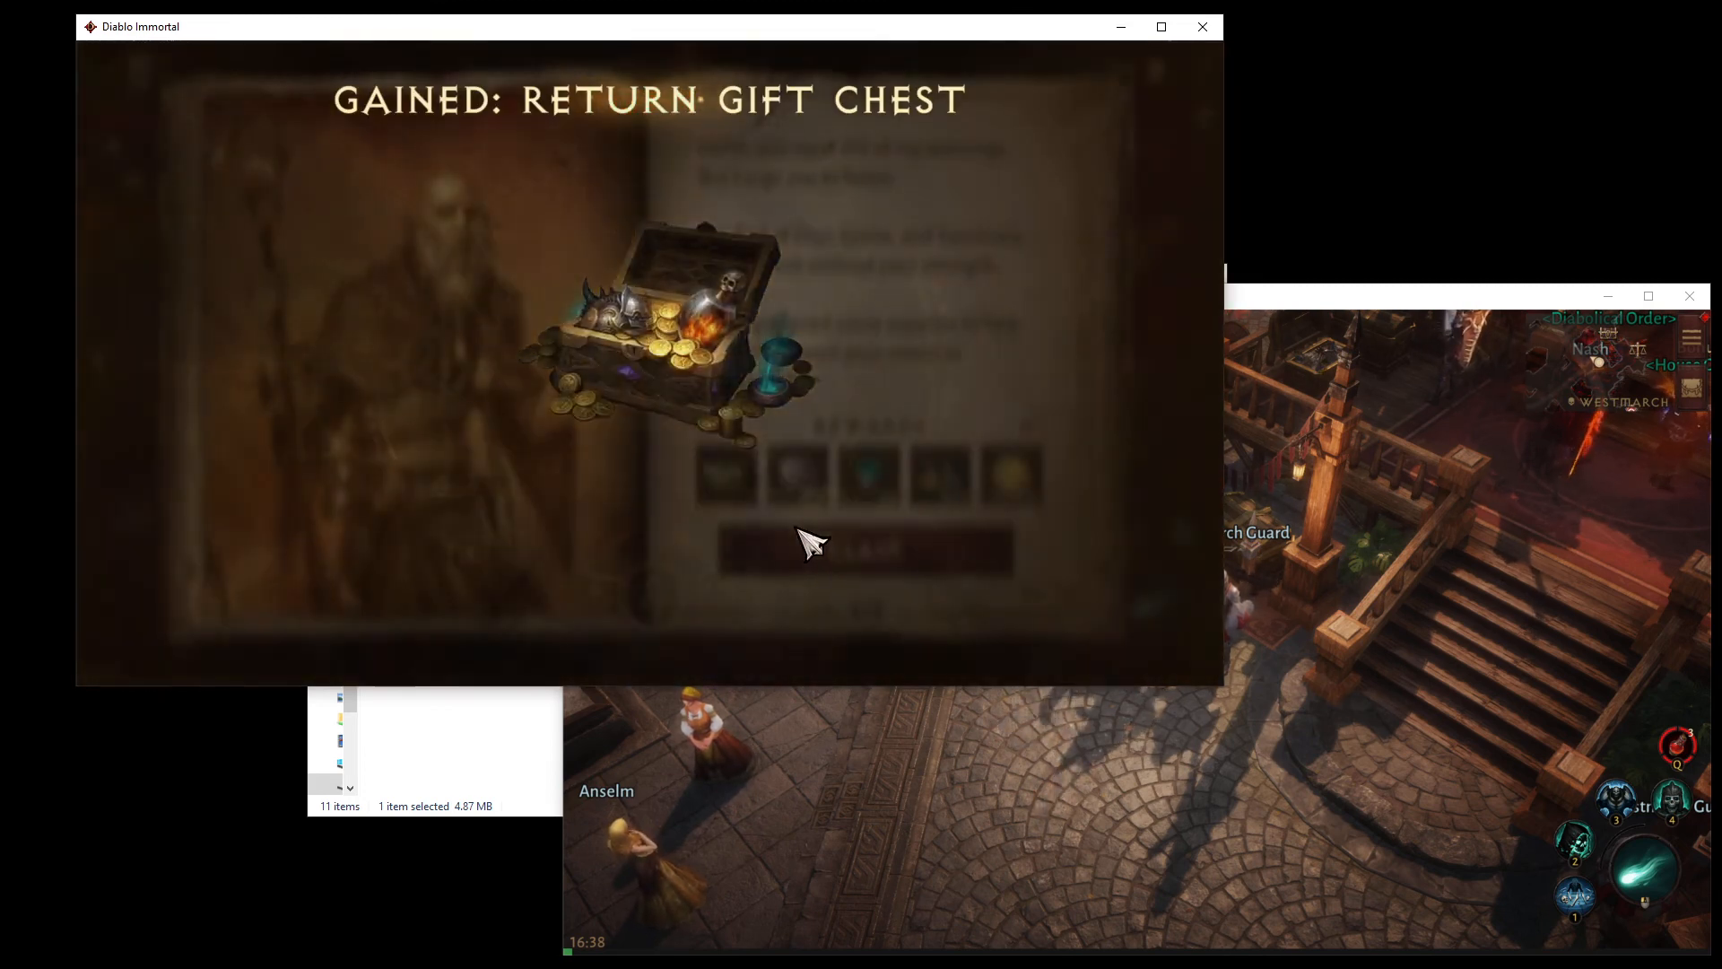
click(837, 550)
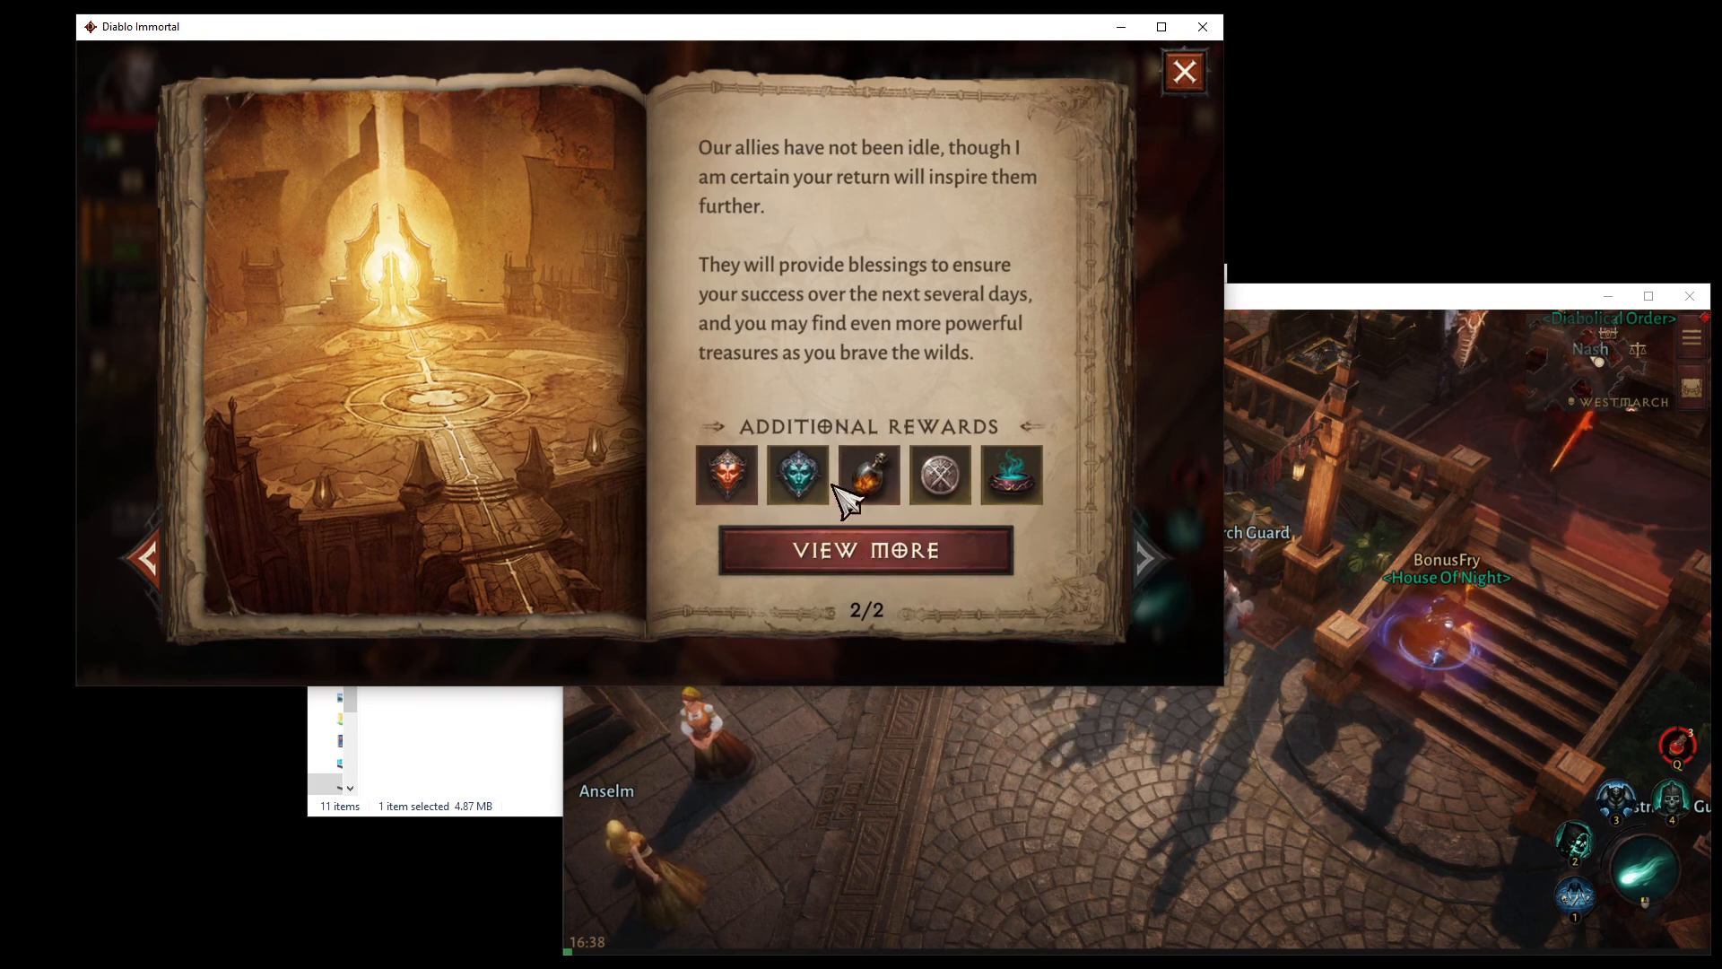
click(866, 550)
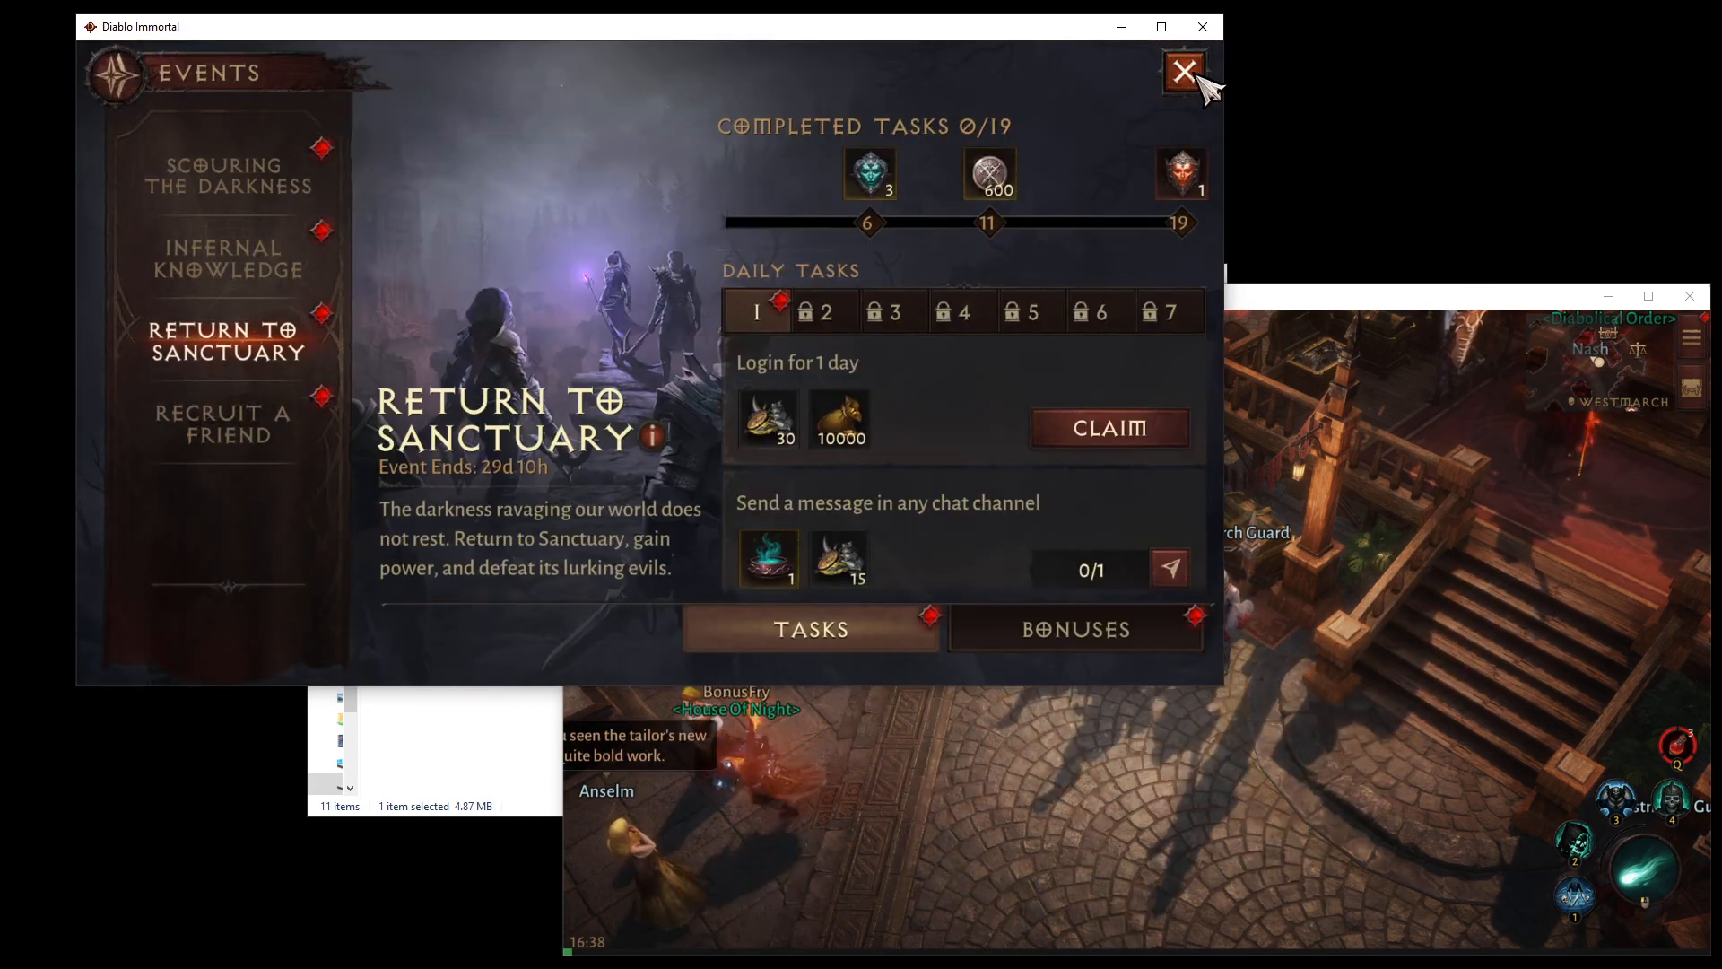
click(1182, 74)
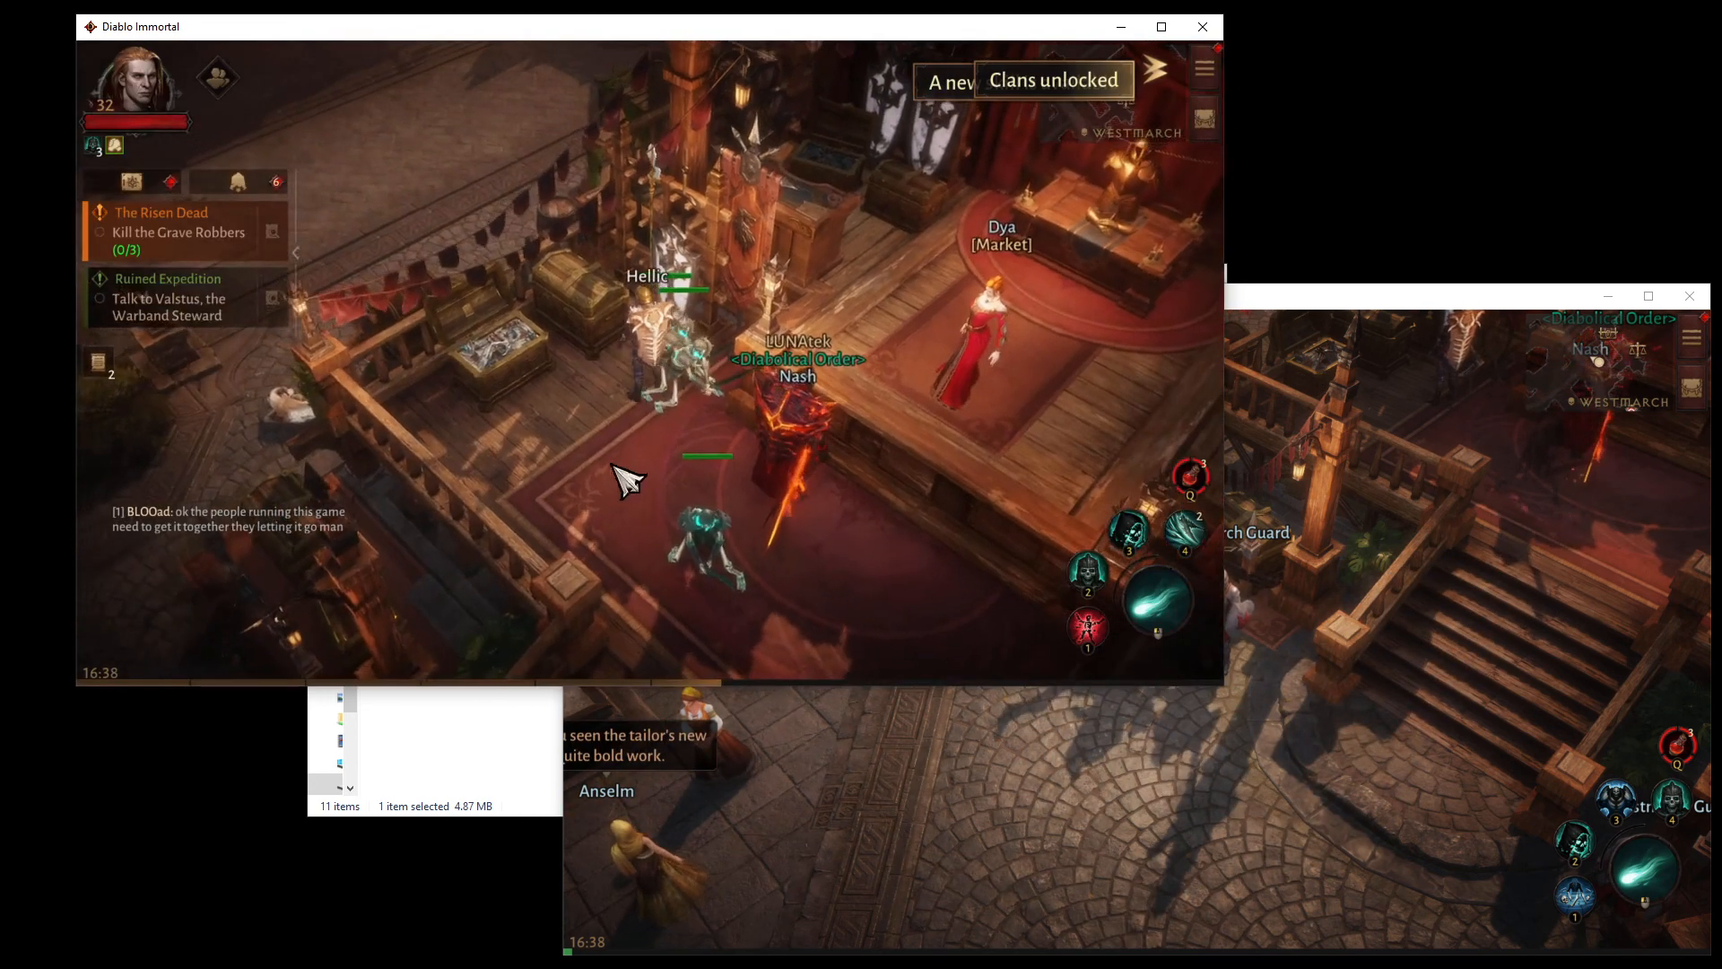